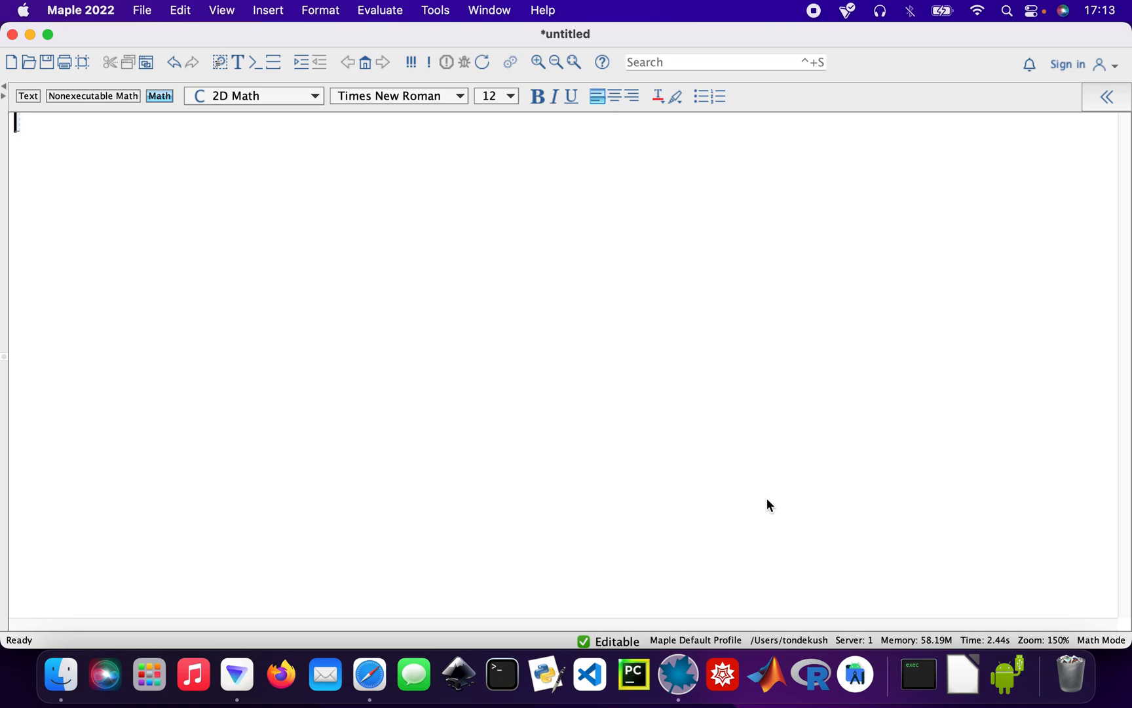
Load the Student ODEs package with with(Student:-ODEs):.
{"action": "type", "text": "wit"}
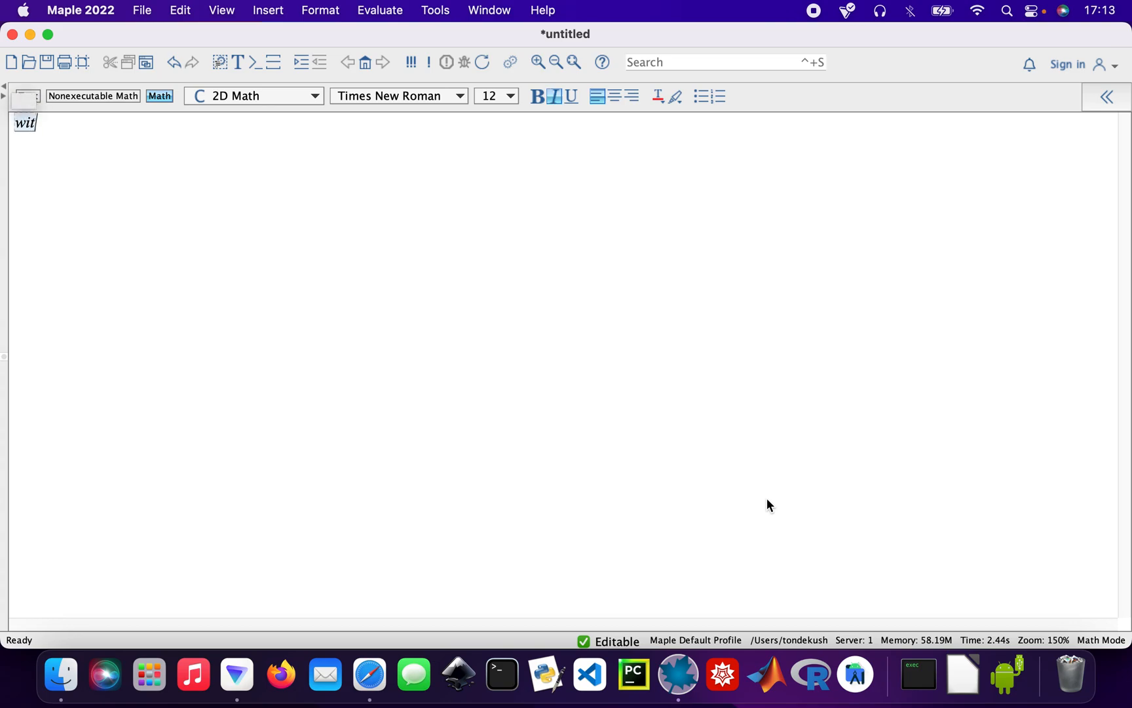
{"action": "type", "text": "h(S"}
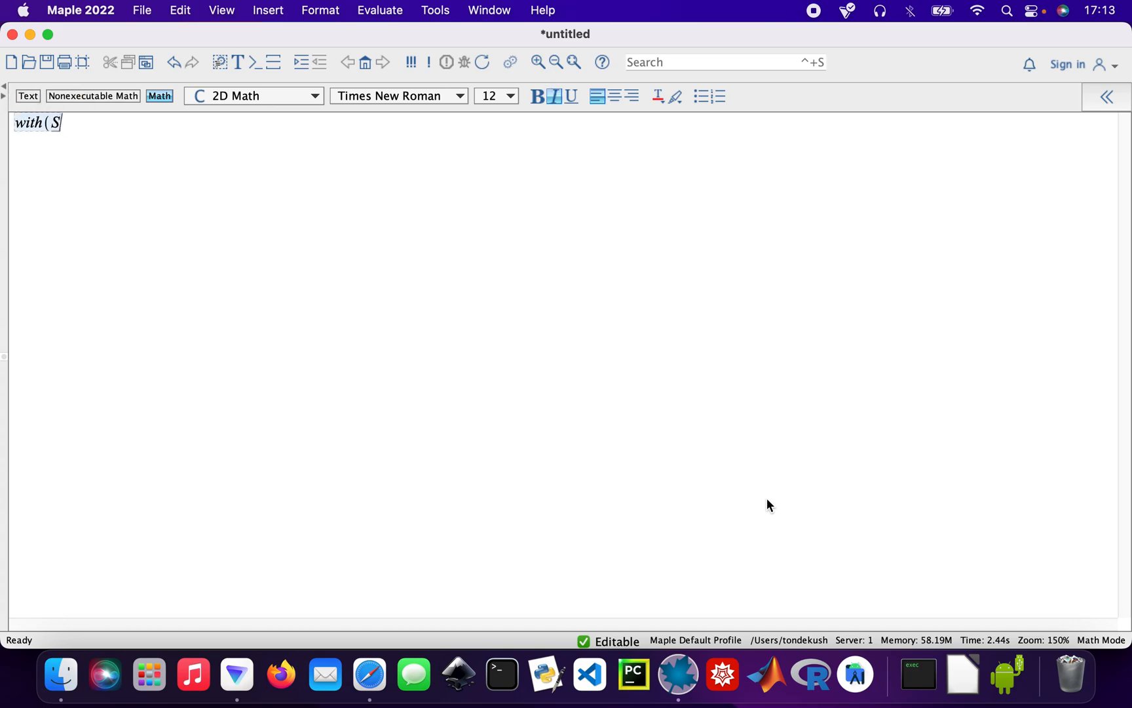
{"action": "type", "text": "tuden"}
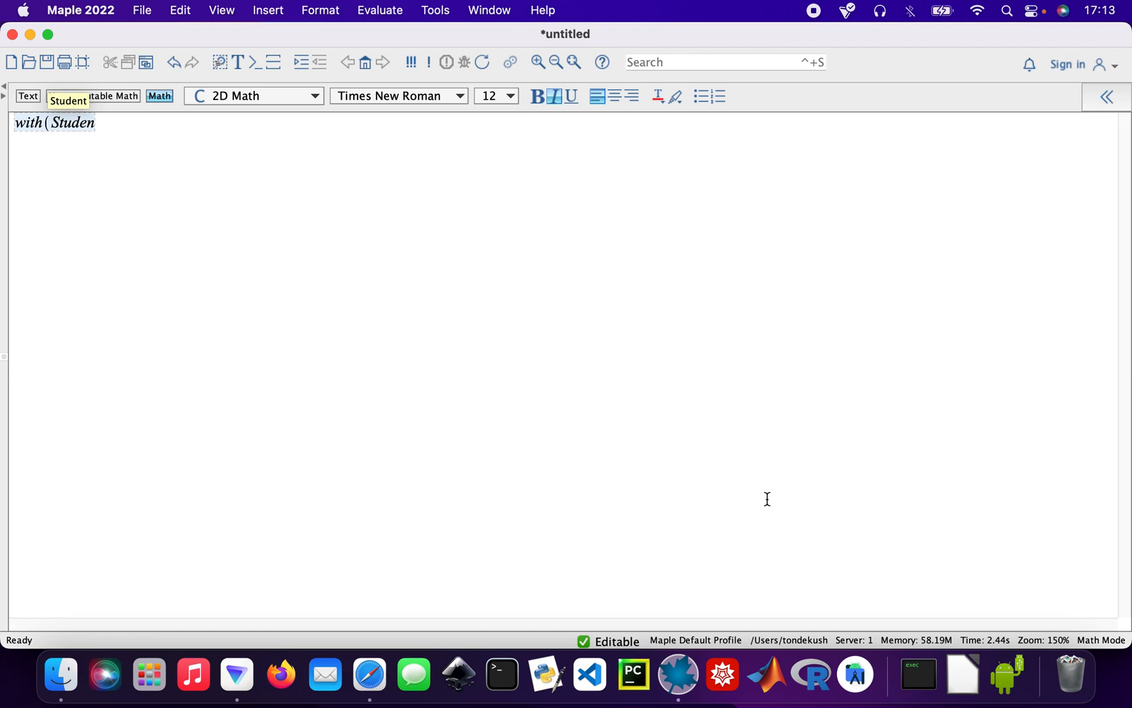
{"action": "type", "text": ":-"}
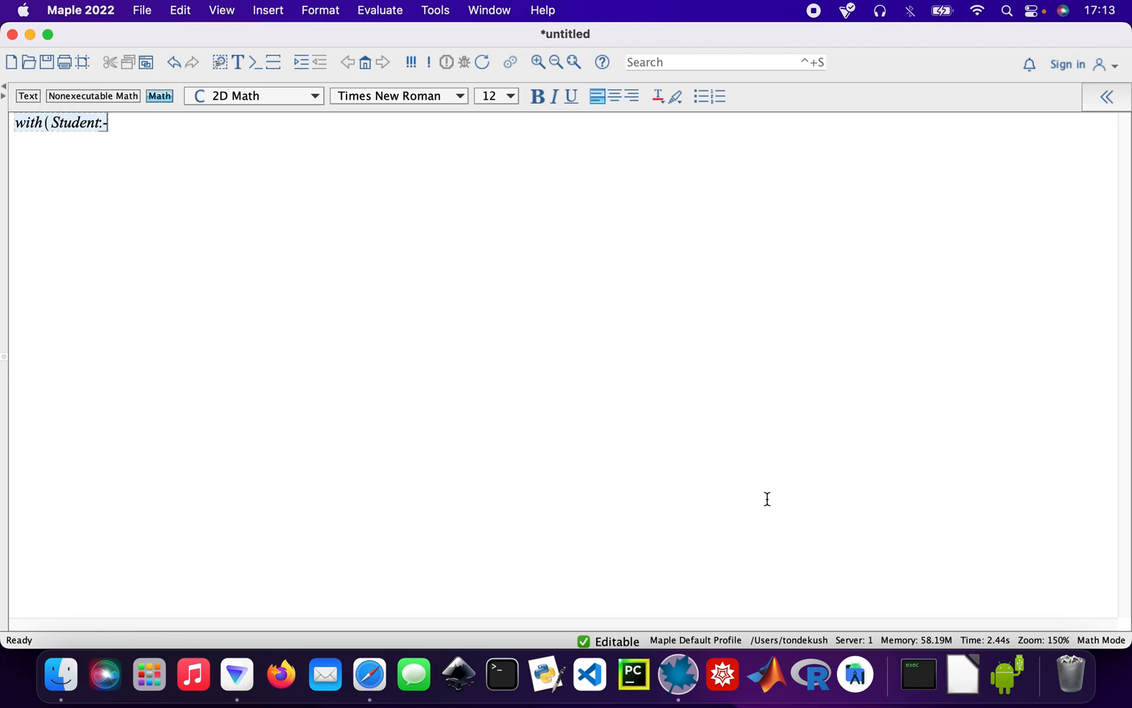
{"action": "type", "text": "ODEs) :"}
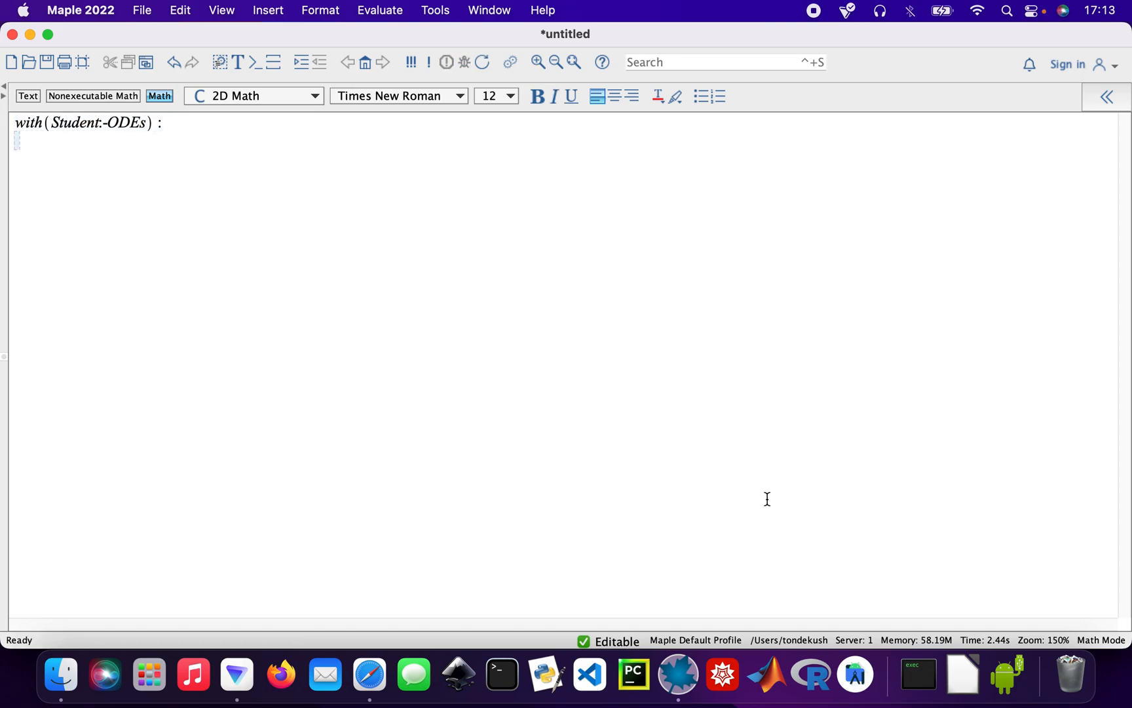
Define eq1 := diff(y'(x), x) − y(x) = sin(x) and execute both lines.
{"action": "type", "text": "eq"}
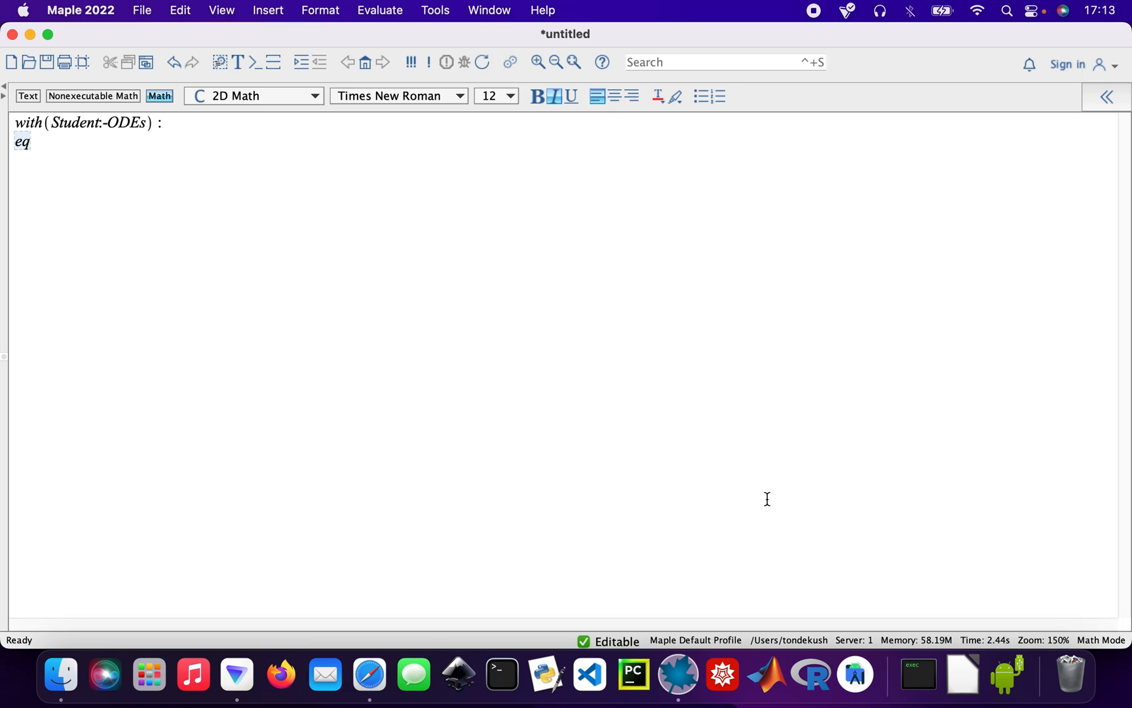
{"action": "type", "text": "1 :="}
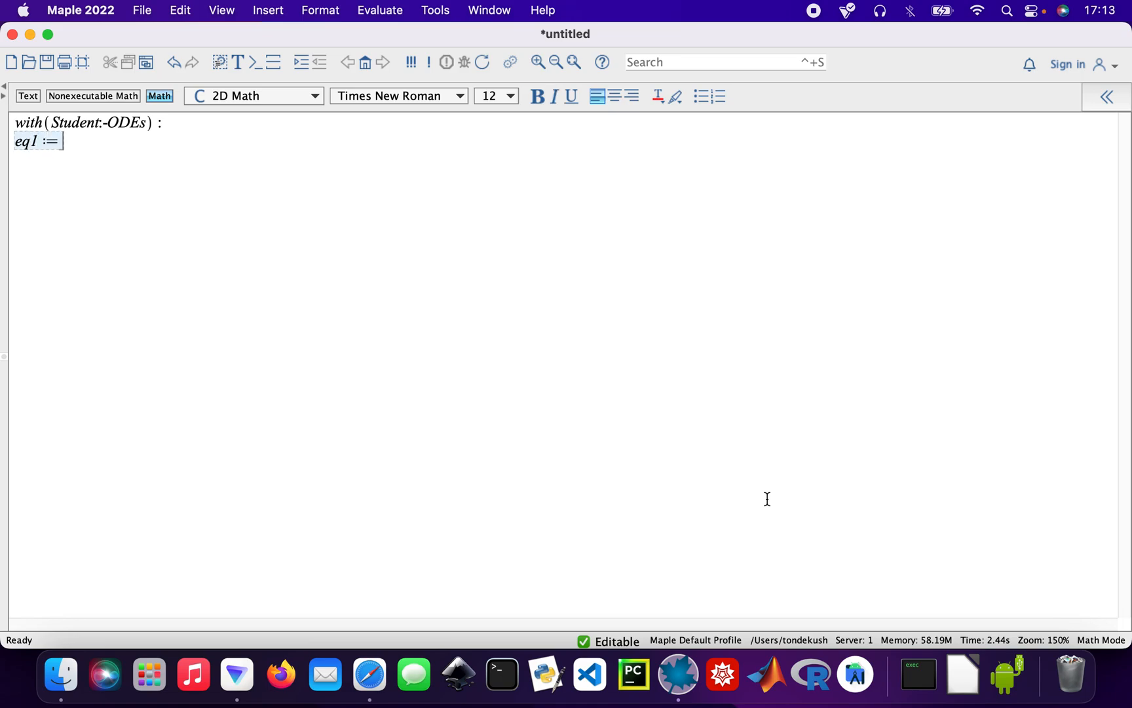
{"action": "type", "text": "("}
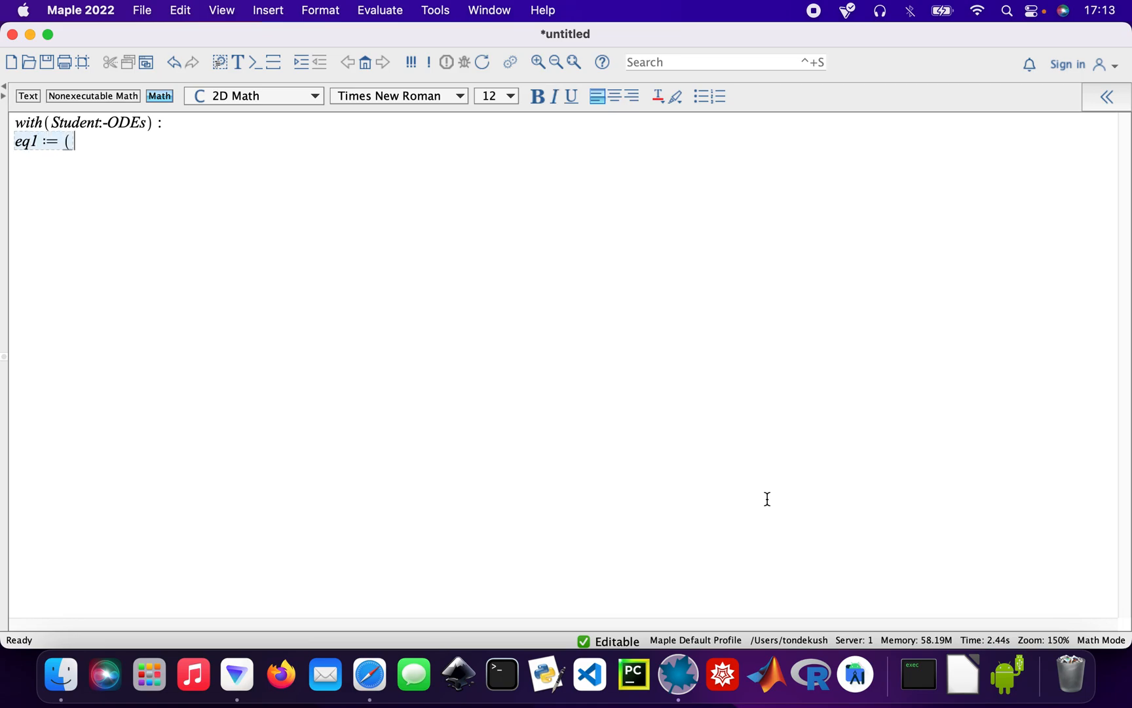
{"action": "type", "text": "diff("}
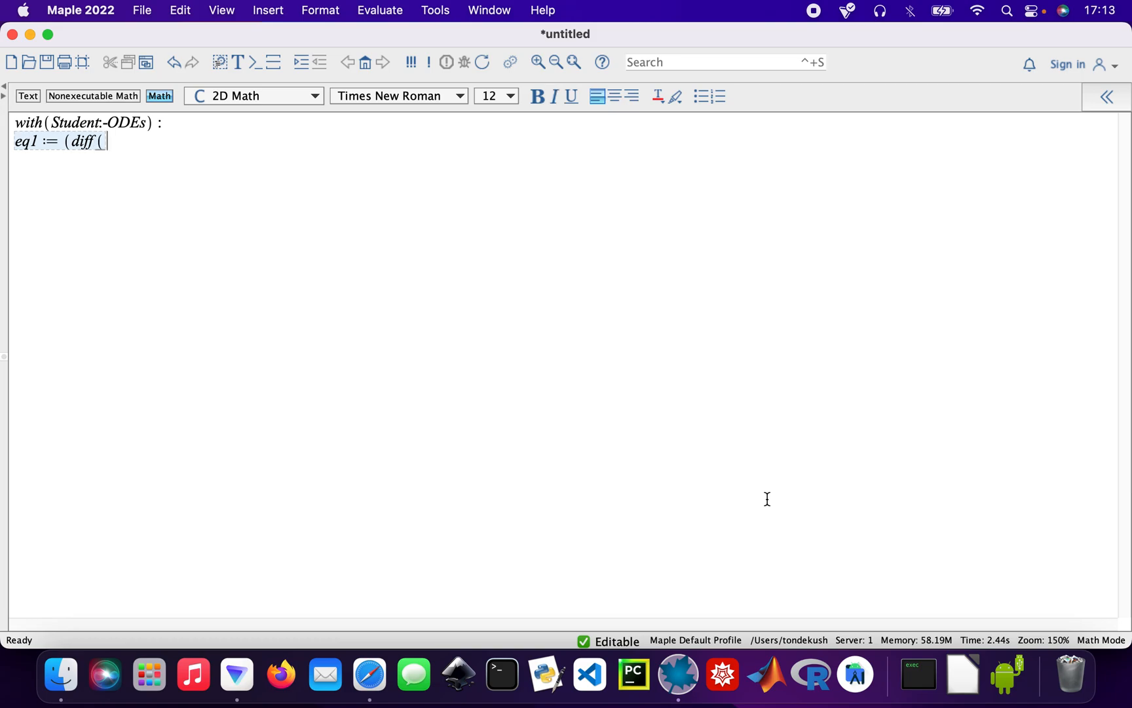
{"action": "type", "text": "y'"}
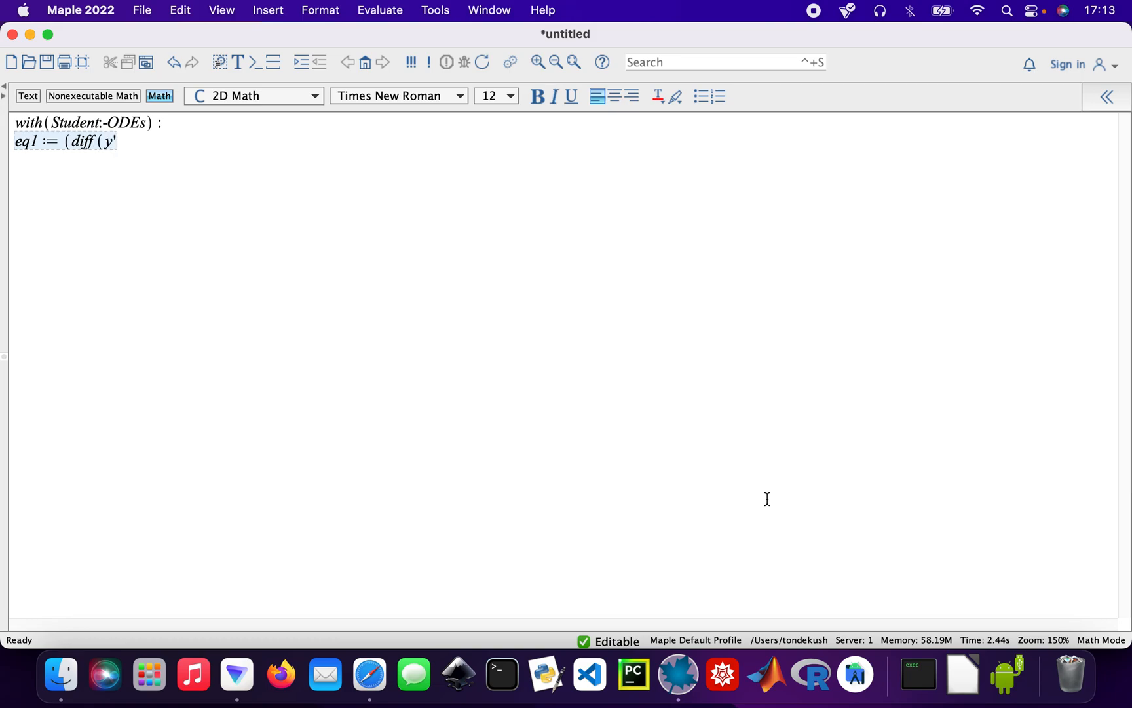
{"action": "type", "text": "9"}
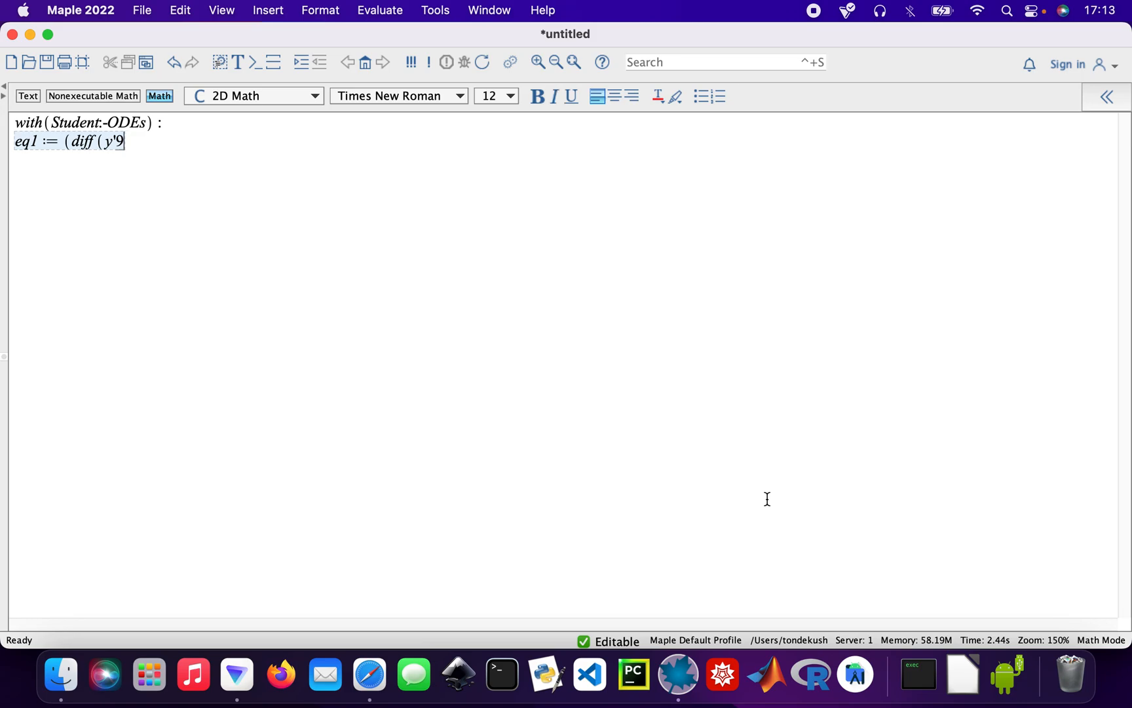
{"action": "type", "text": "(x)"}
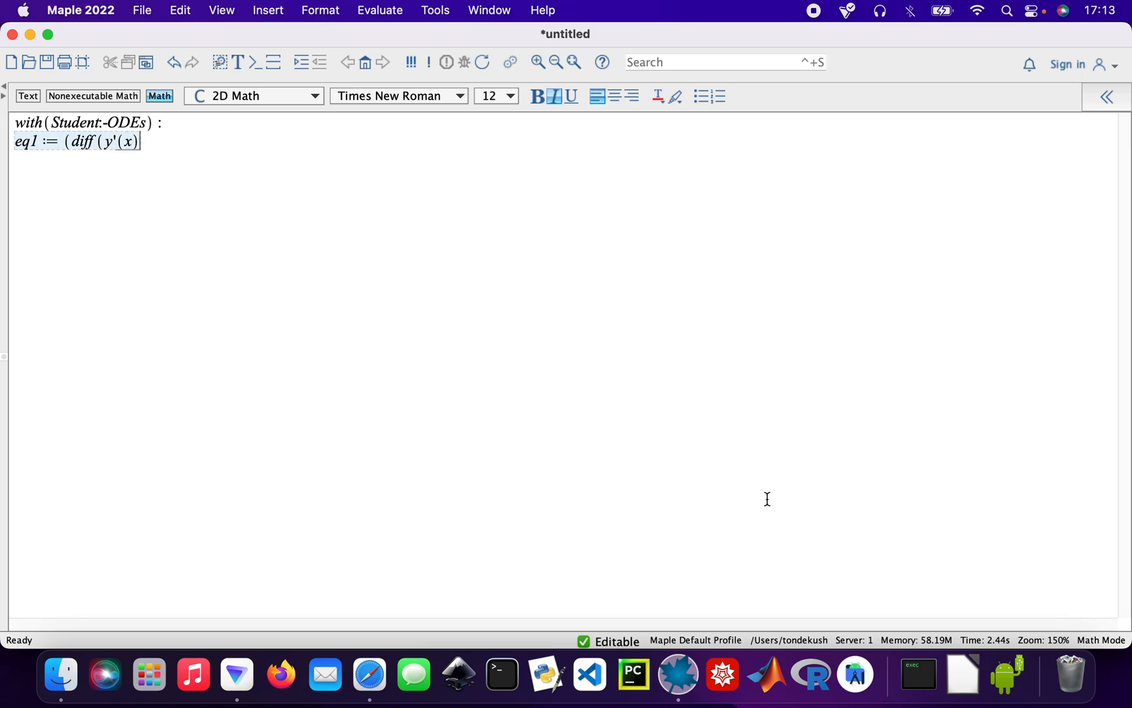
{"action": "type", "text": ", x"}
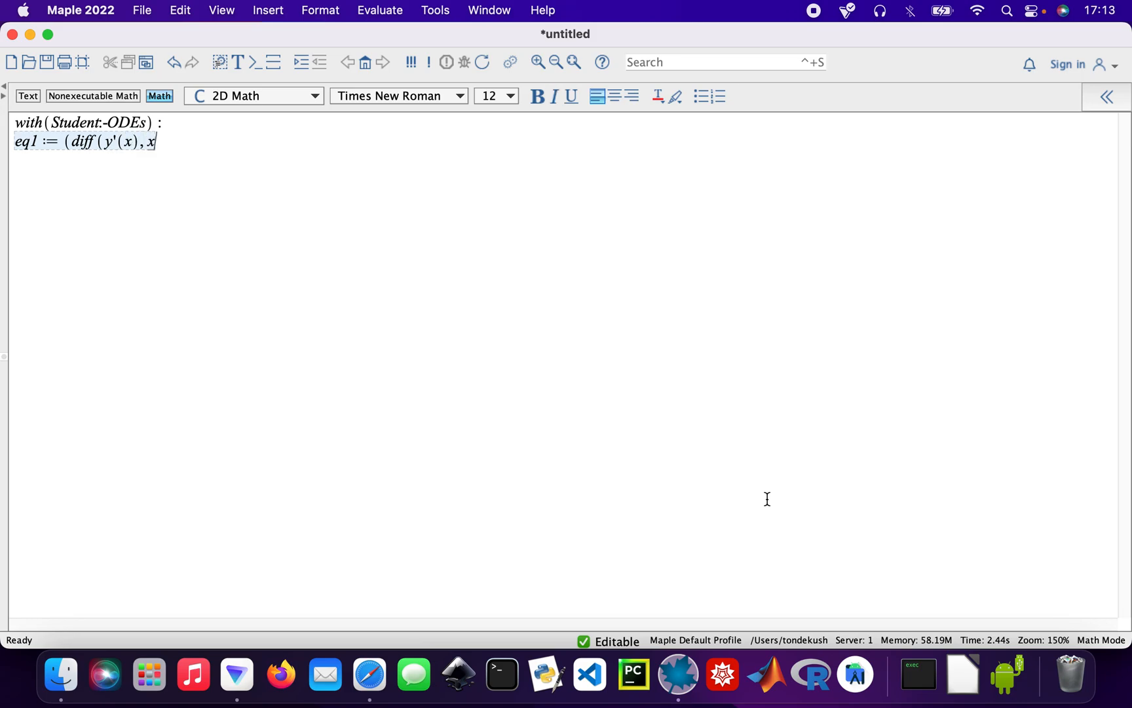
{"action": "type", "text": ")"}
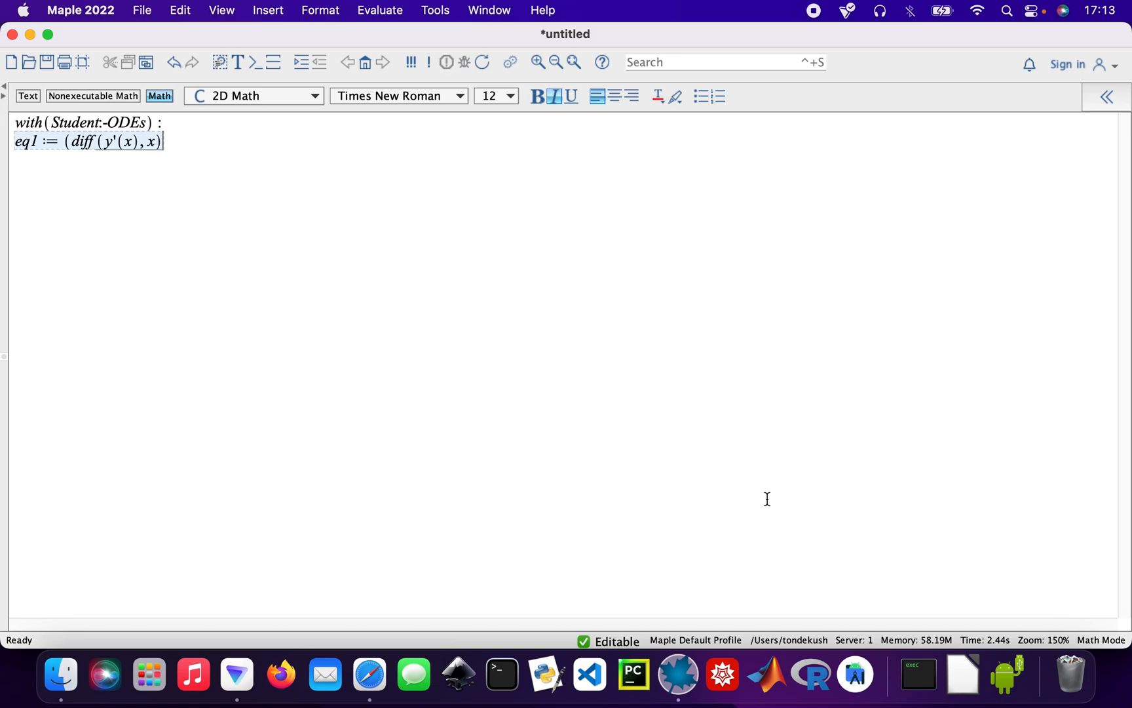
{"action": "type", "text": ")-"}
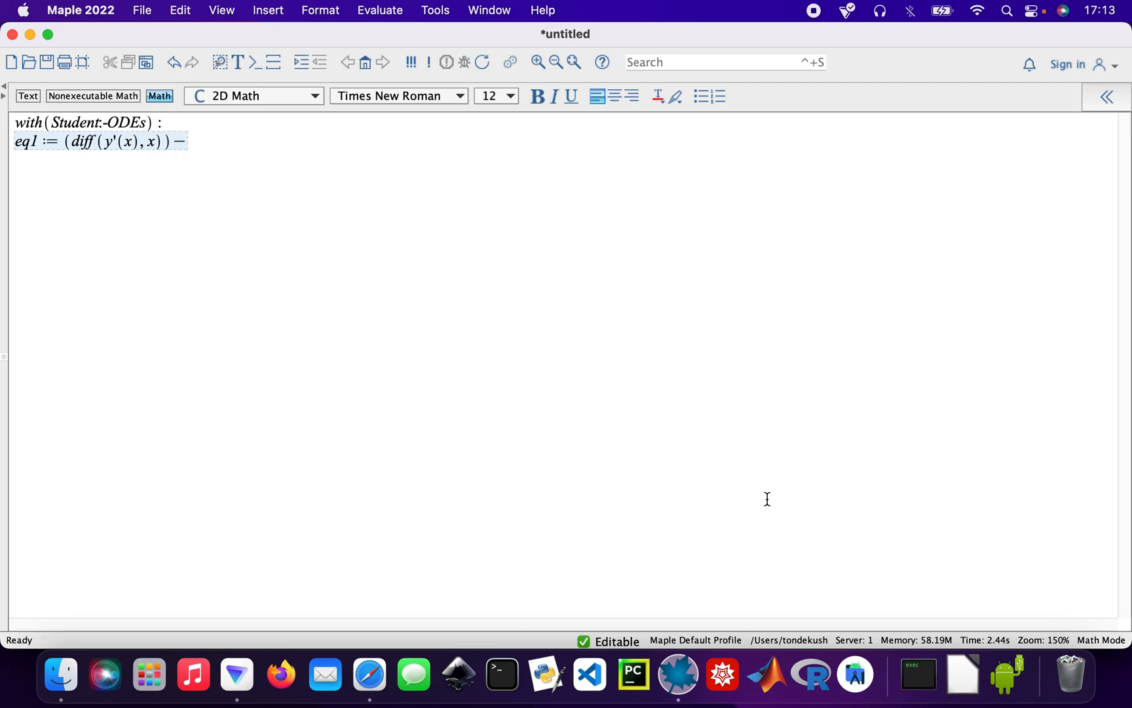
{"action": "type", "text": "y("}
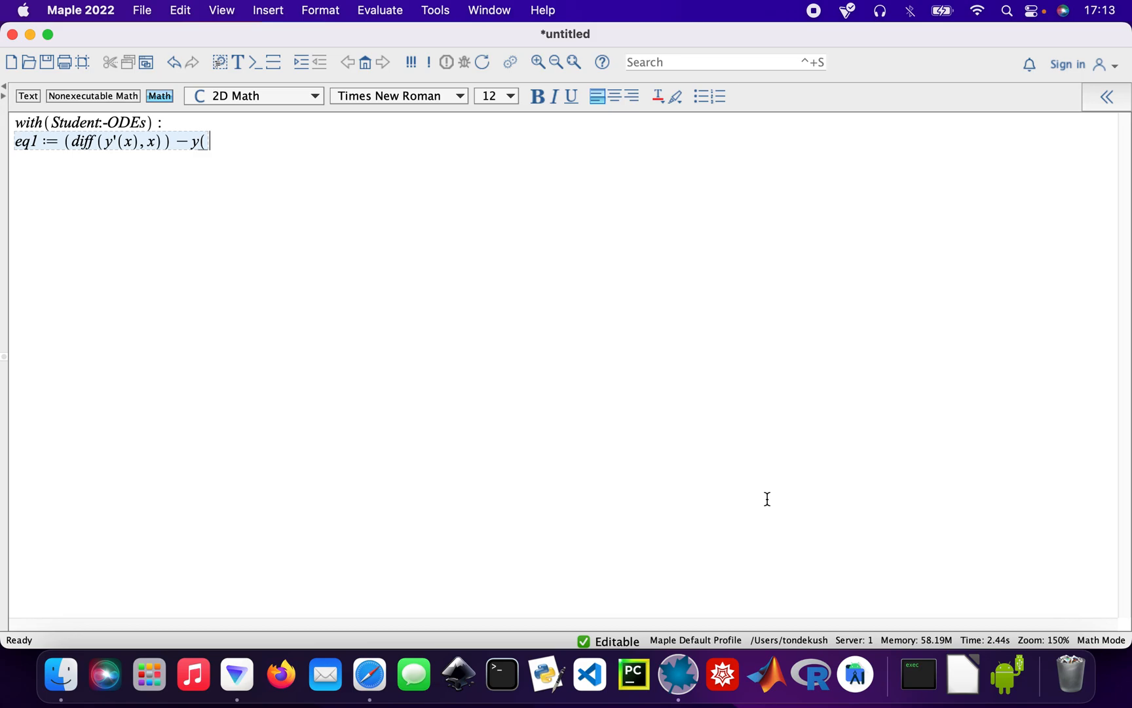
{"action": "type", "text": "x) ="}
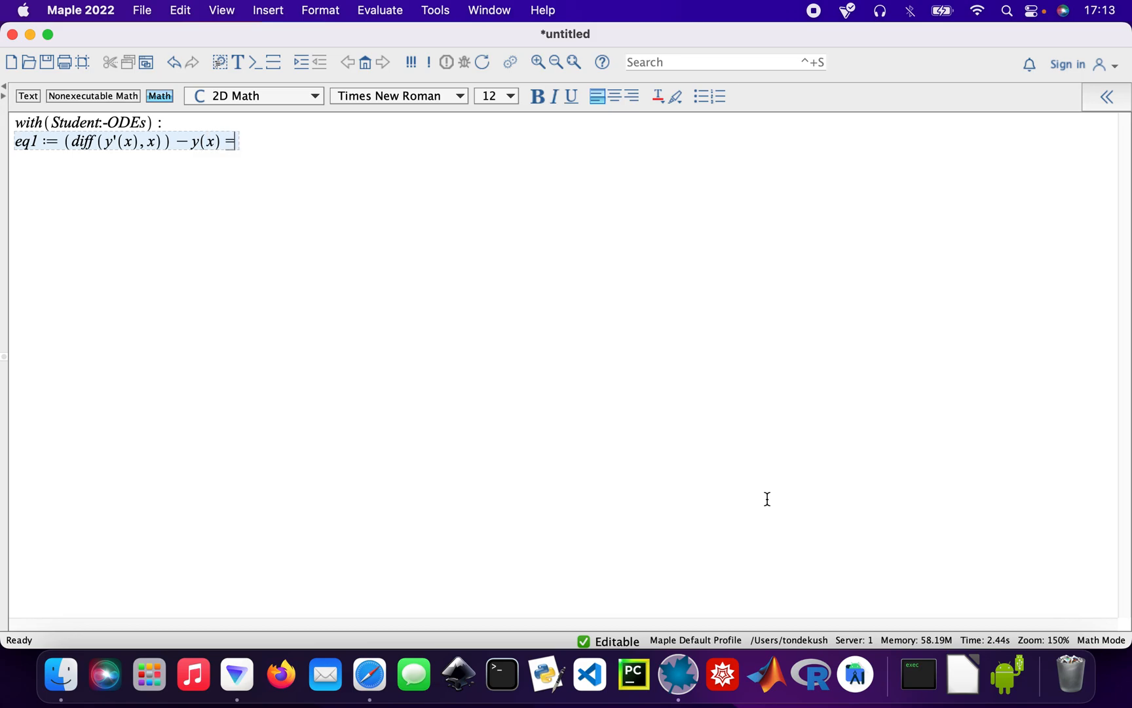
{"action": "type", "text": "sin(x)"}
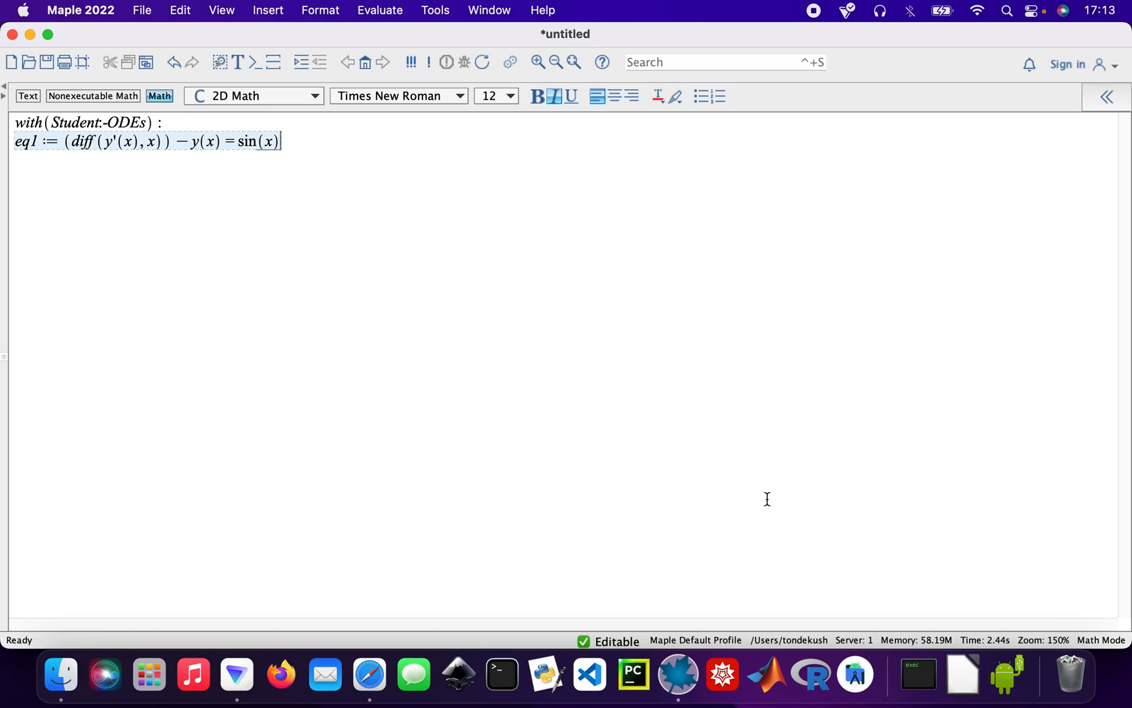
{"action": "key", "text": "Return"}
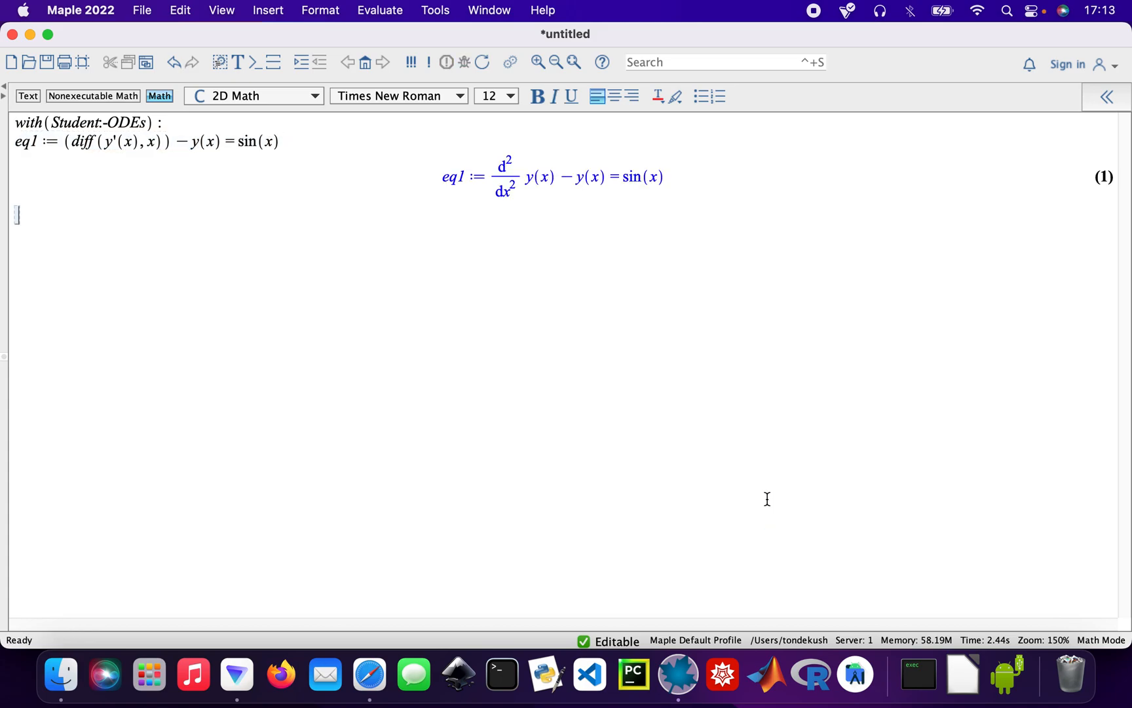
{"action": "mouse_move", "coordinate": [472, 304]}
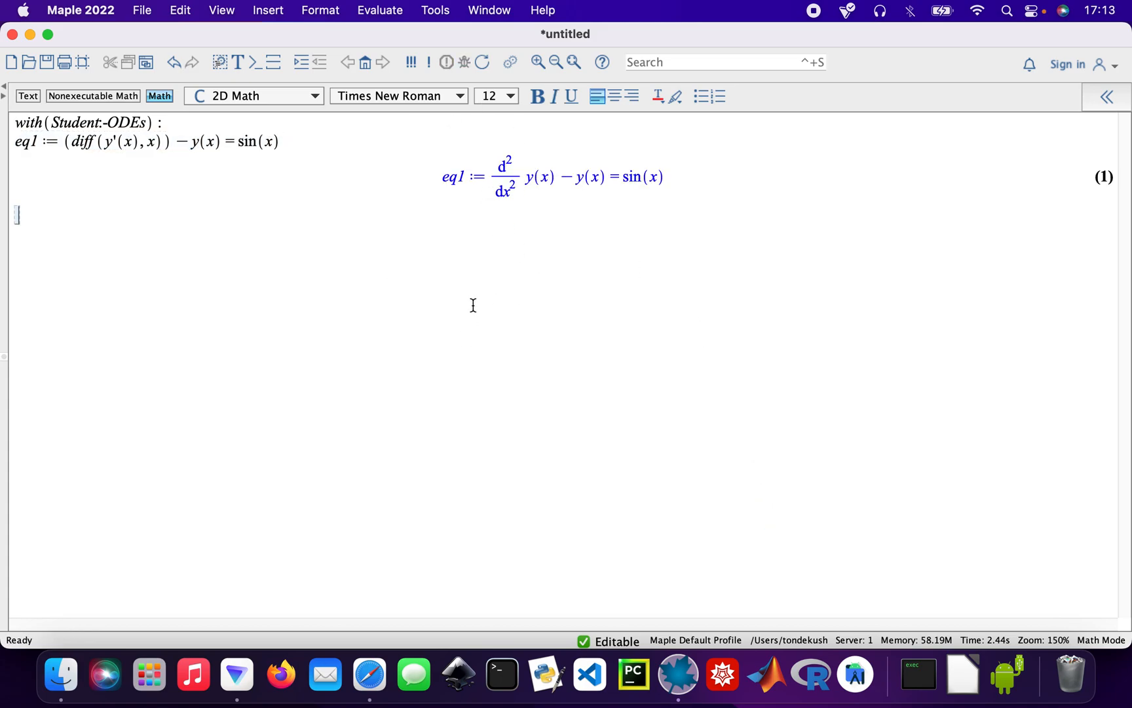
Run ODESteps(eq1) and scroll to the final y(x) = C1 e^(−x) + C2 e^x − sin(x)/2.
{"action": "type", "text": "O"}
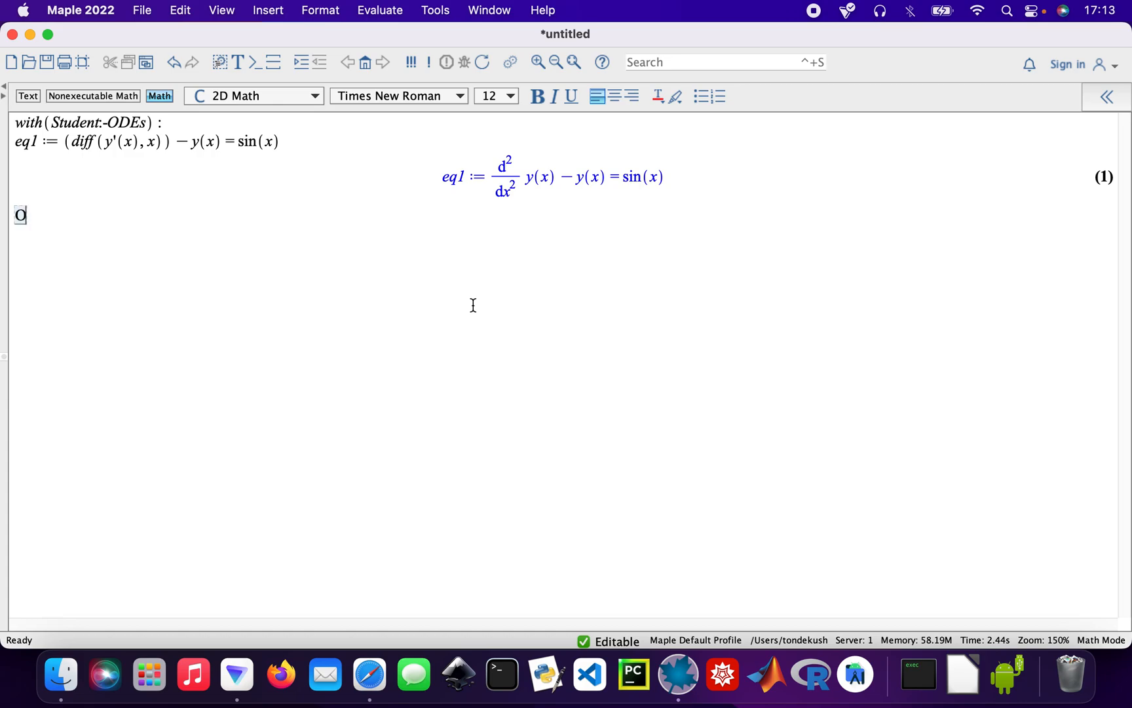
{"action": "type", "text": "D"}
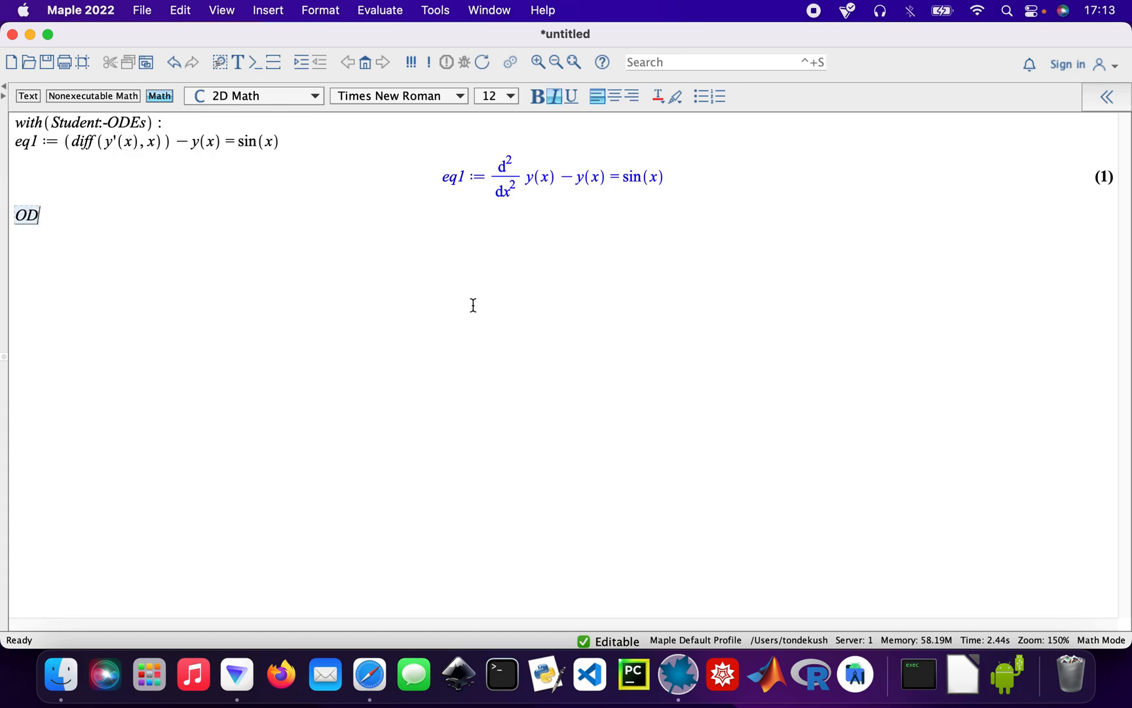
{"action": "type", "text": "Es"}
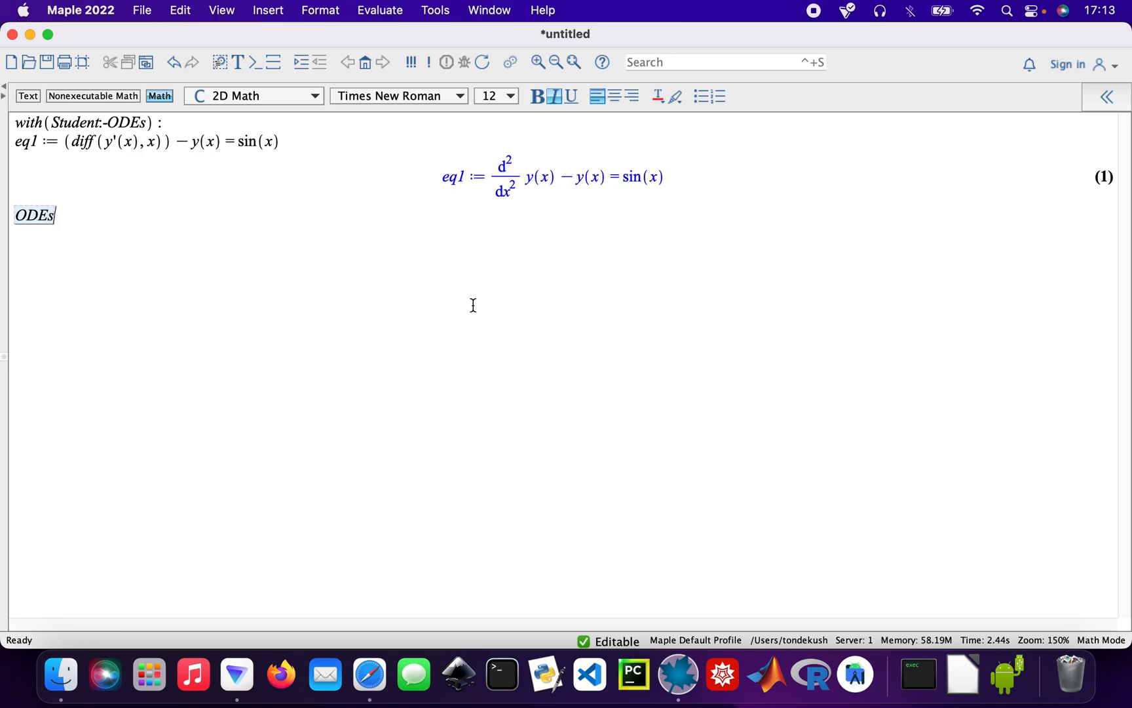
{"action": "type", "text": "Steps"}
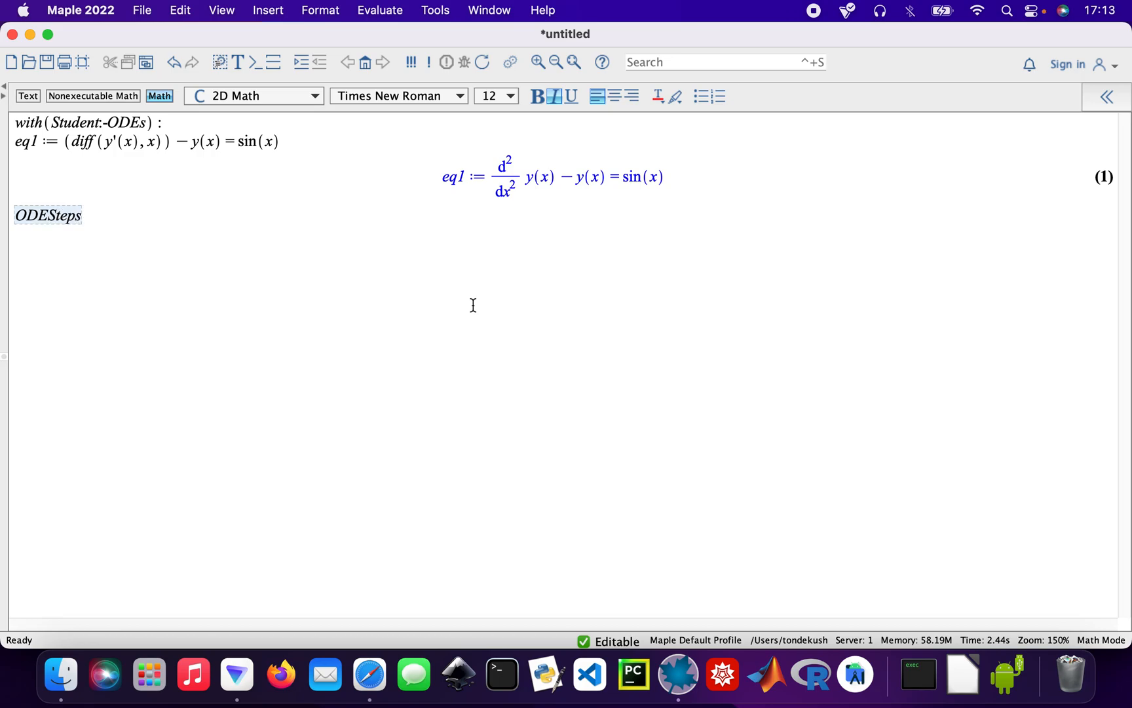
{"action": "type", "text": "(eq1"}
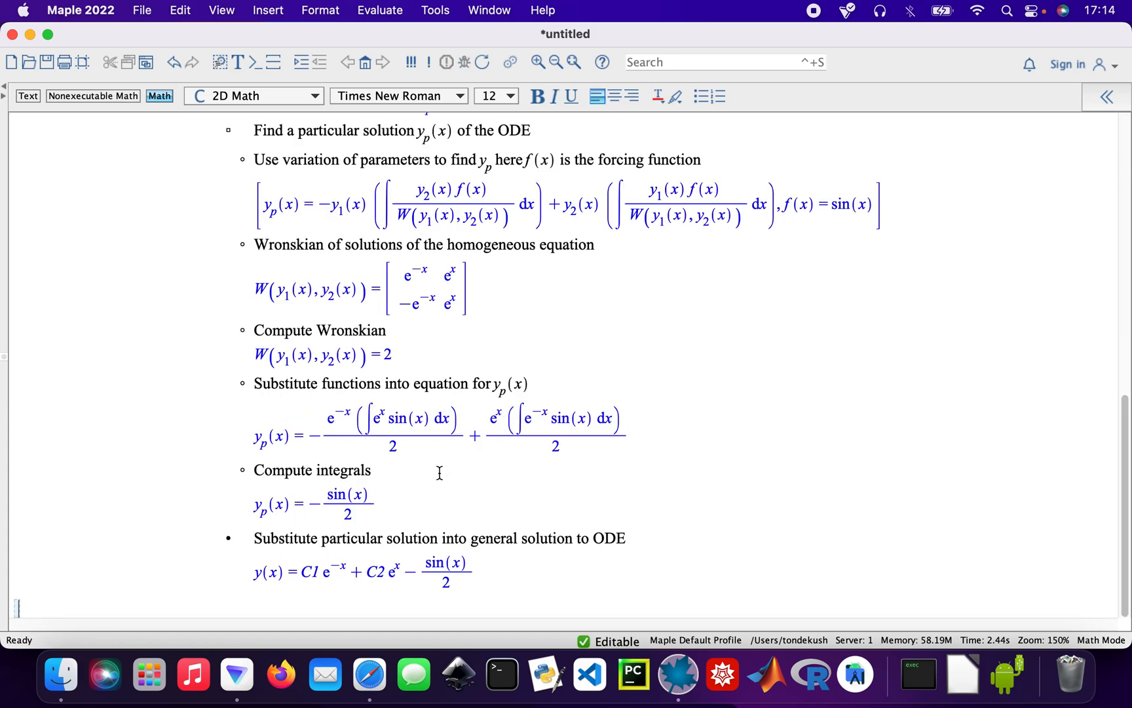
{"action": "scroll", "scroll_direction": "up", "scroll_amount": 3}
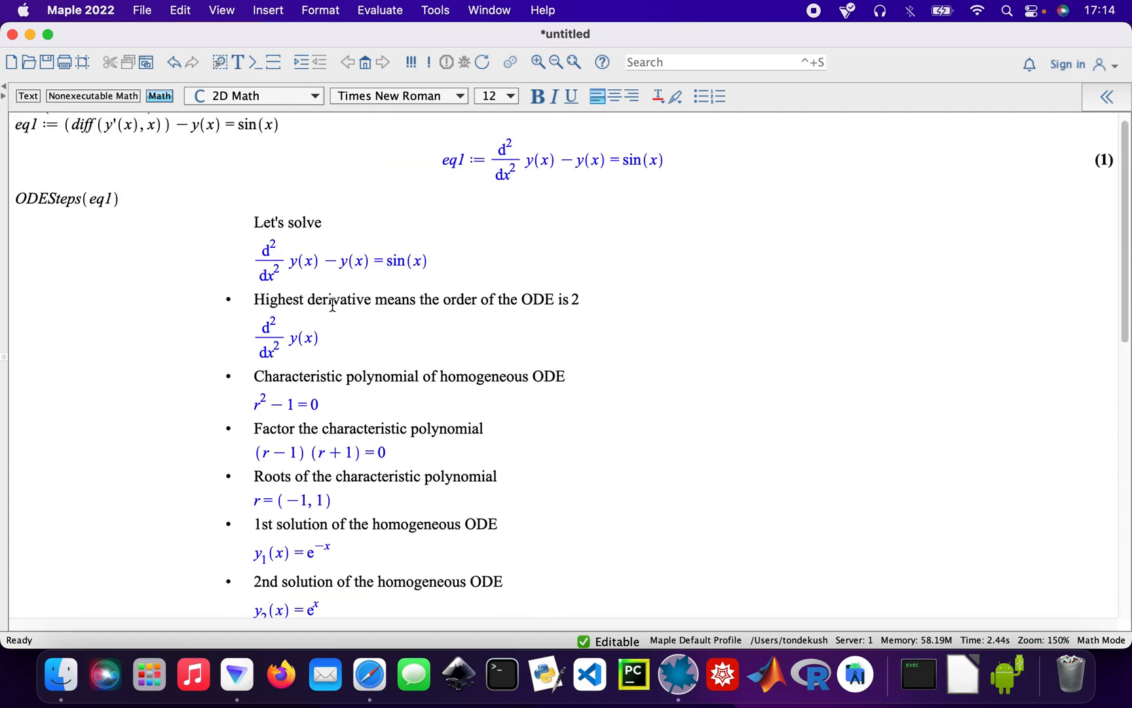
{"action": "mouse_move", "coordinate": [488, 303]}
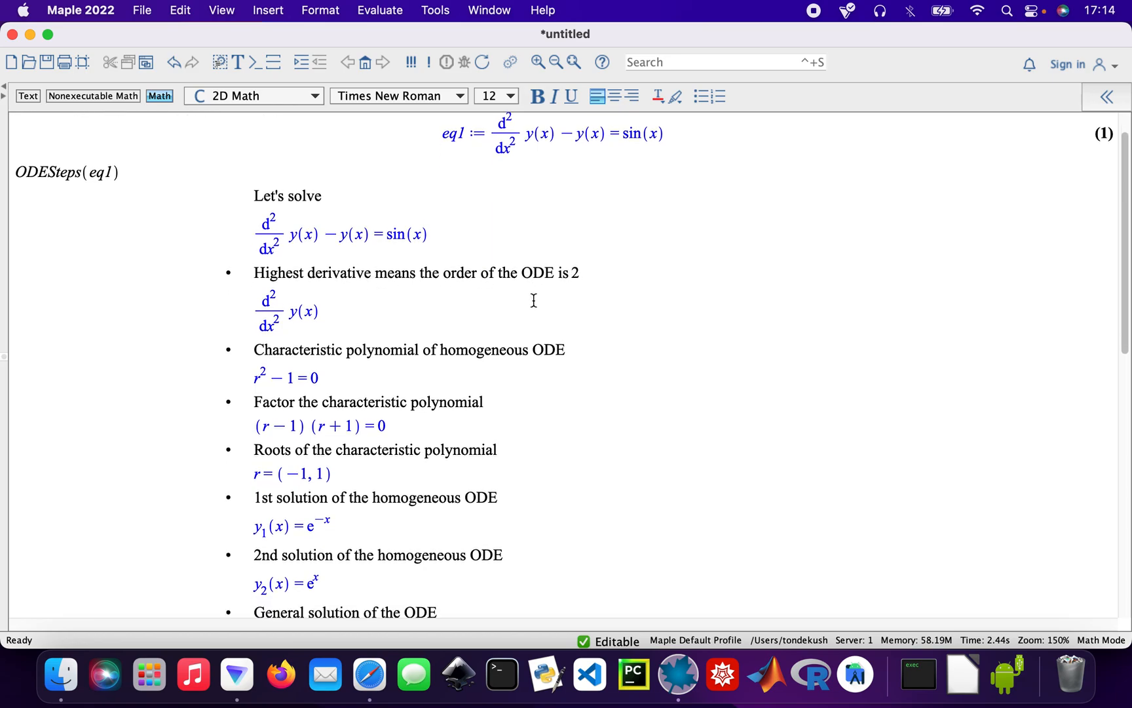
{"action": "scroll", "scroll_direction": "down", "scroll_amount": 3}
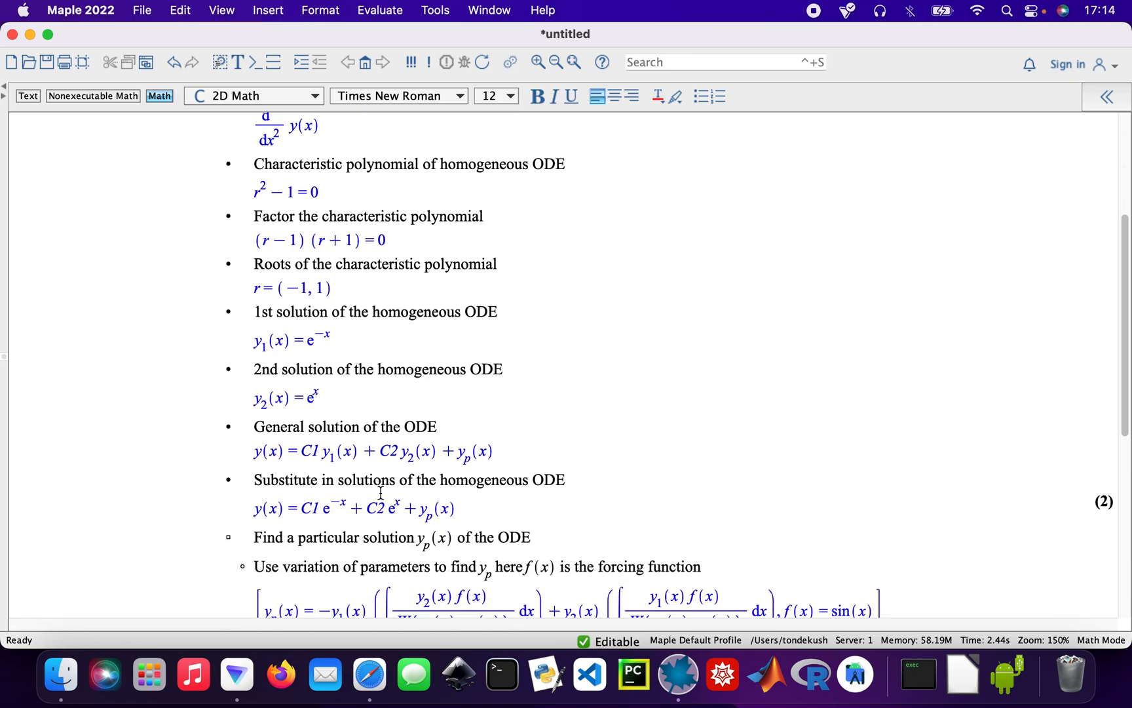
{"action": "scroll", "scroll_direction": "down", "scroll_amount": 3}
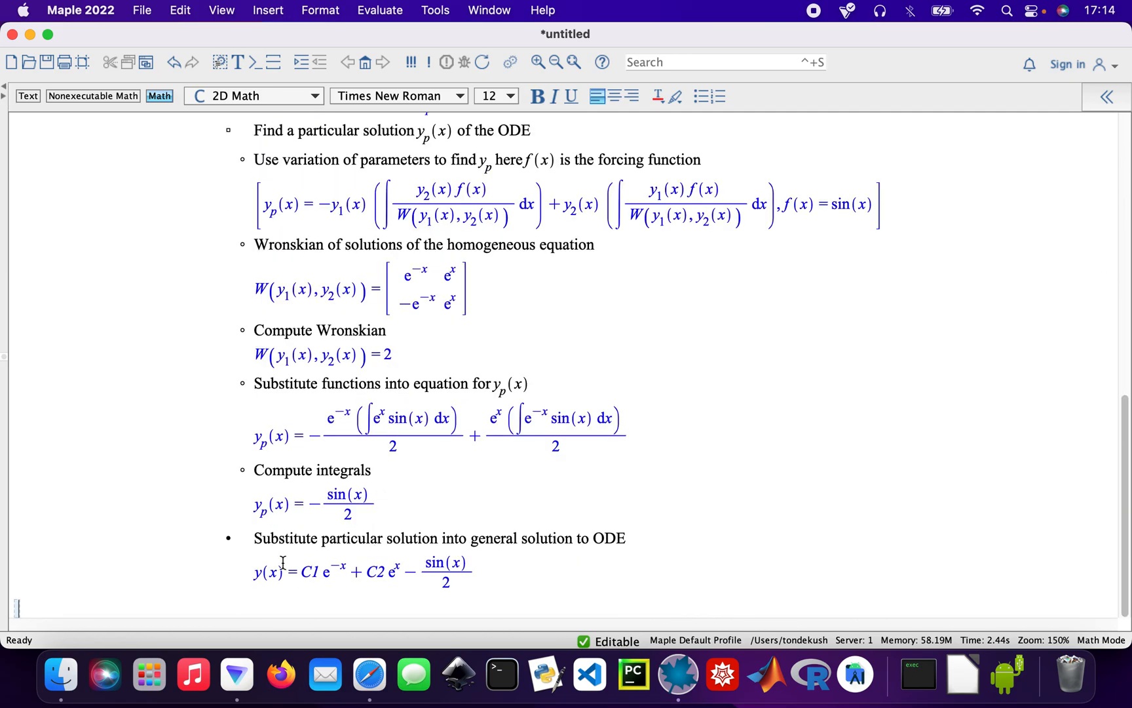
{"action": "mouse_move", "coordinate": [150, 552]}
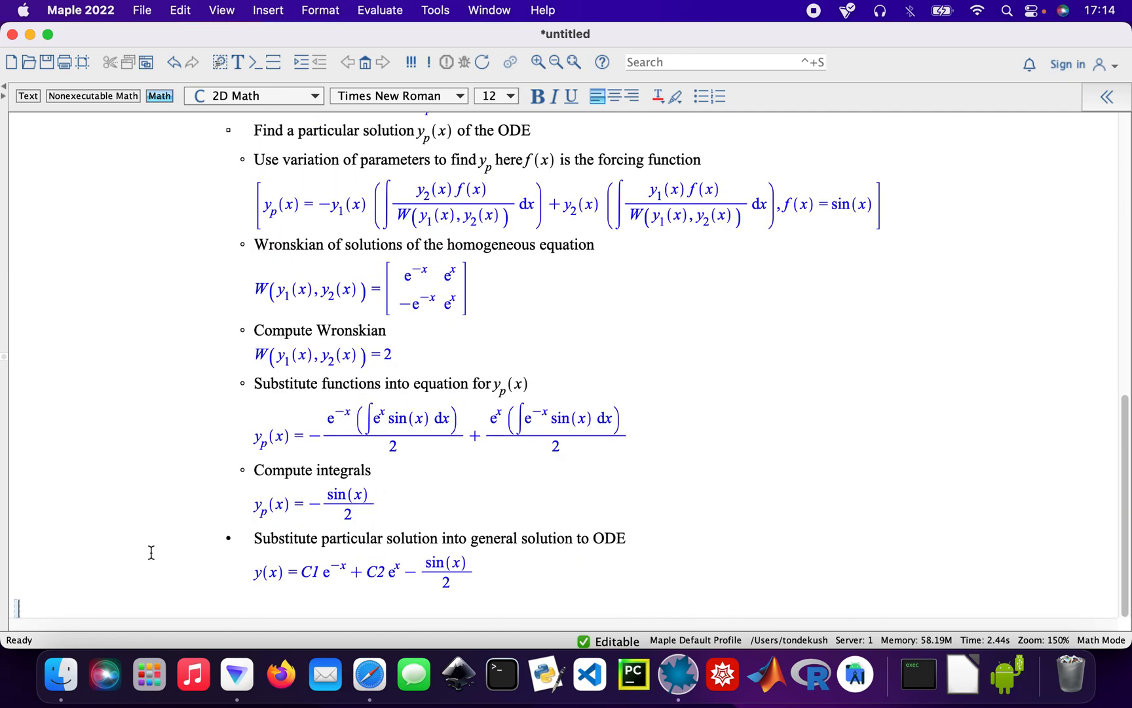
Enter and execute eq2 := diff(y'(x), x) − y(x) = cos(x).
{"action": "type", "text": "eq1"}
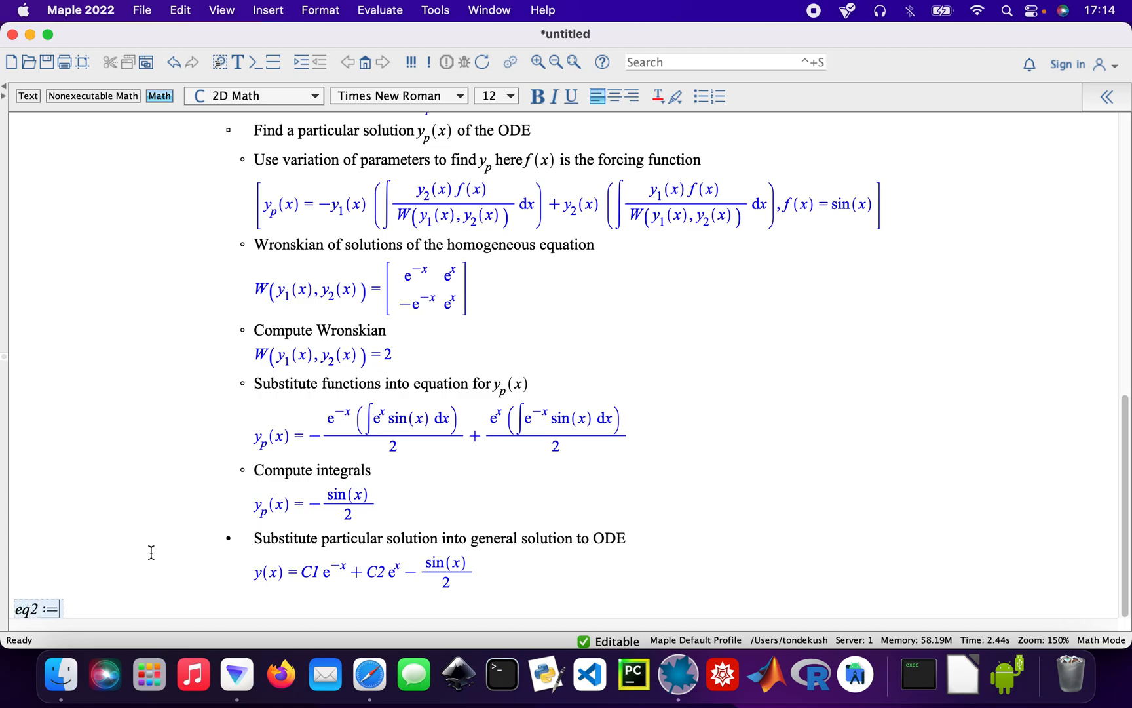
{"action": "type", "text": "di"}
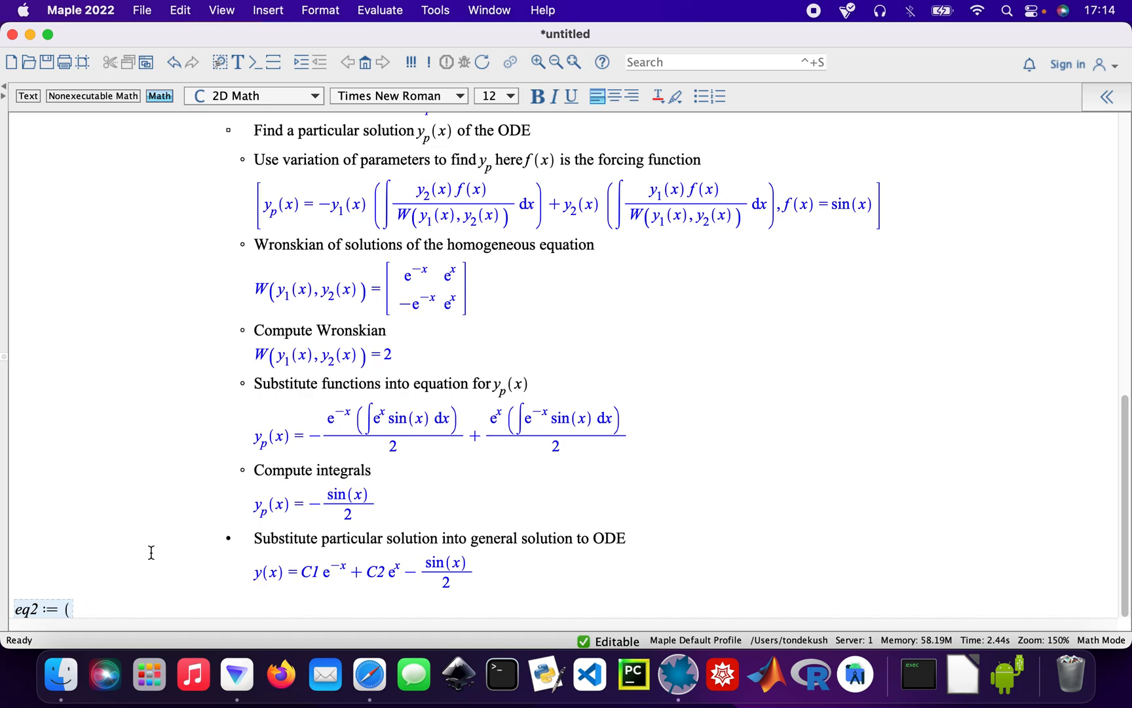
{"action": "type", "text": "diff("}
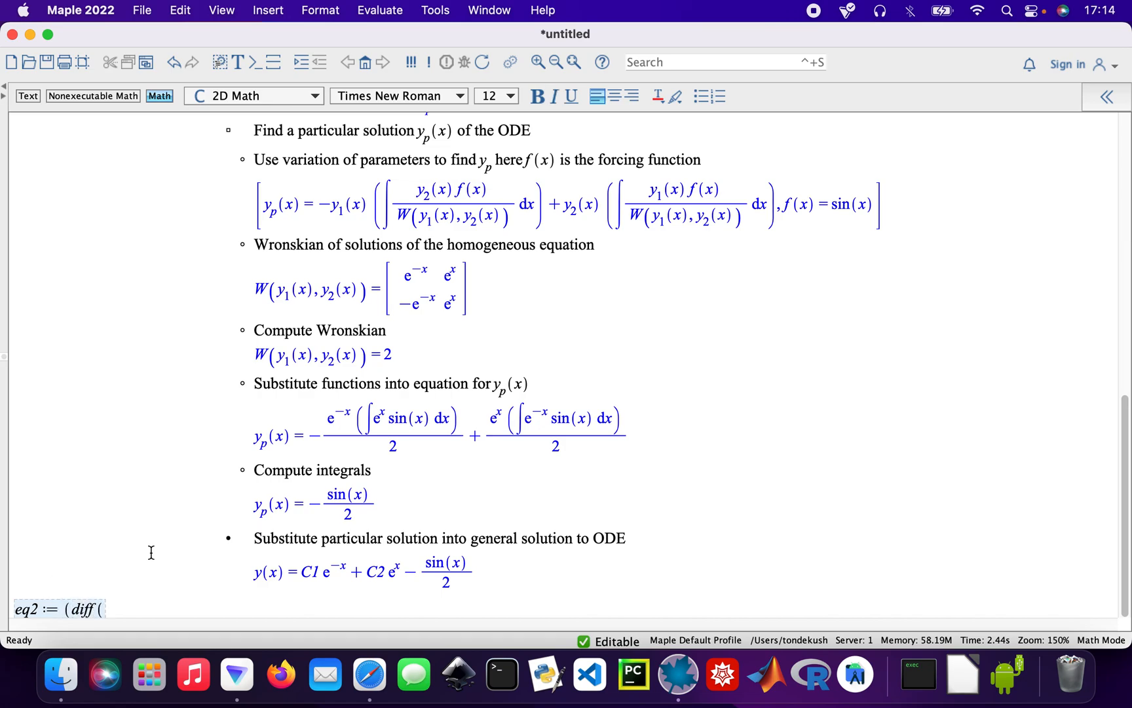
{"action": "type", "text": "(y"}
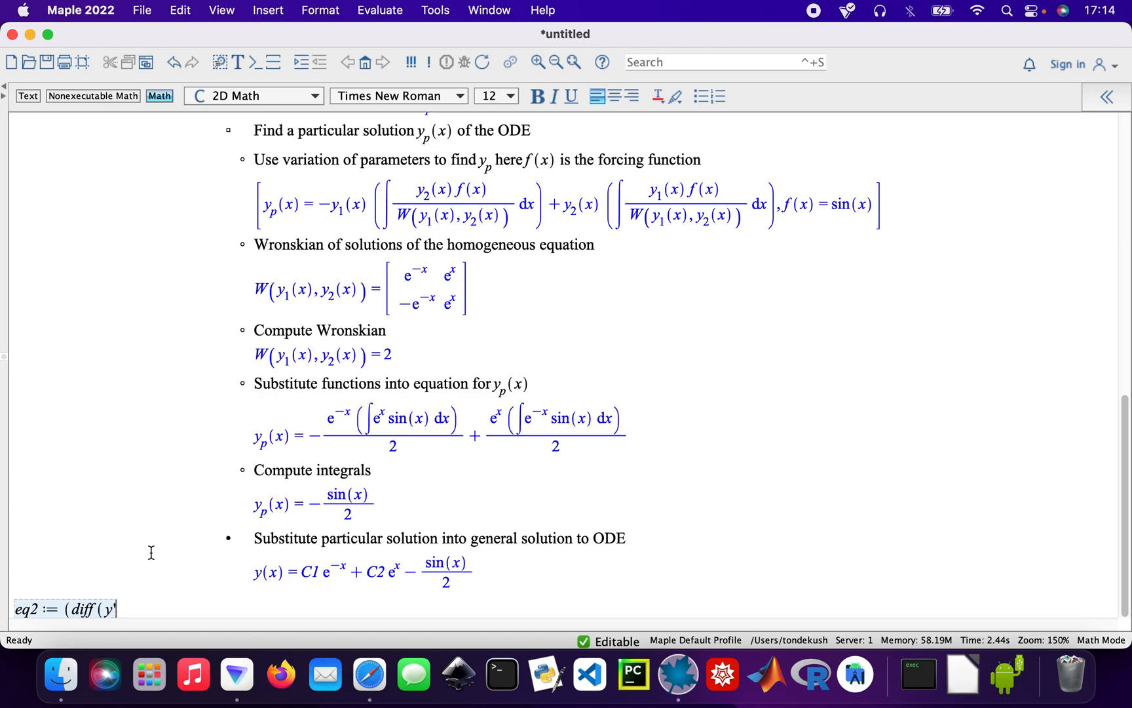
{"action": "type", "text": "'(x),x"}
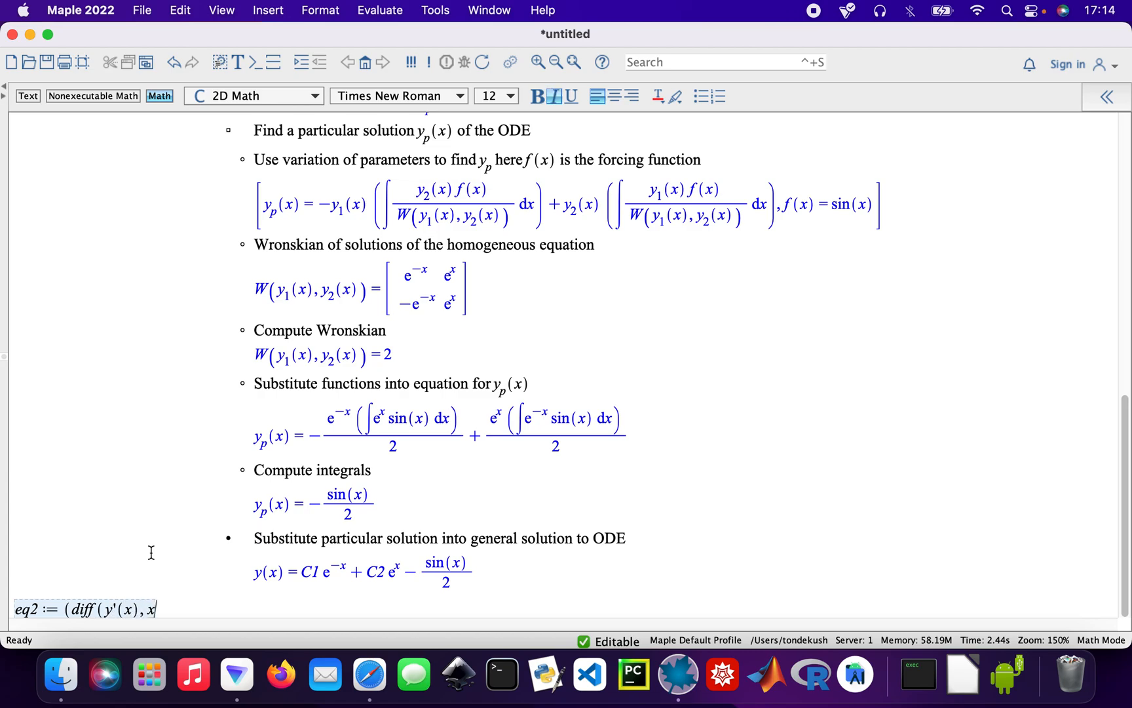
{"action": "type", "text": ")) − y(x"}
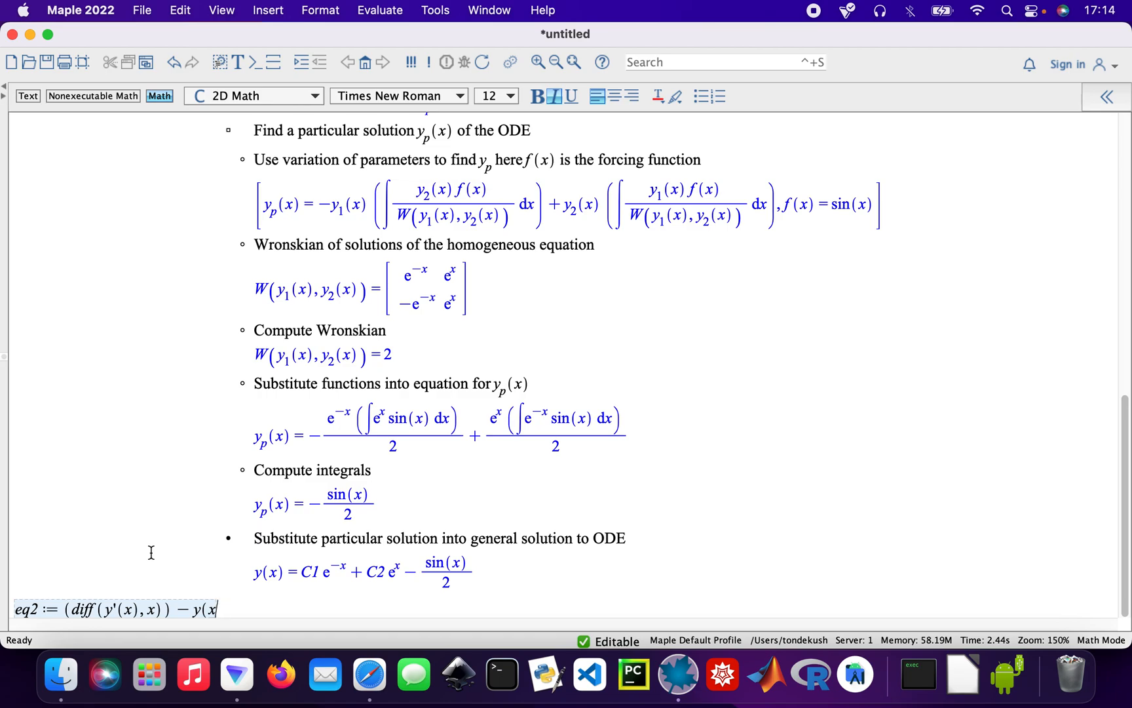
{"action": "type", "text": ") = cos"}
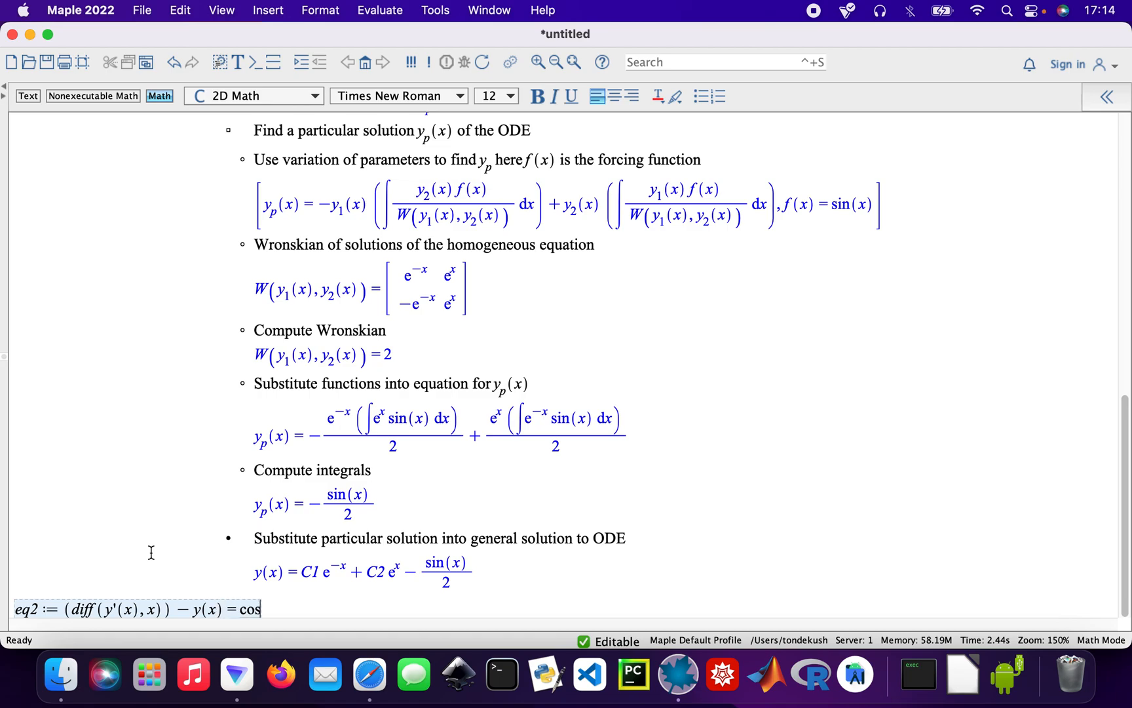
{"action": "type", "text": "(x)"}
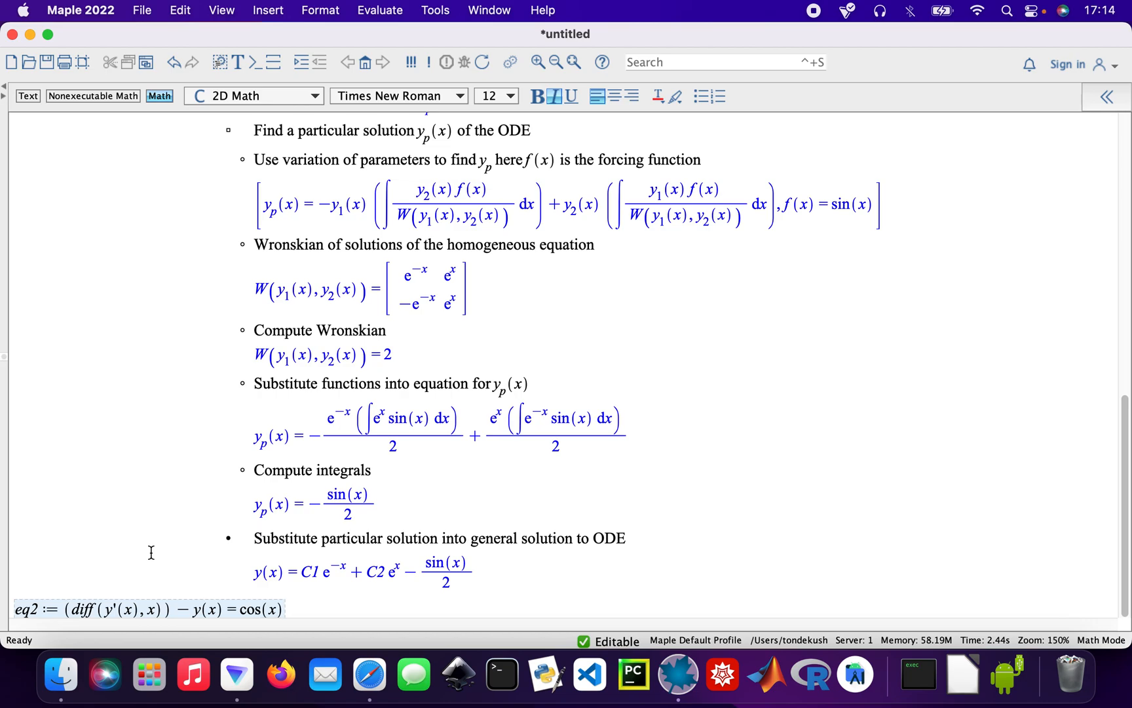
{"action": "key", "text": "Return"}
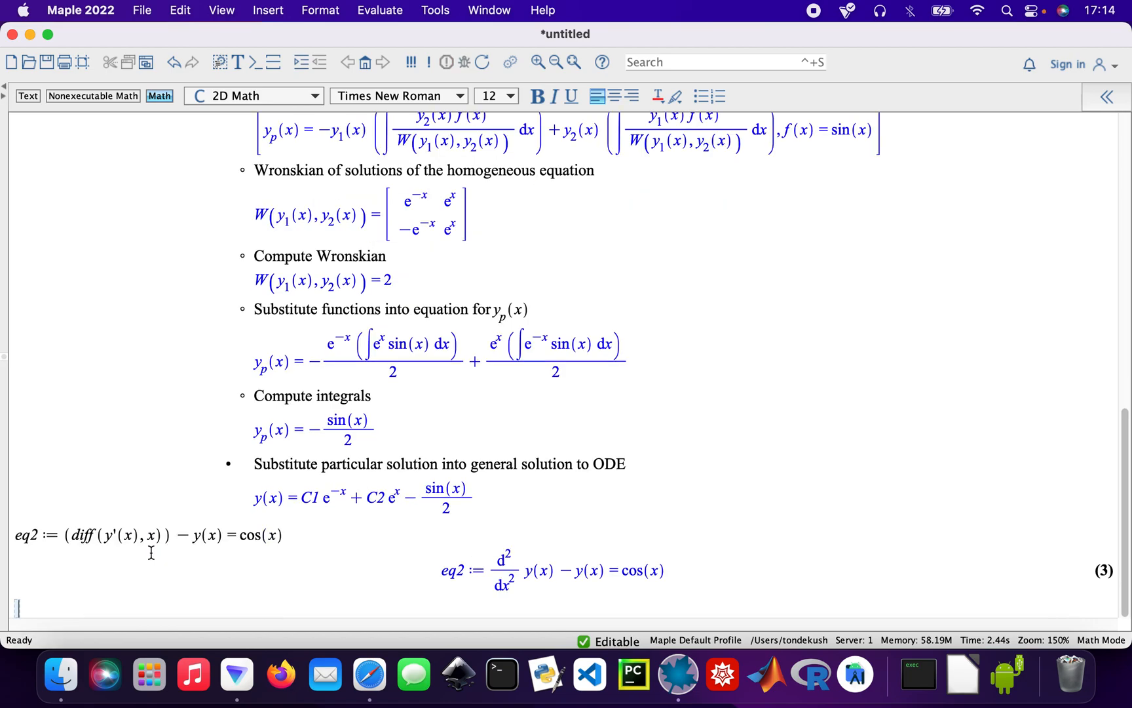
Run ODESteps(eq2) to get the solution ending in C1 e^(−x) + C2 e^x − cos(x)/2.
{"action": "type", "text": "O"}
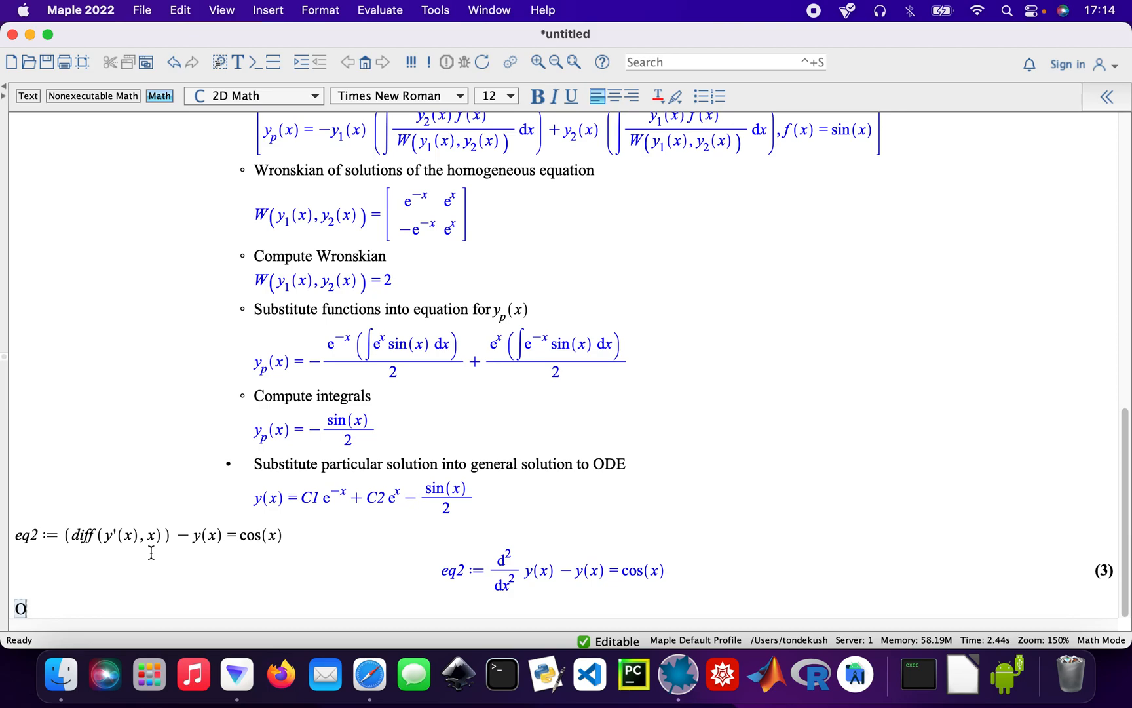
{"action": "type", "text": "DESteps("}
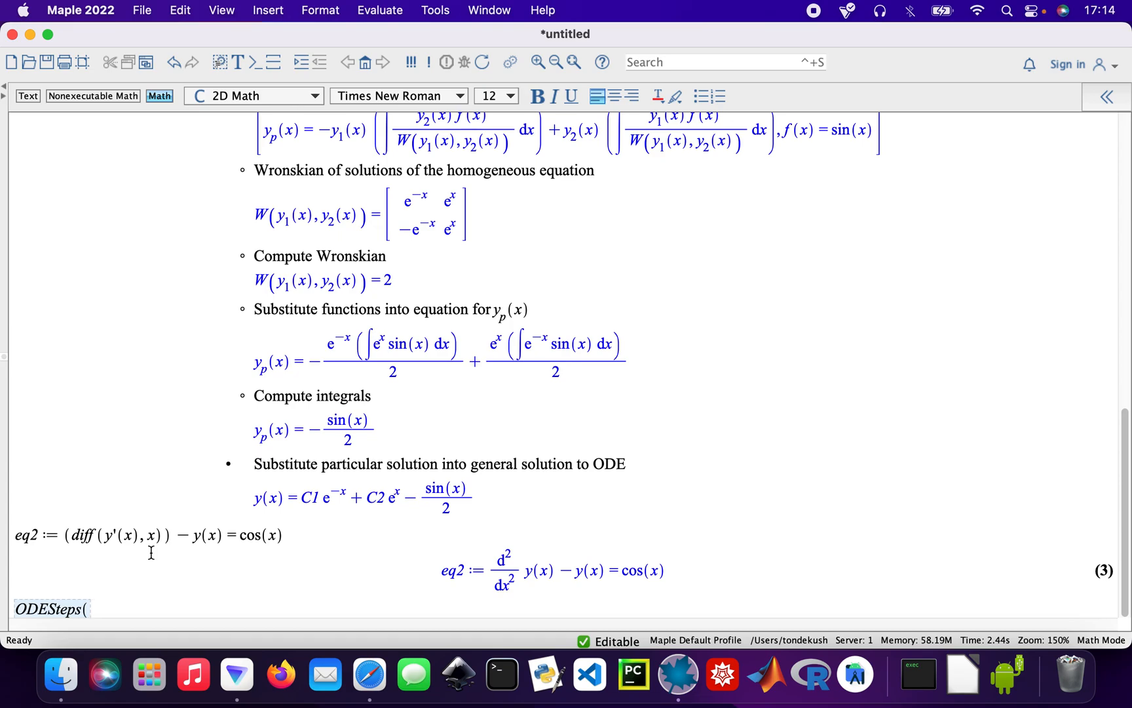
{"action": "type", "text": "eq2"}
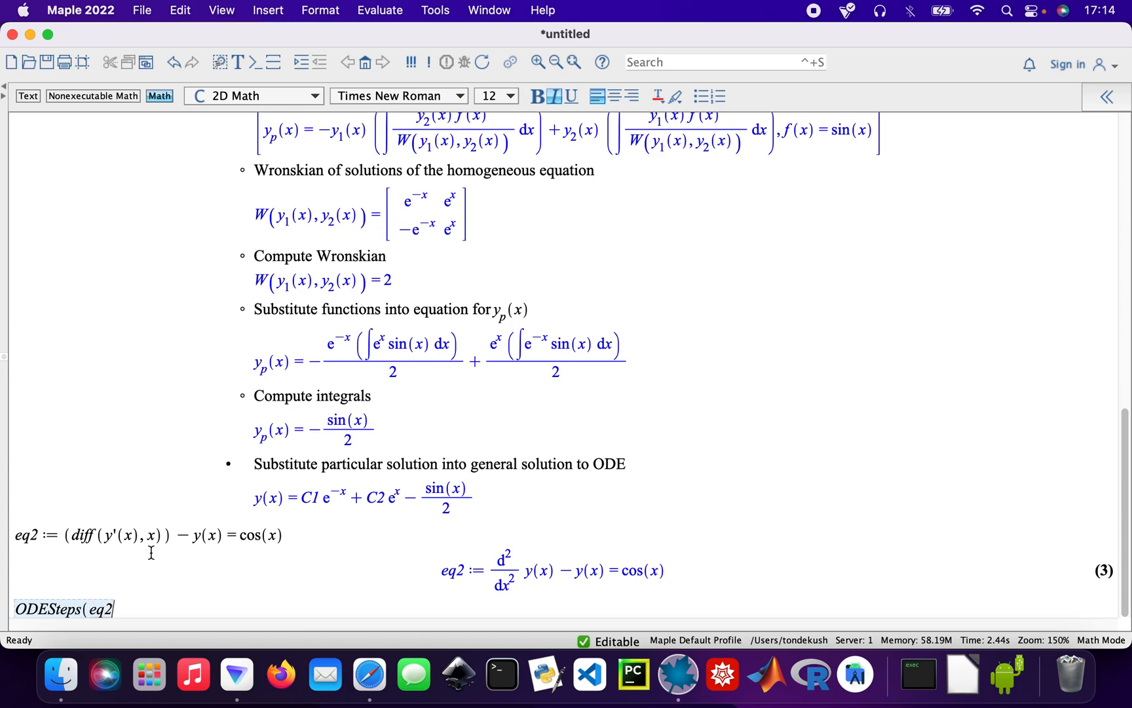
{"action": "key", "text": "Return"}
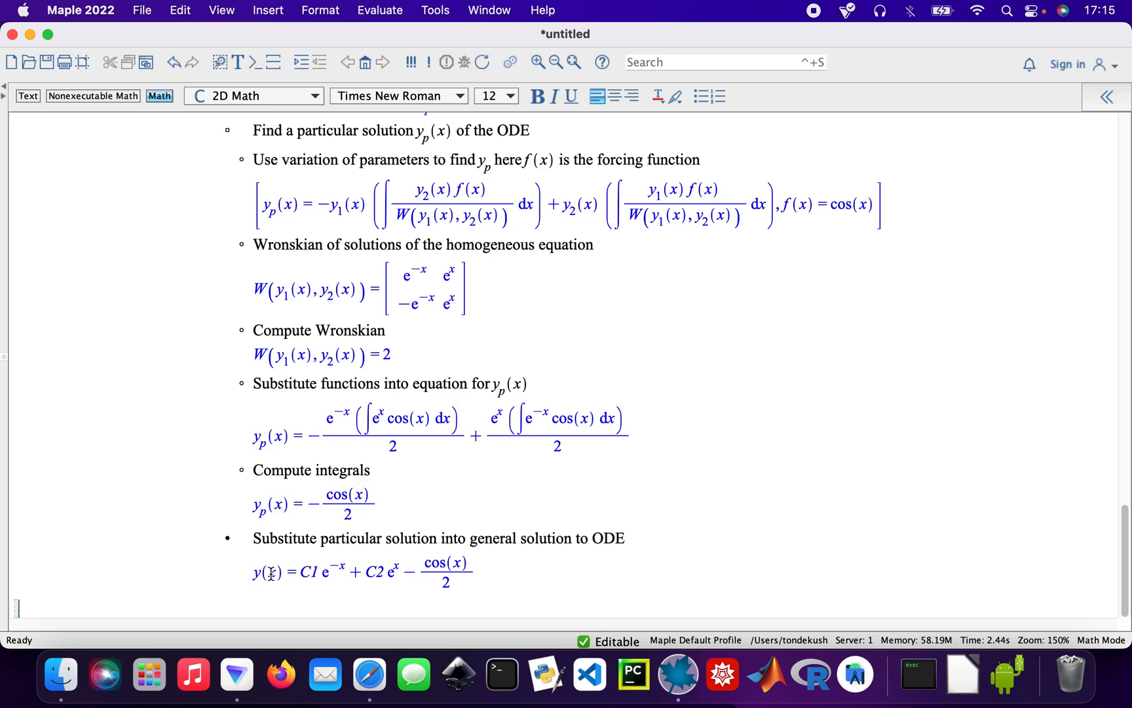
{"action": "mouse_move", "coordinate": [190, 531]}
{"action": "type", "text": "eq3 :="}
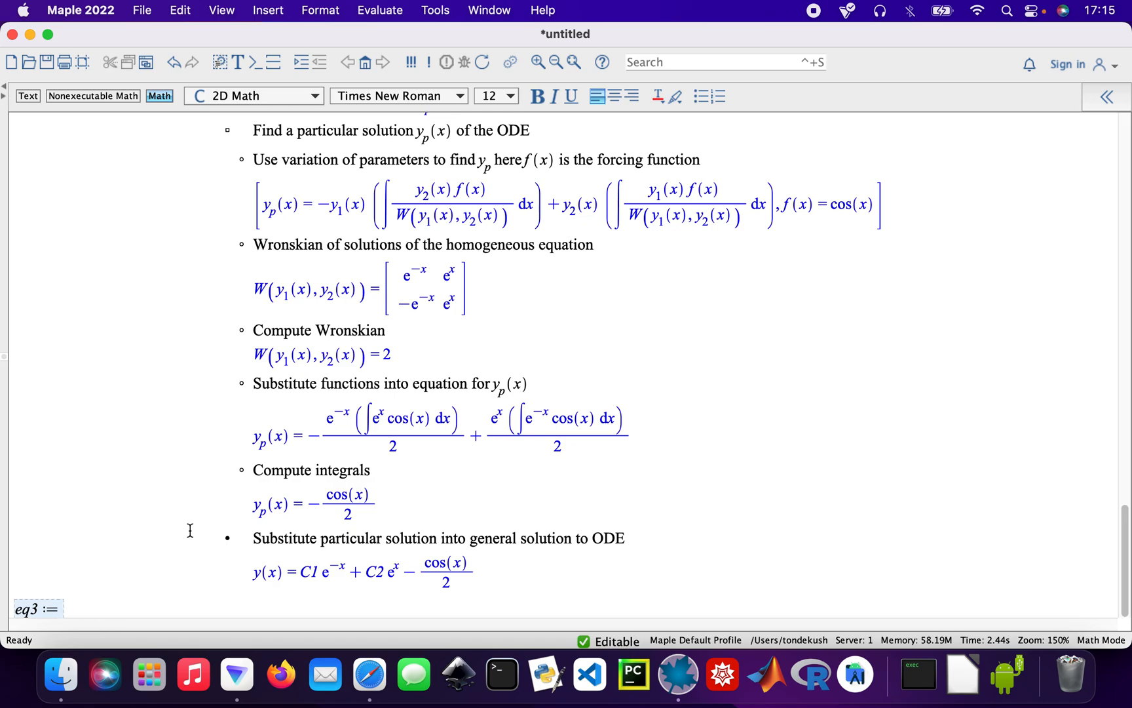
Type eq3 as diff(y'(x), x) − diff(y(x), x) − 6·y(x) = 0.
{"action": "type", "text": "(diff"}
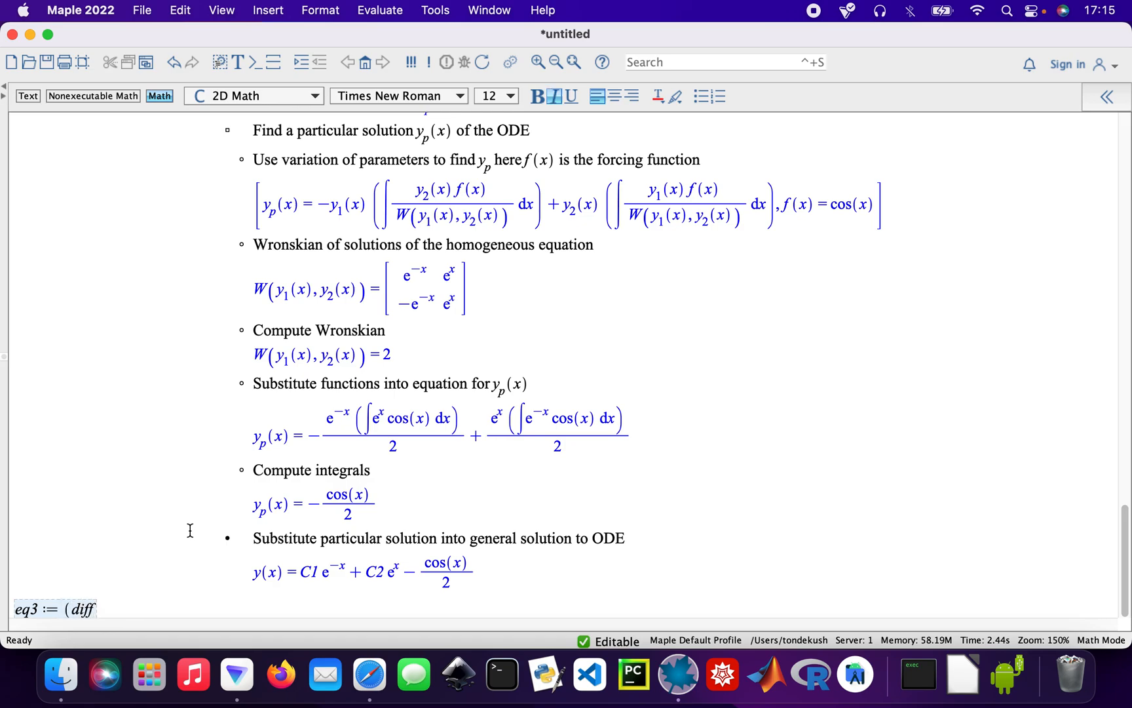
{"action": "type", "text": "(y"}
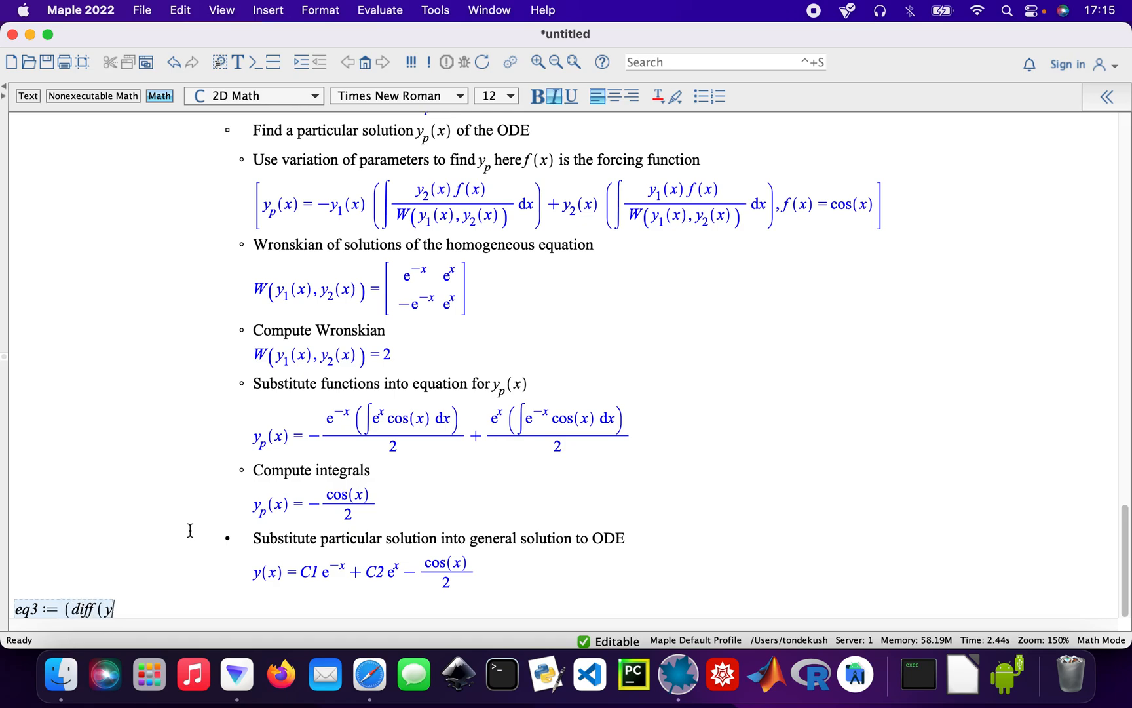
{"action": "type", "text": "'("}
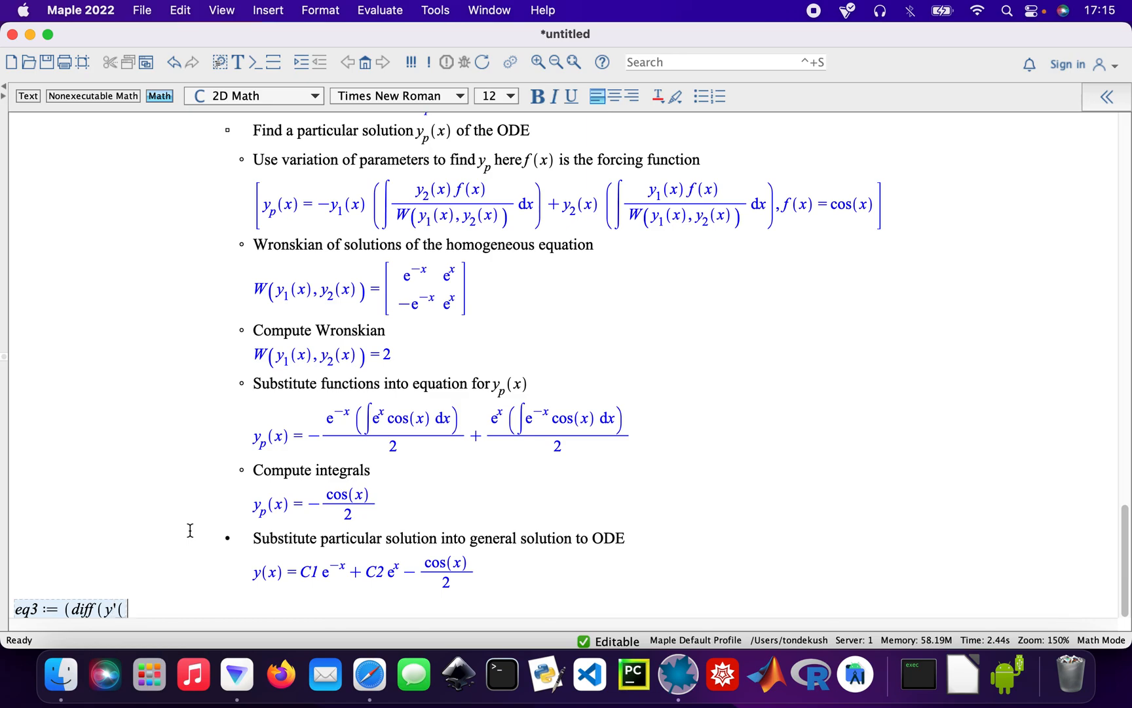
{"action": "type", "text": "x), x"}
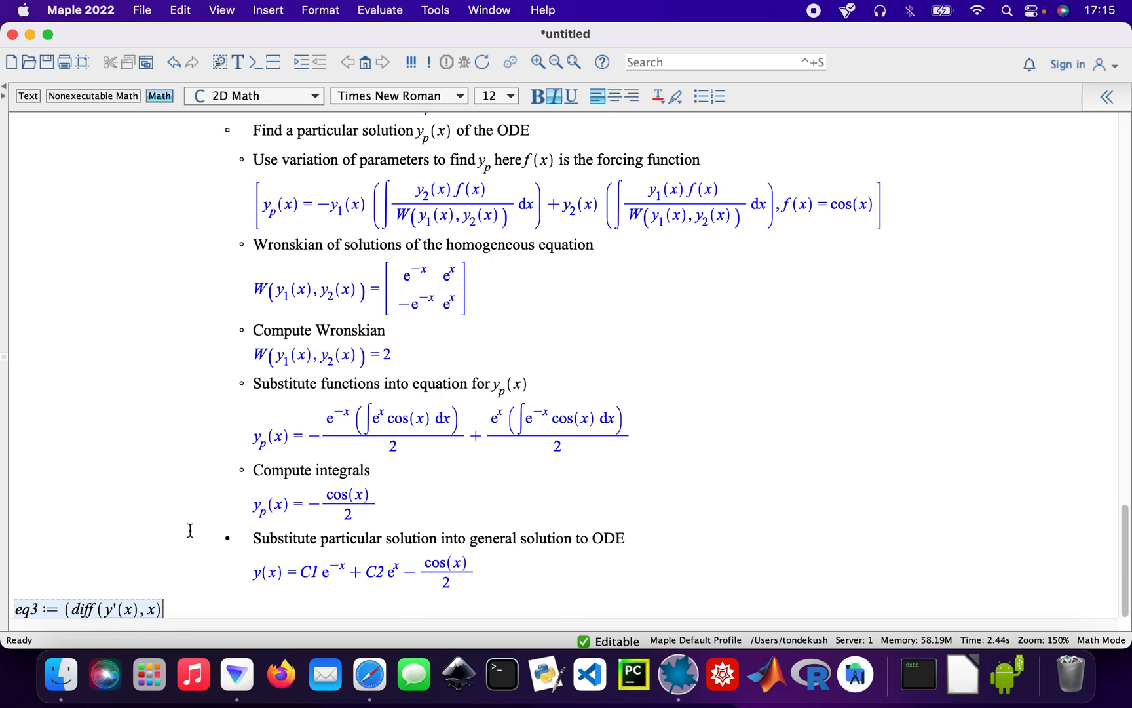
{"action": "type", "text": "− di"}
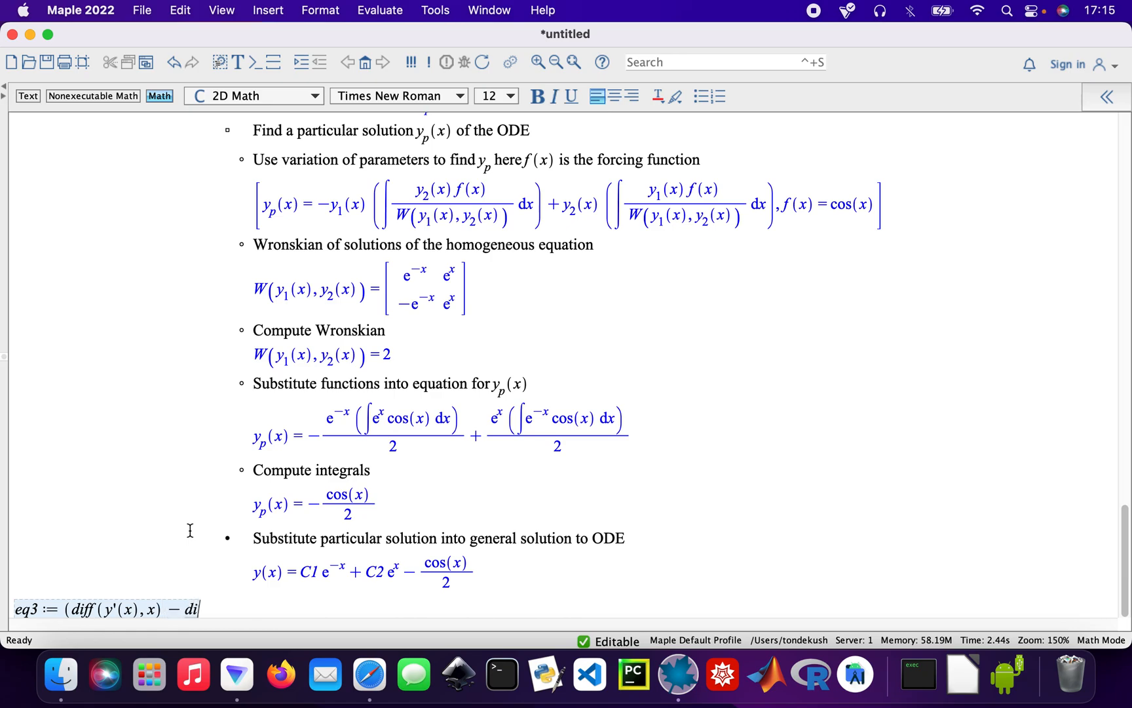
{"action": "type", "text": "ff("}
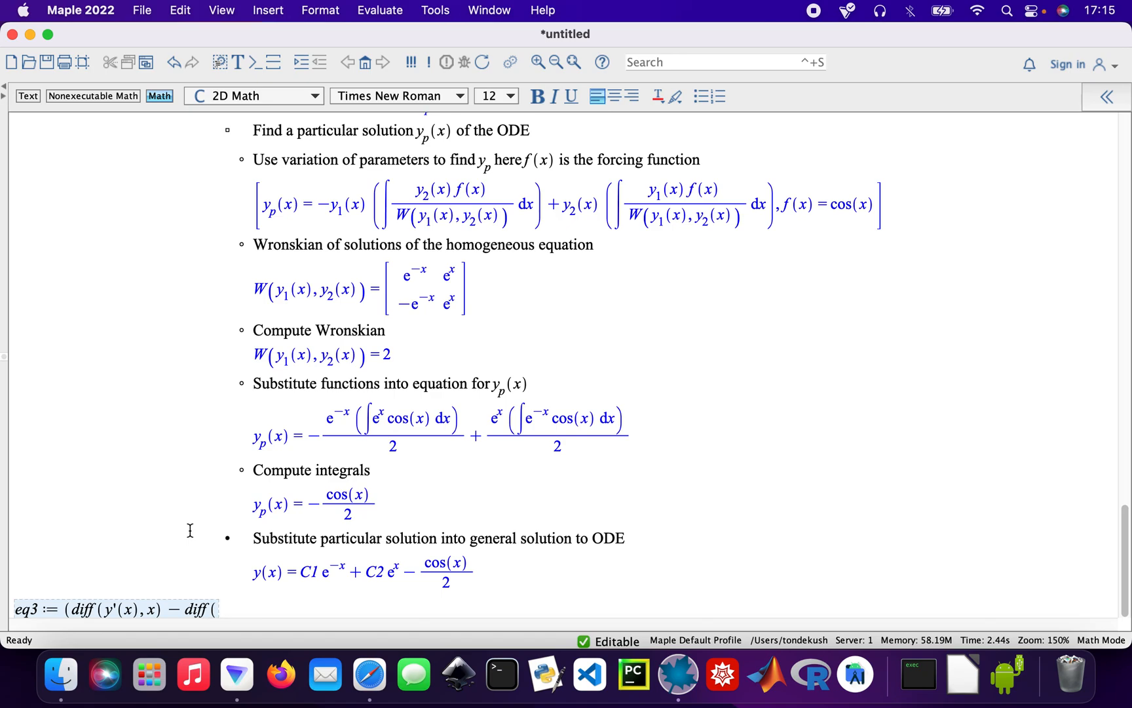
{"action": "type", "text": "y(x)"}
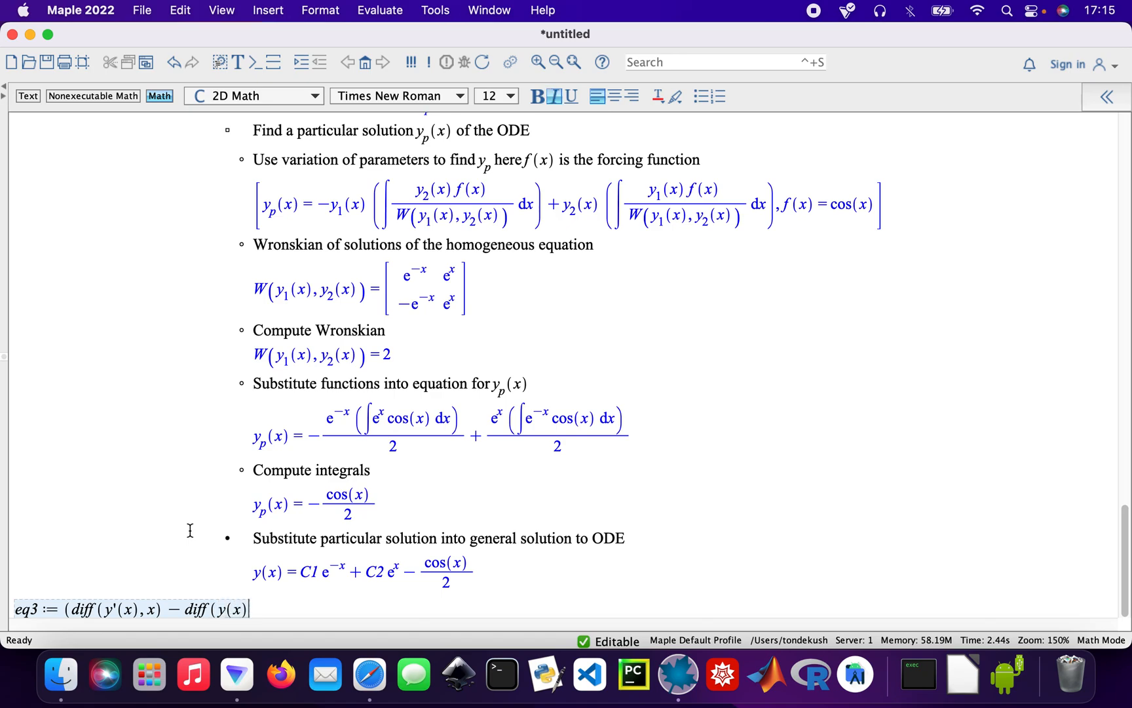
{"action": "type", "text": ", x"}
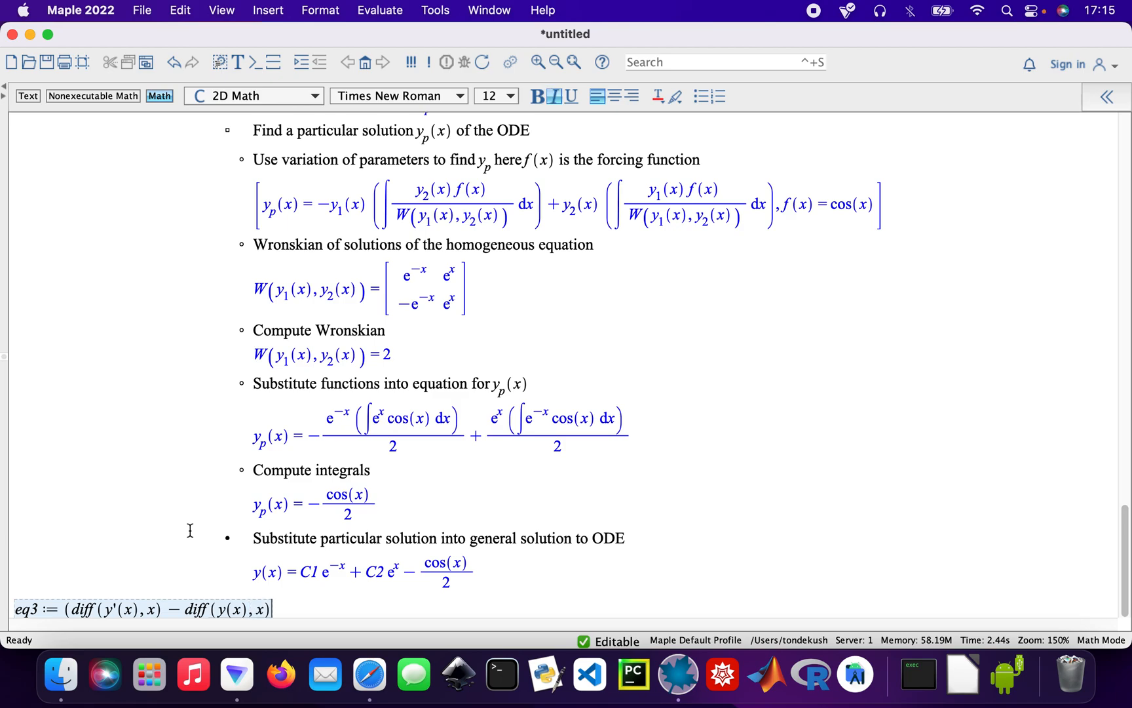
{"action": "type", "text": ") -"}
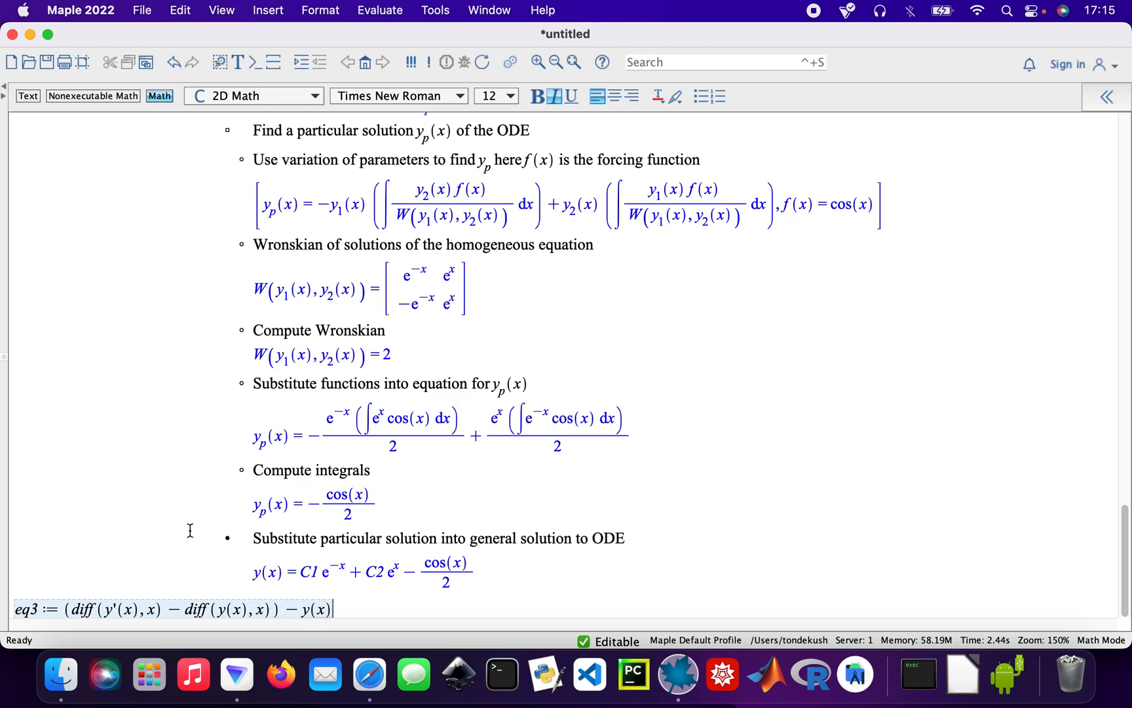
{"action": "type", "text": "= 0"}
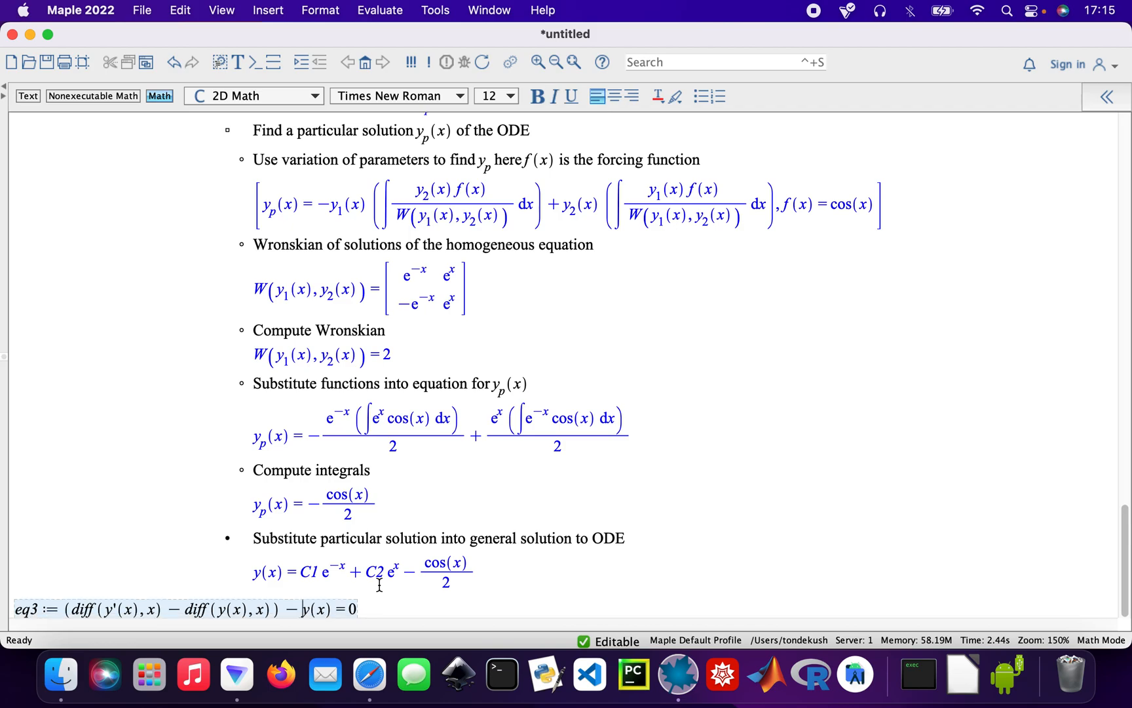
{"action": "type", "text": "6·"}
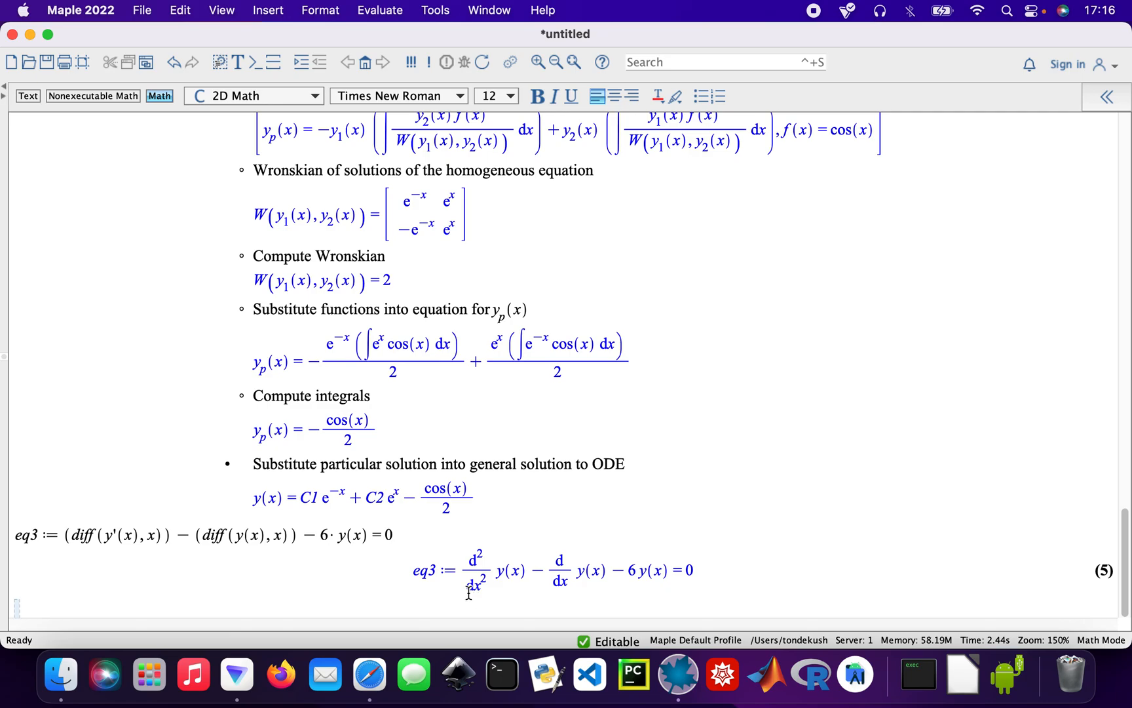
Run ODESteps(eq3) and scroll to the result y(x) = C1 e^(−2x) + C2 e^(3x).
{"action": "type", "text": "O"}
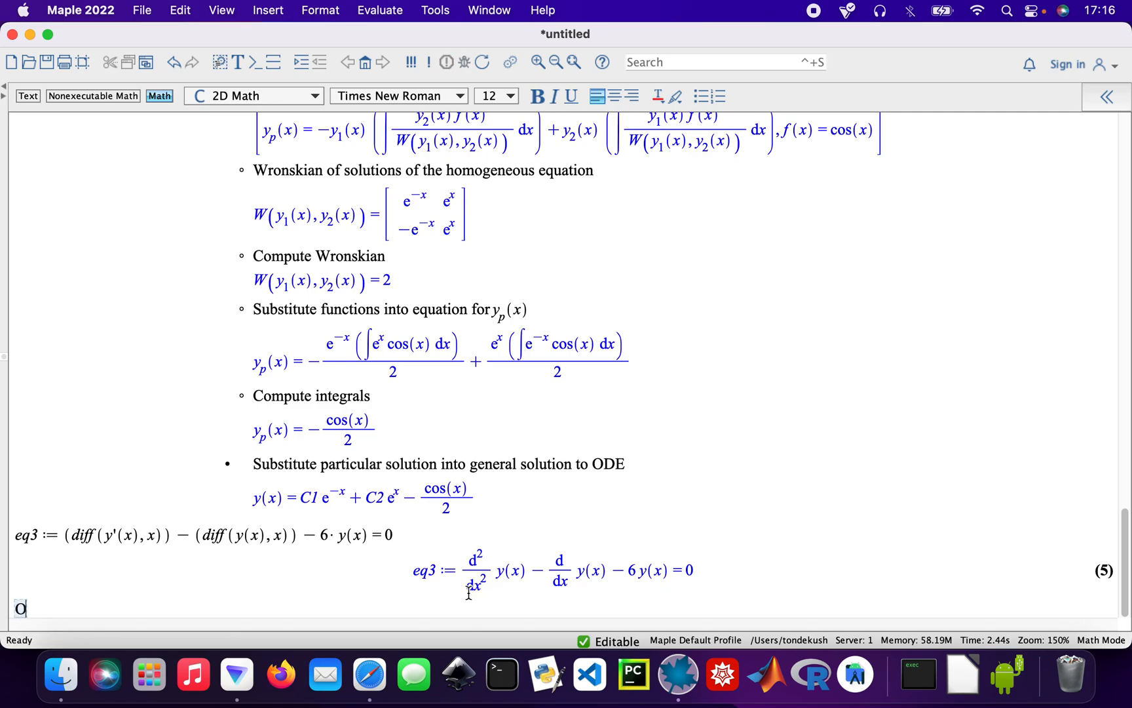
{"action": "type", "text": "DESt"}
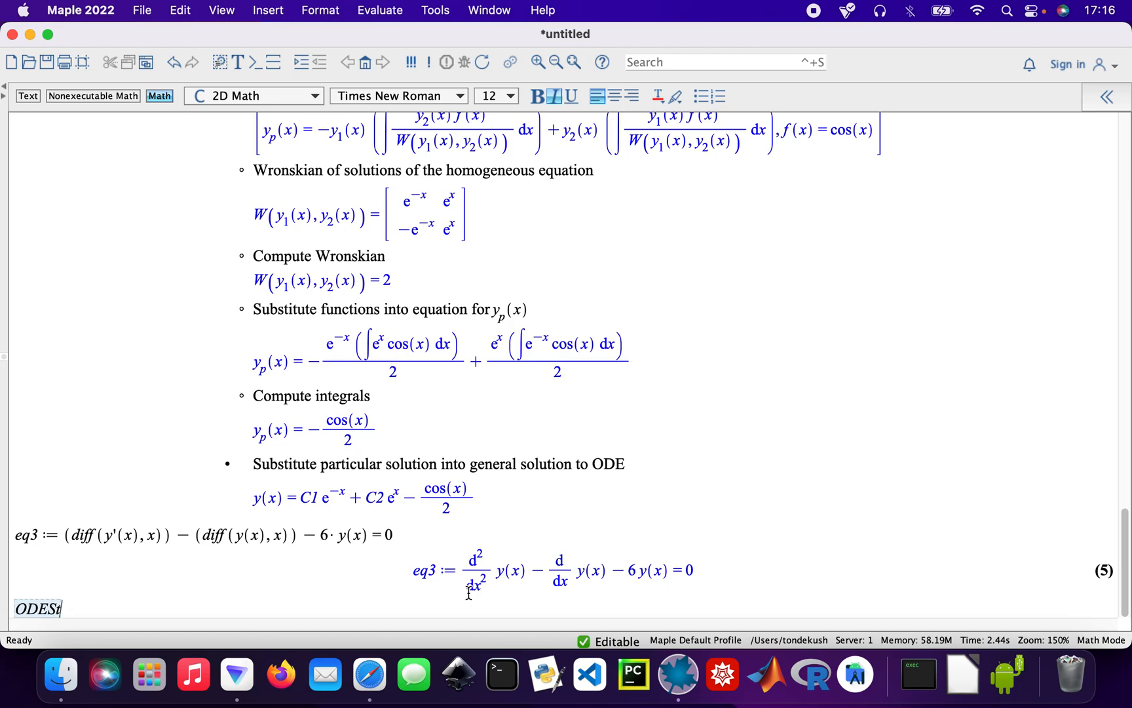
{"action": "type", "text": "eps("}
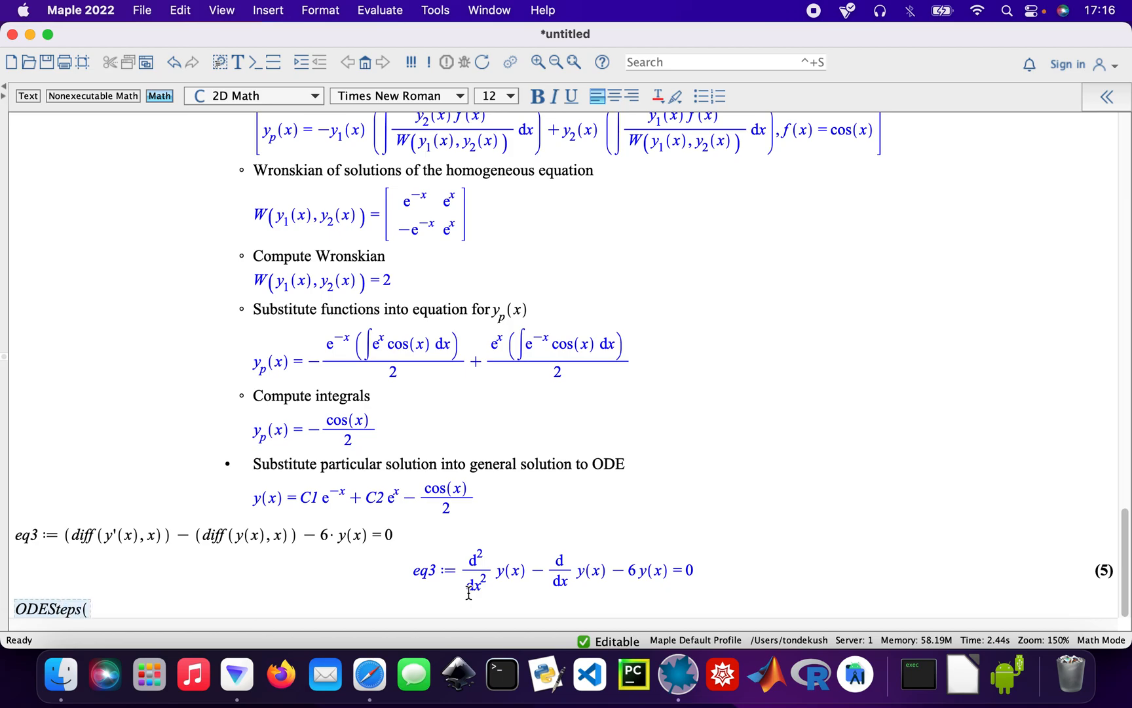
{"action": "type", "text": "eq3"}
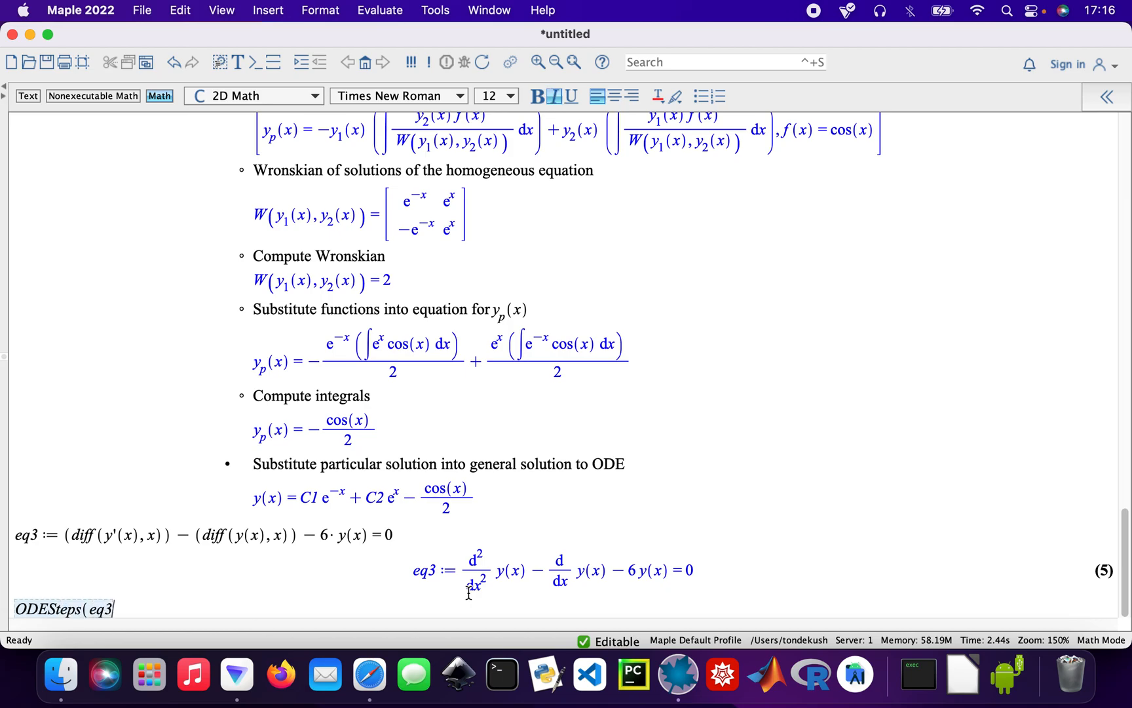
{"action": "key", "text": "Return"}
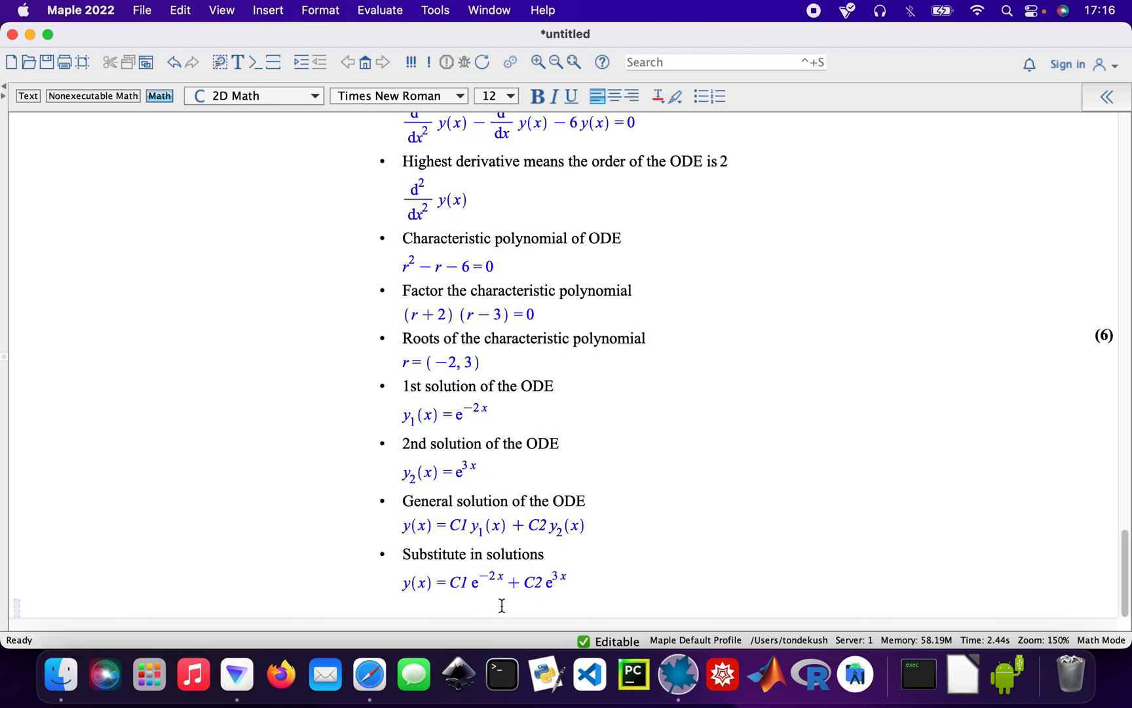
{"action": "scroll", "scroll_direction": "up", "scroll_amount": 3}
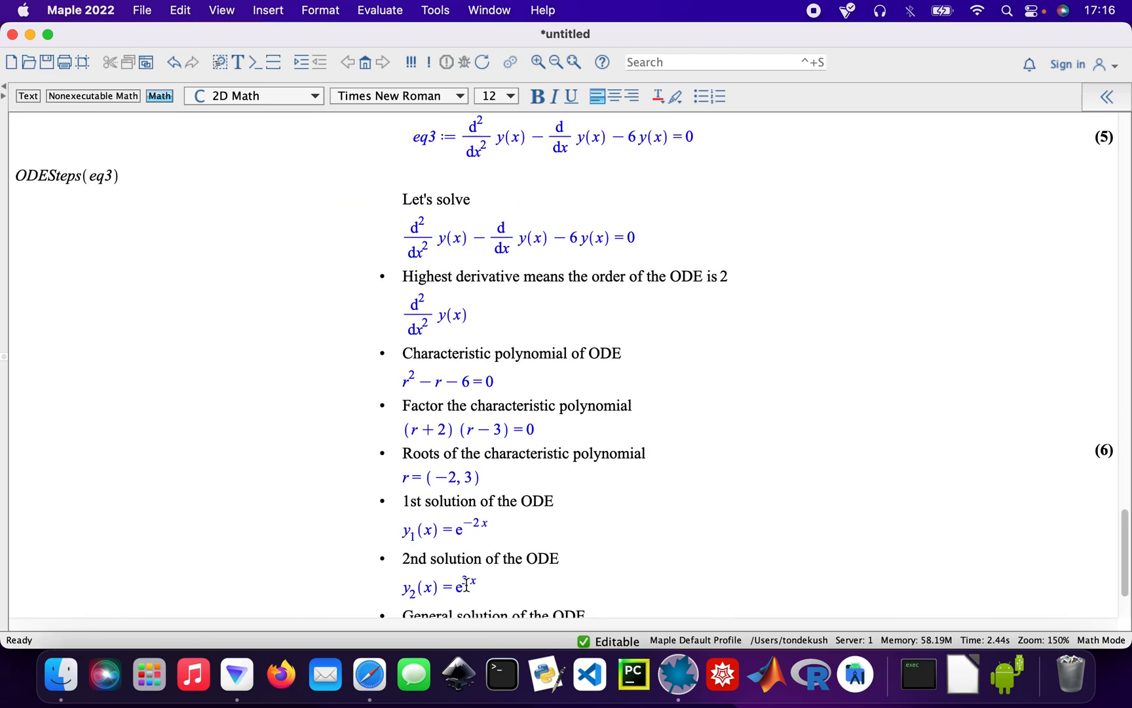
{"action": "scroll", "scroll_direction": "up", "scroll_amount": 3}
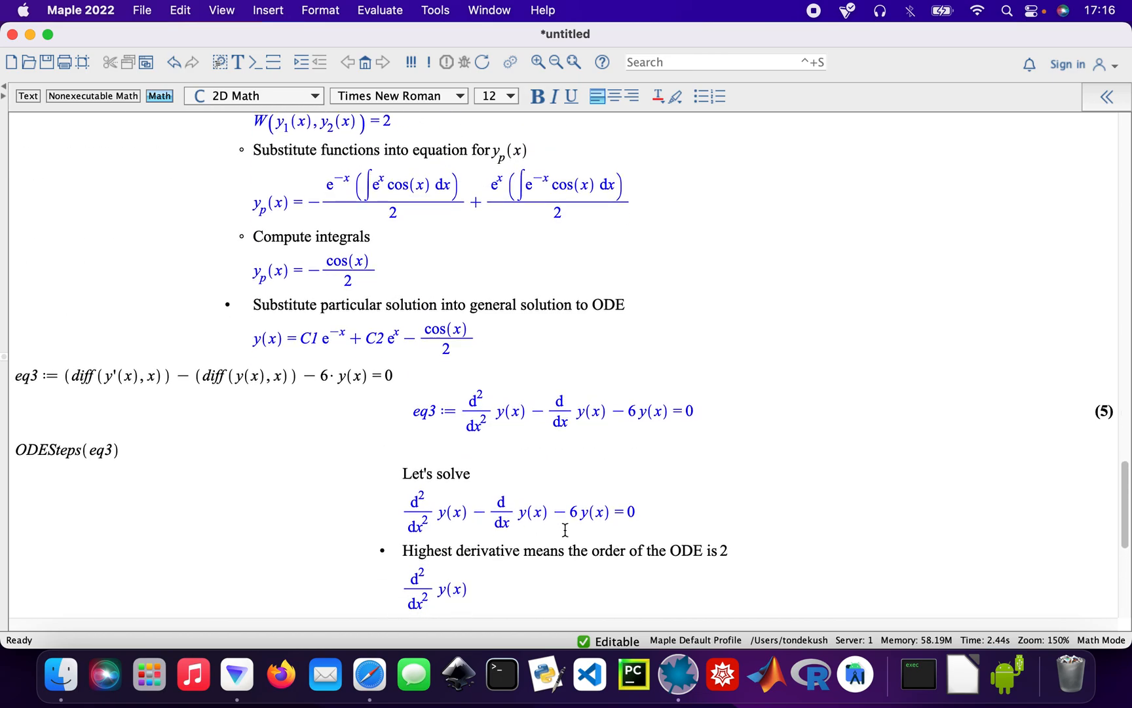
{"action": "scroll", "scroll_direction": "down", "scroll_amount": 3}
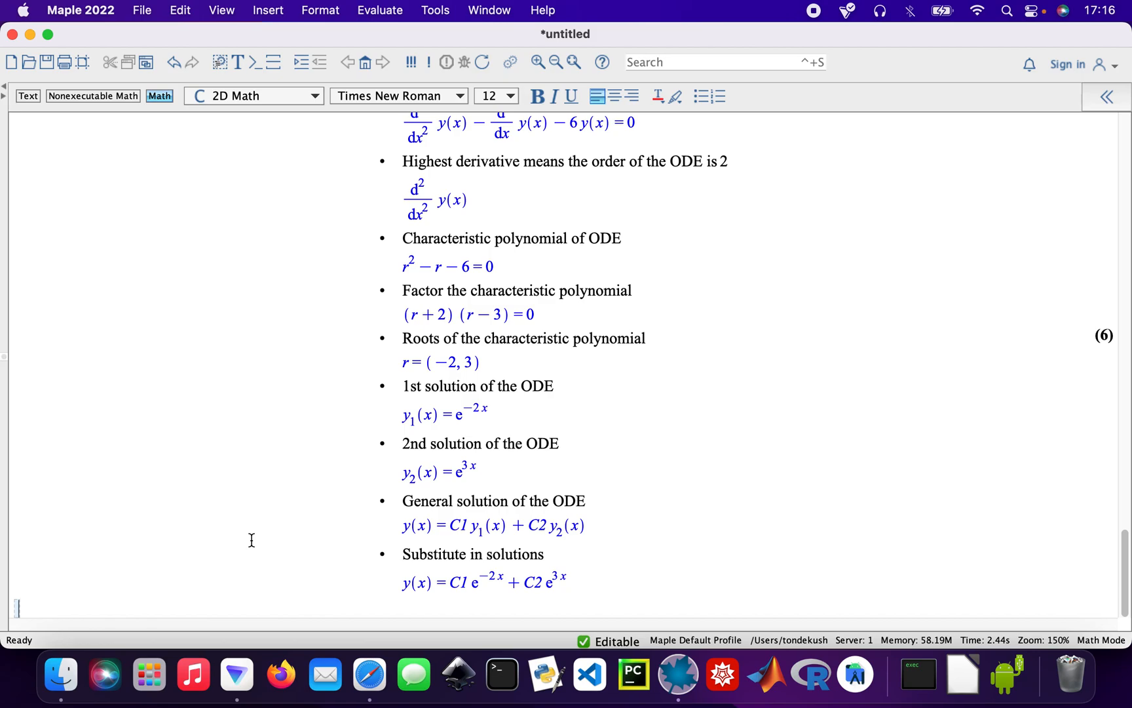
Begin eq4 := with the second-derivative term diff(4·y'(x), x).
{"action": "type", "text": "eq"}
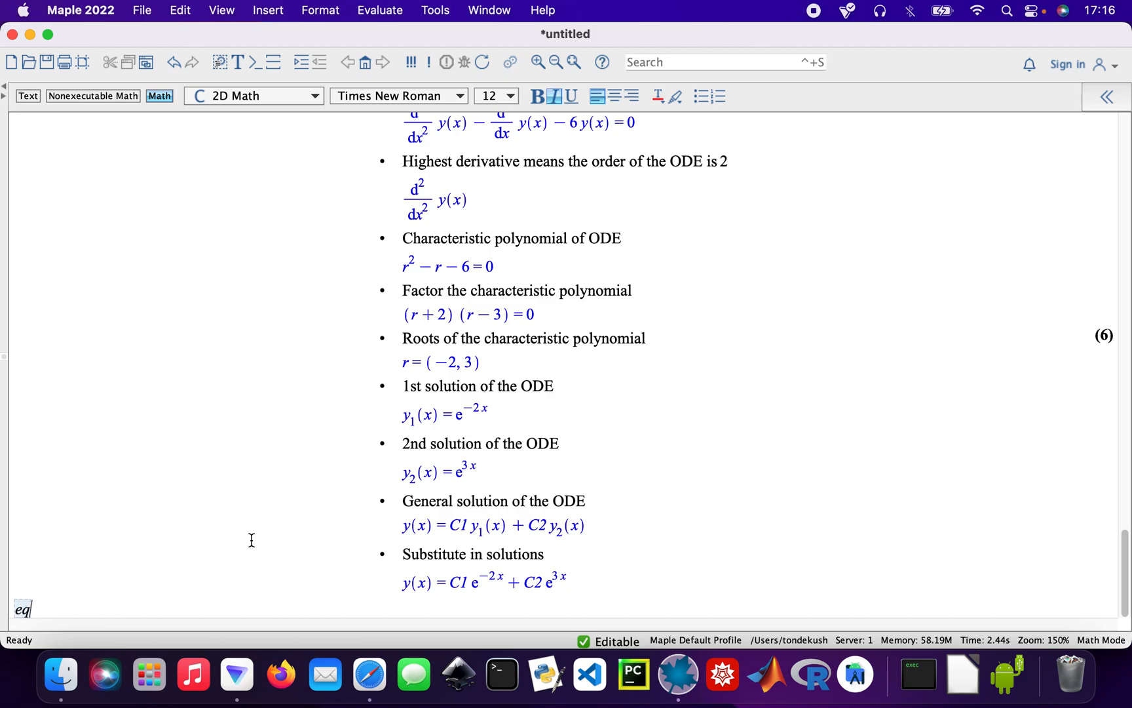
{"action": "type", "text": "4 :="}
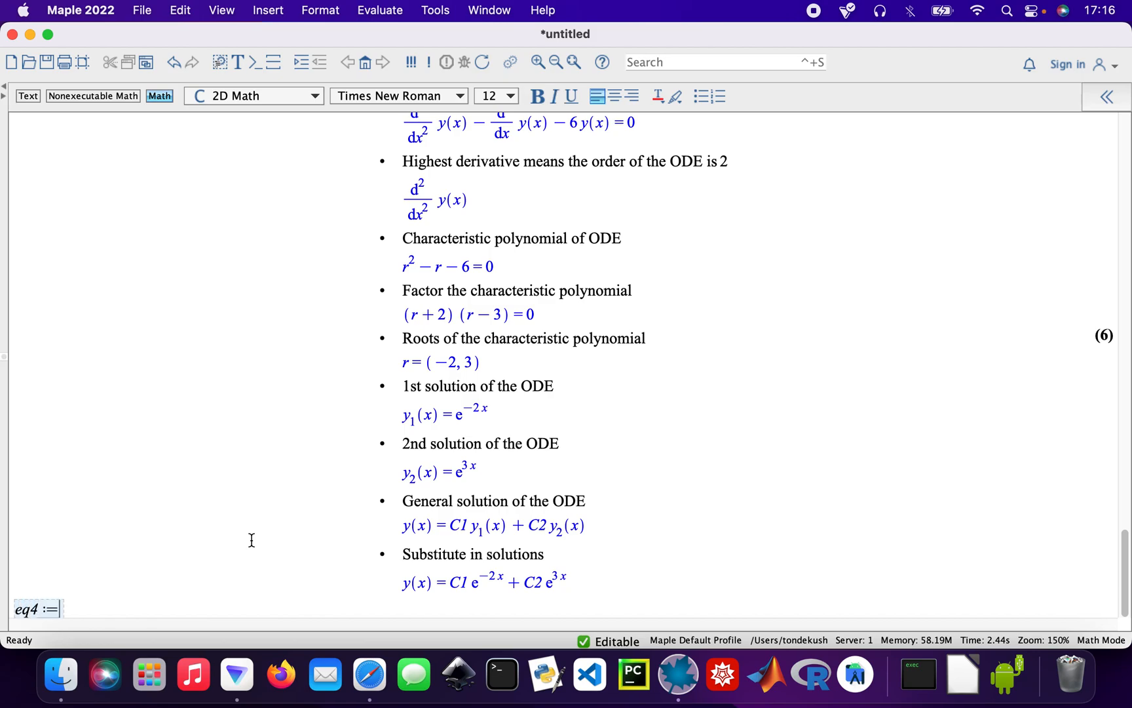
{"action": "type", "text": "("}
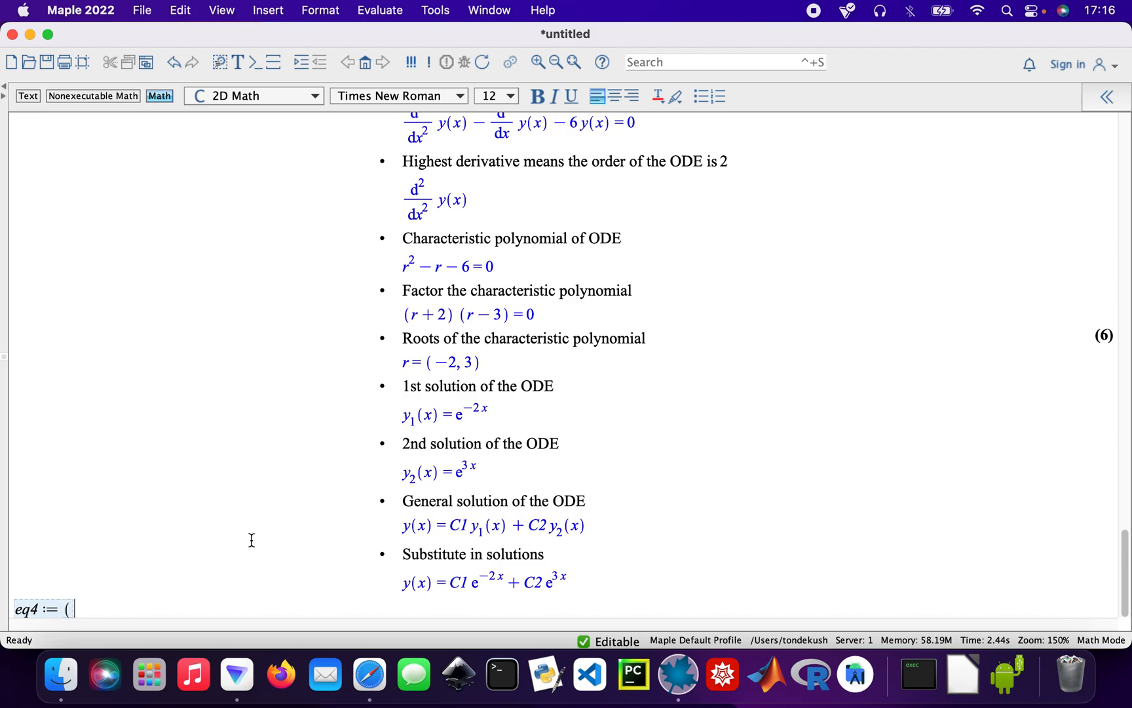
{"action": "type", "text": "d"}
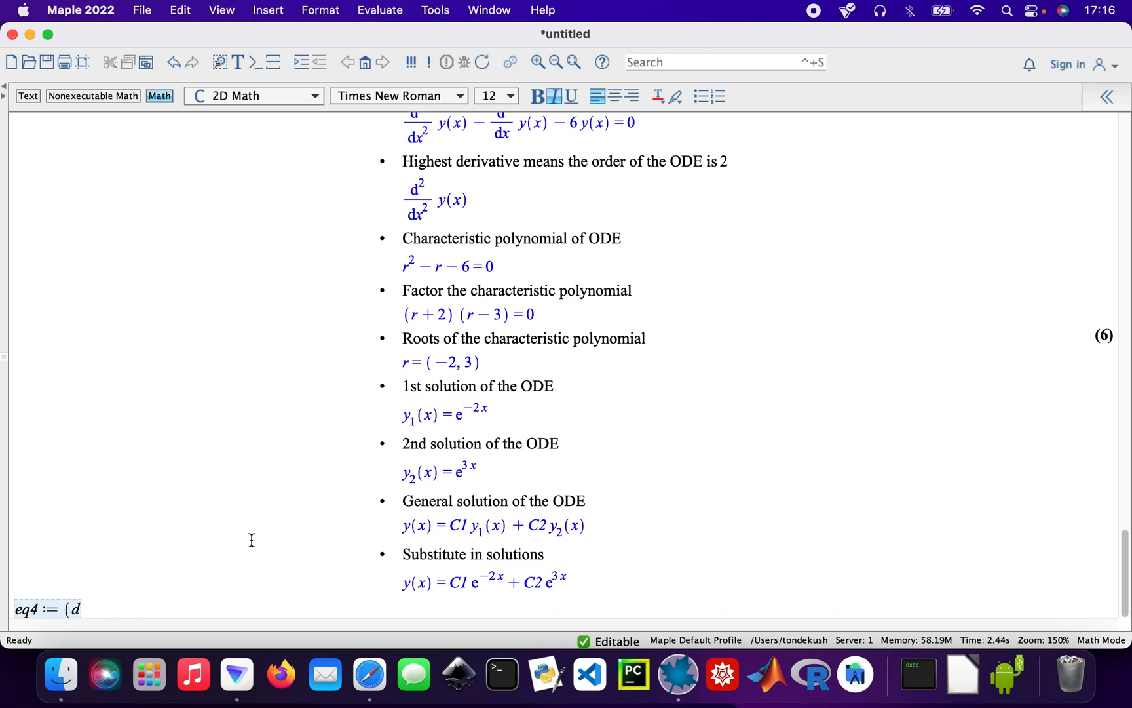
{"action": "type", "text": "iff"}
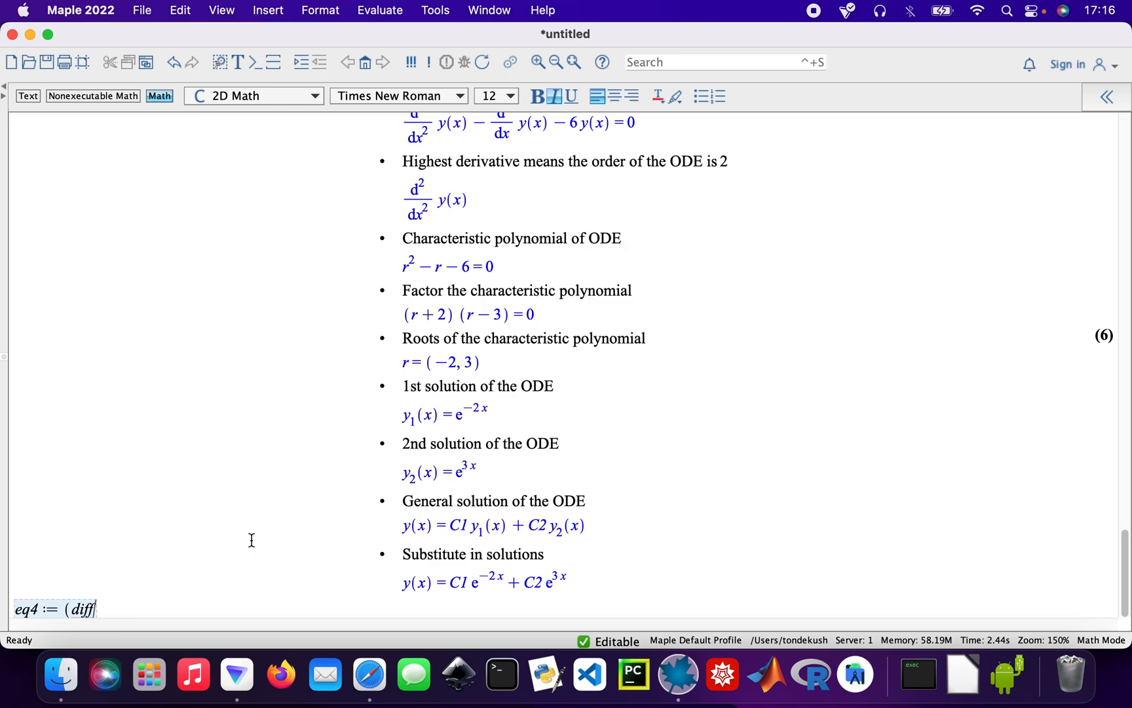
{"action": "type", "text": "("}
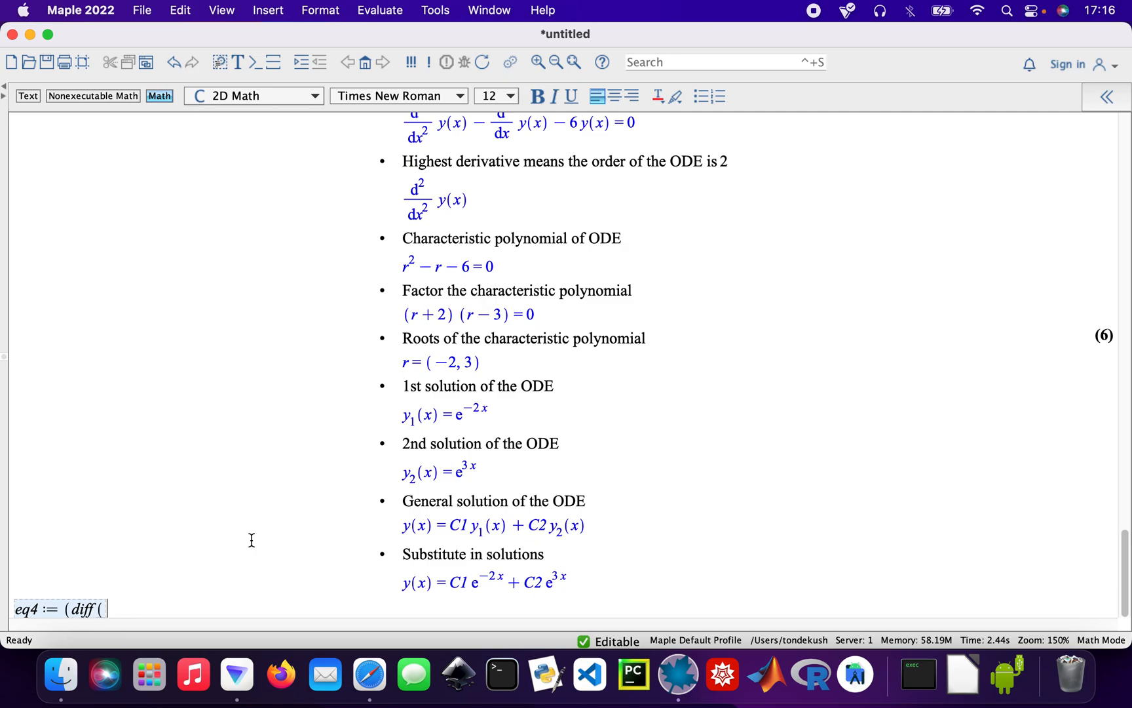
{"action": "type", "text": "4"}
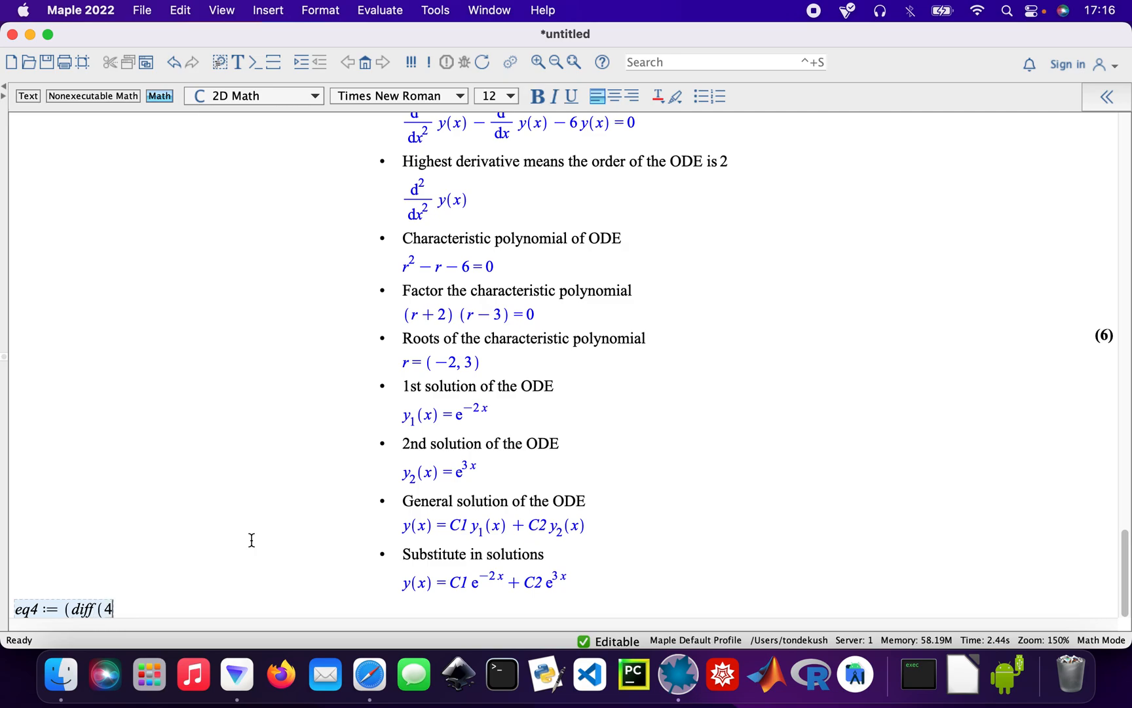
{"action": "type", "text": "·y"}
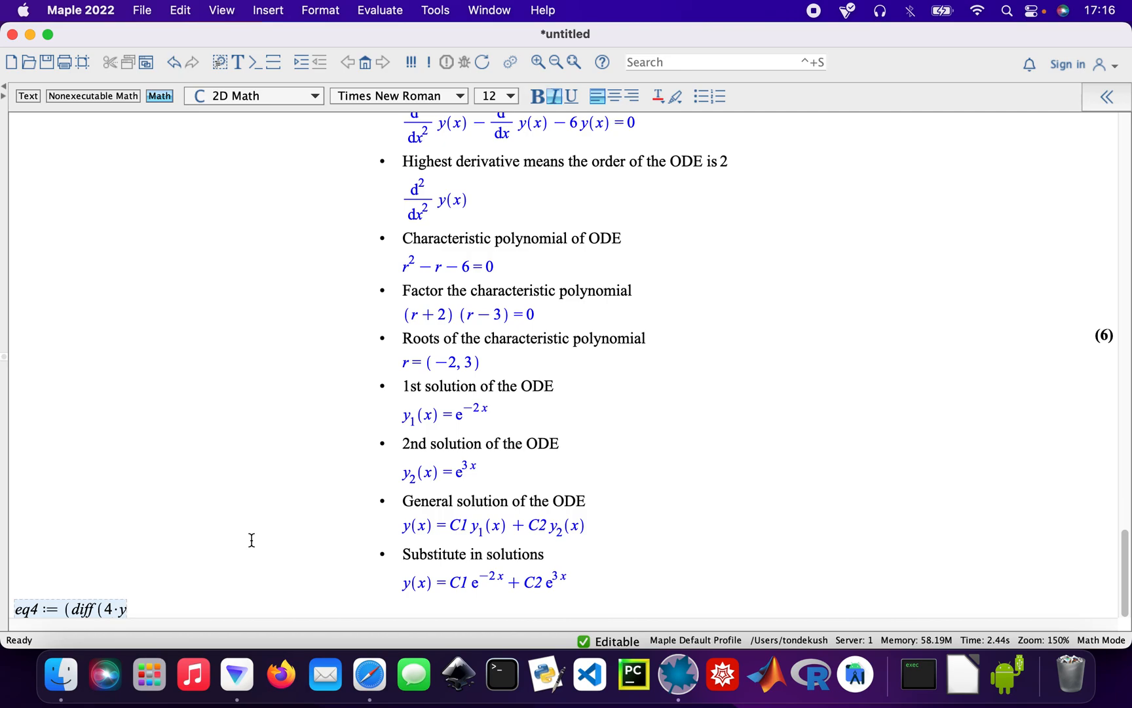
{"action": "type", "text": "'9 x"}
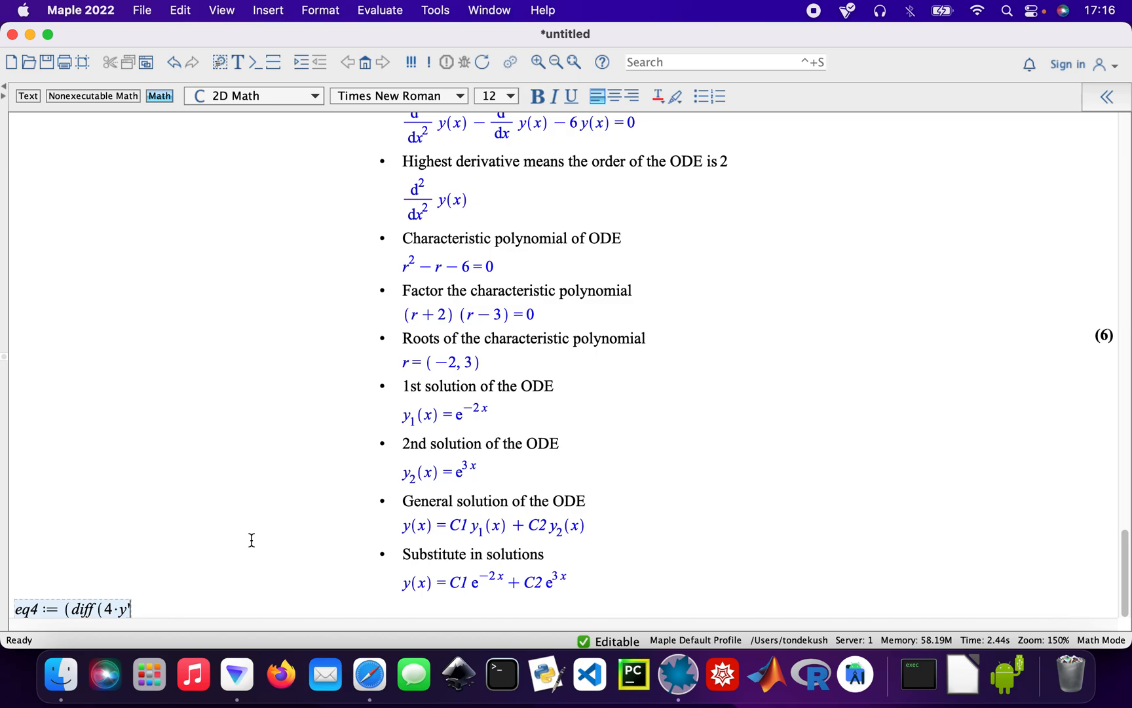
{"action": "type", "text": "(x), x"}
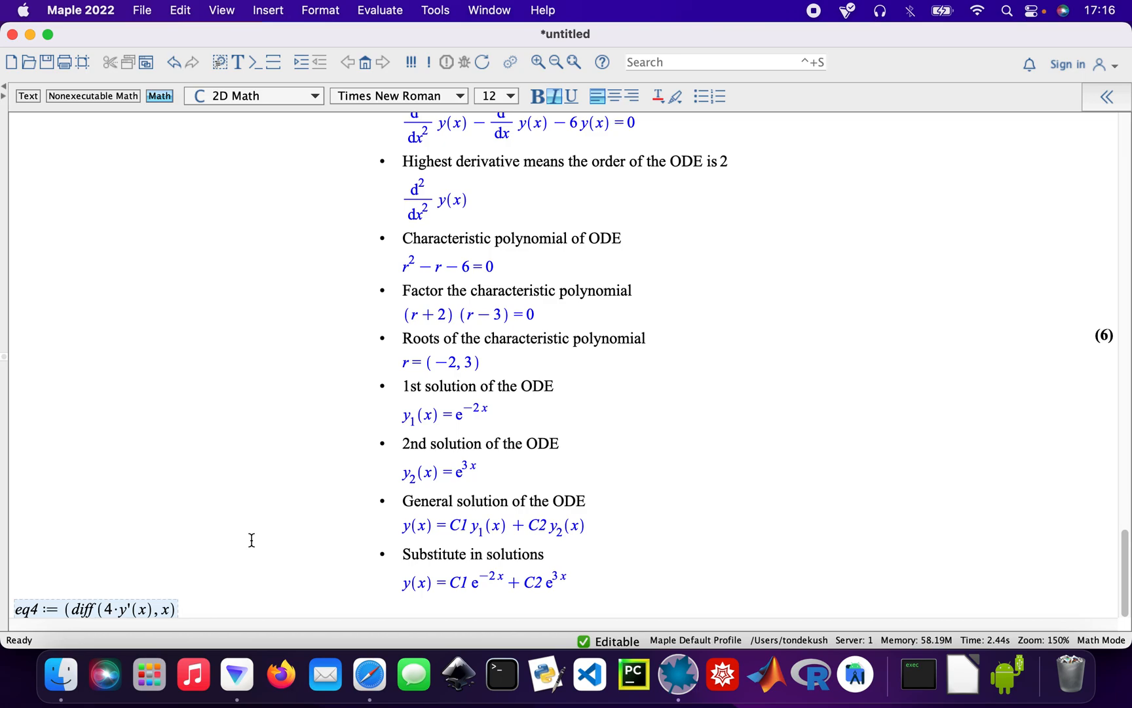
{"action": "type", "text": ")"}
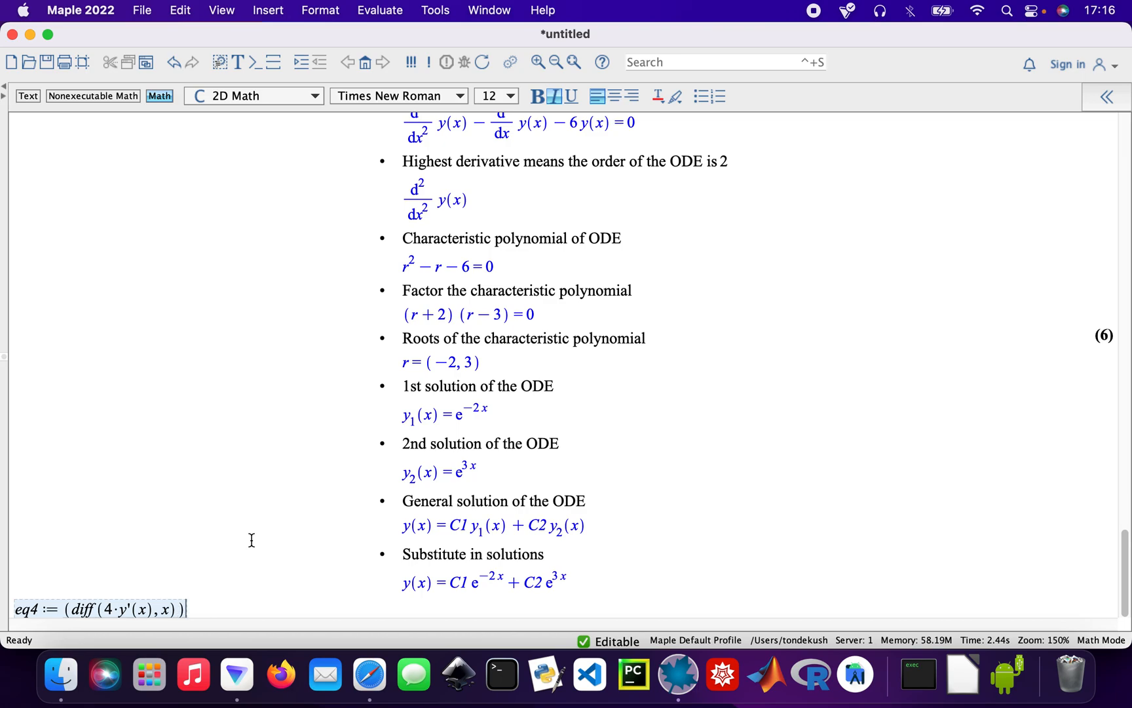
Finish eq4 with − diff(6·y(x), x) + 7·y(x) = 0 and execute it.
{"action": "type", "text": "-"}
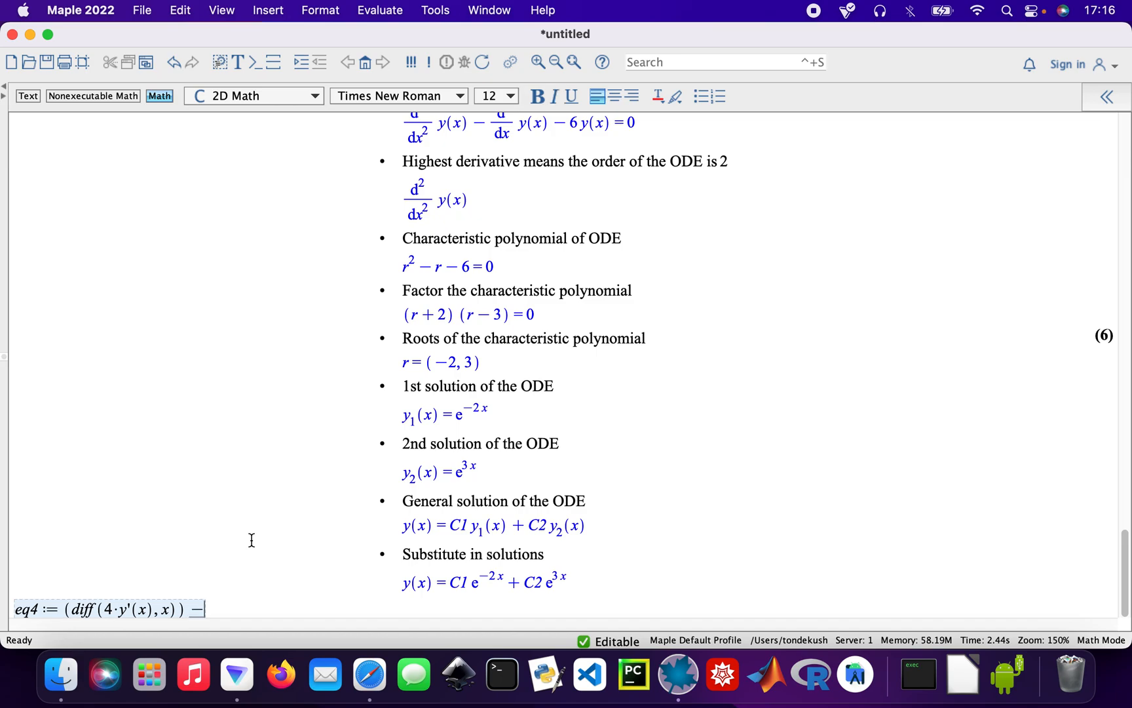
{"action": "type", "text": "(di"}
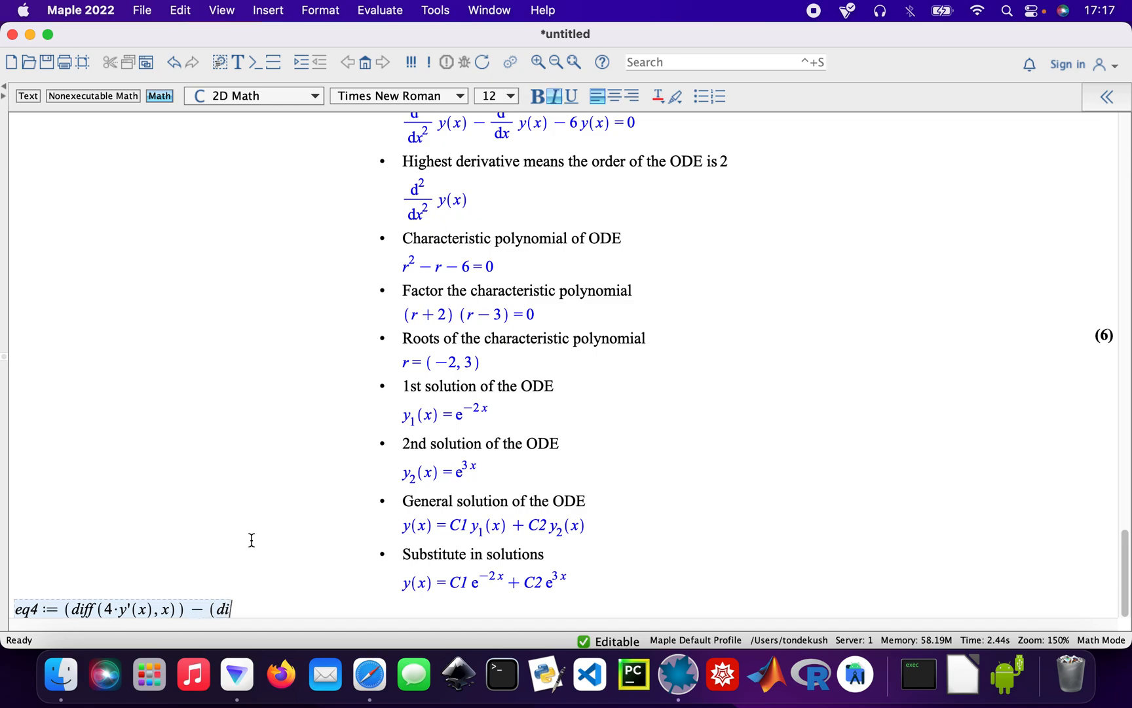
{"action": "type", "text": "ff ("}
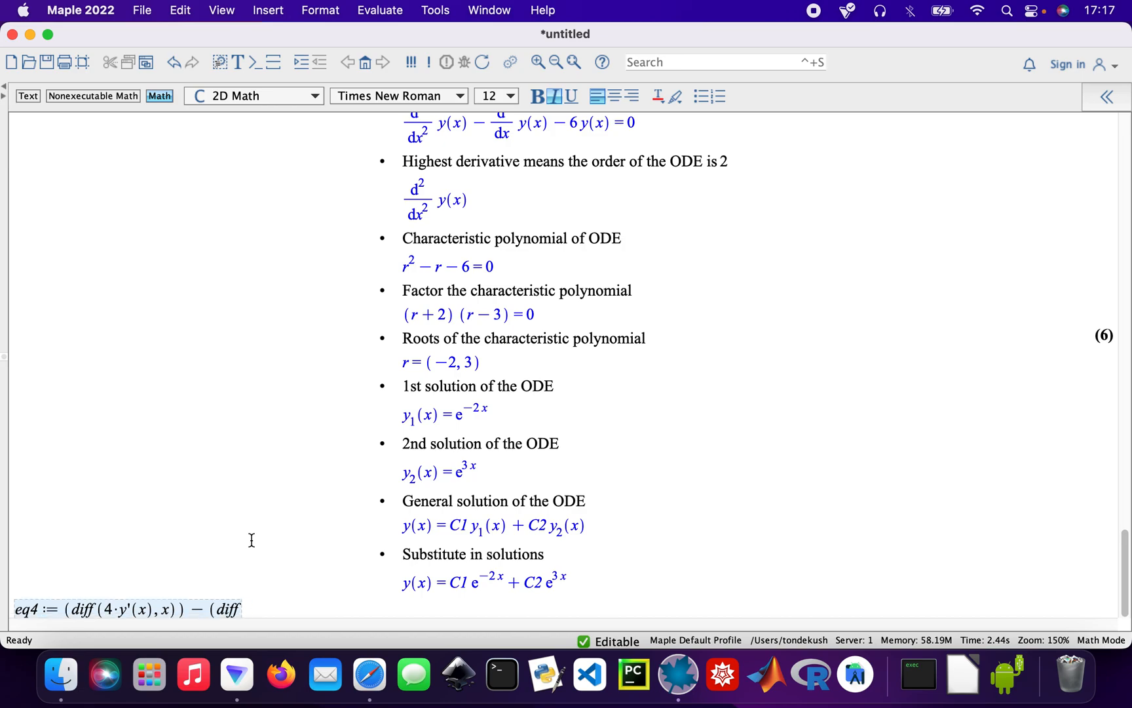
{"action": "type", "text": "(6"}
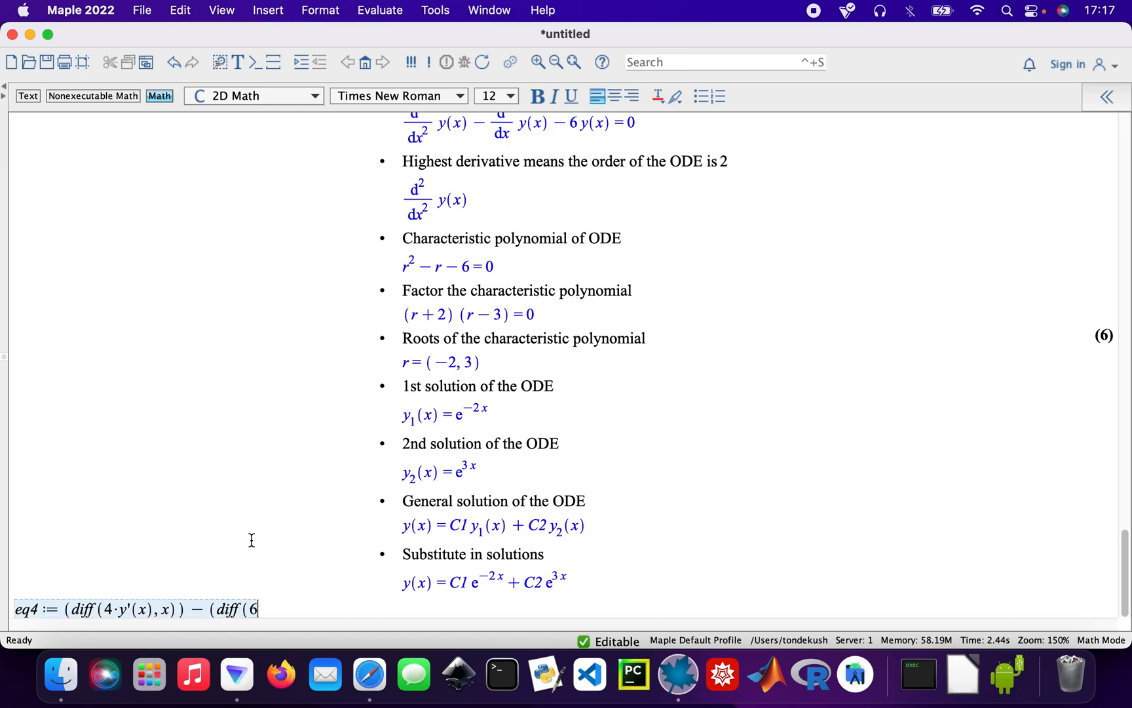
{"action": "type", "text": "·"}
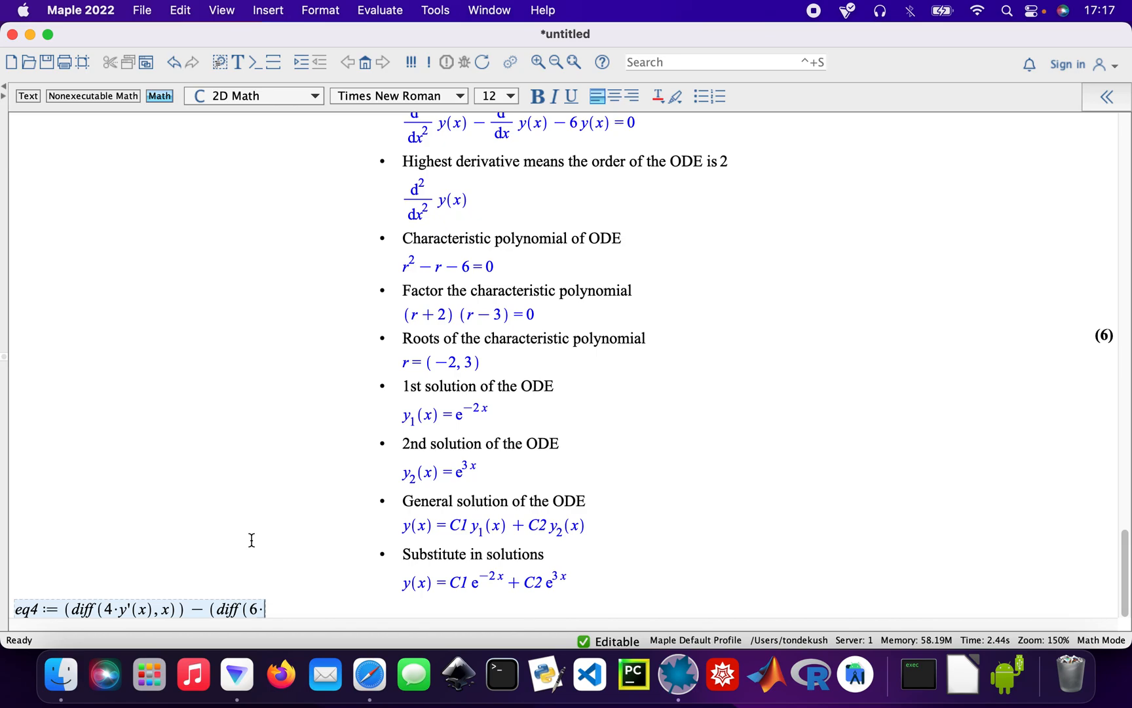
{"action": "type", "text": "y(x)"}
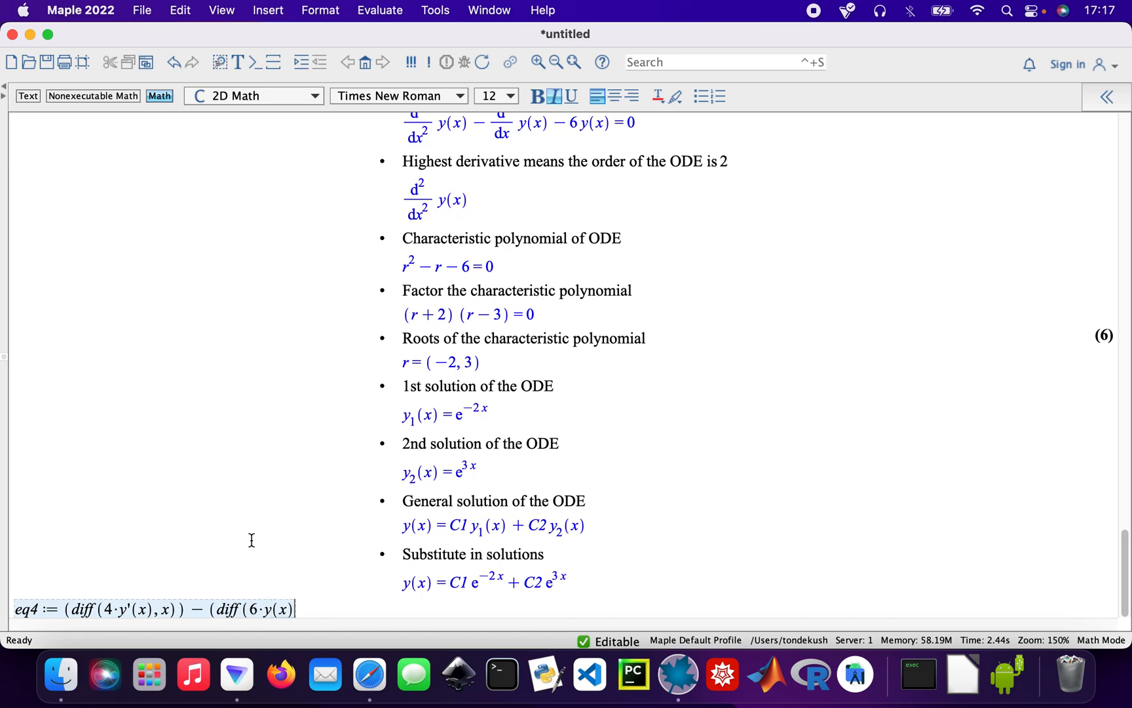
{"action": "type", "text": ", x))"}
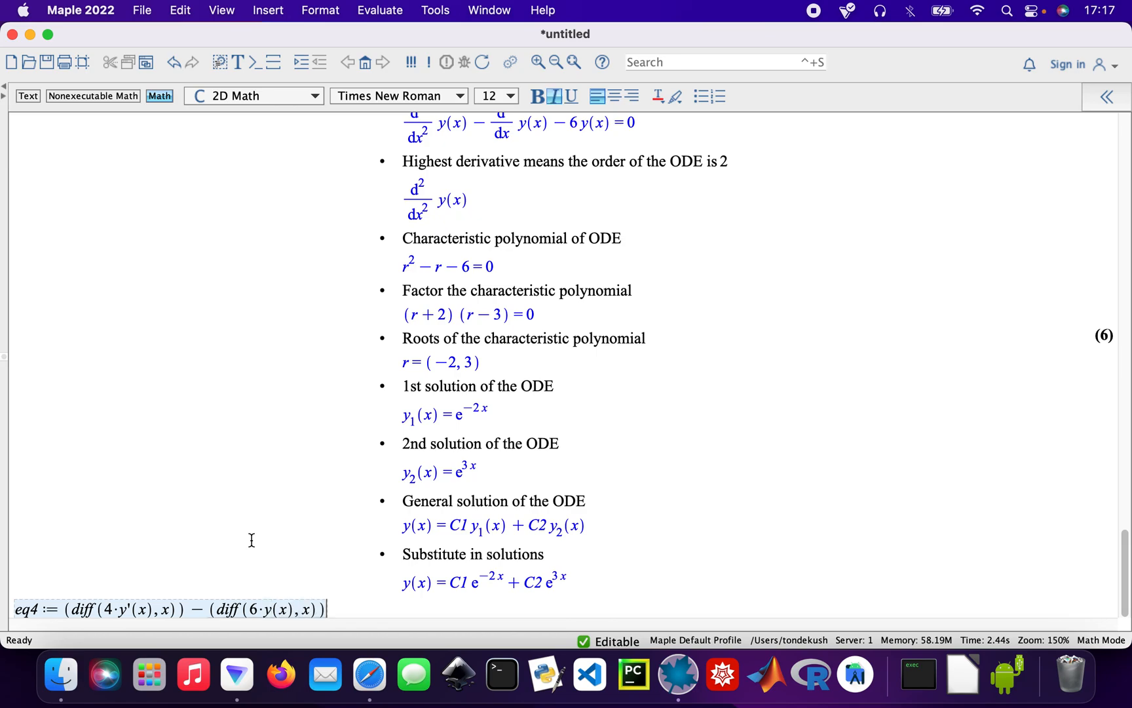
{"action": "type", "text": "+"}
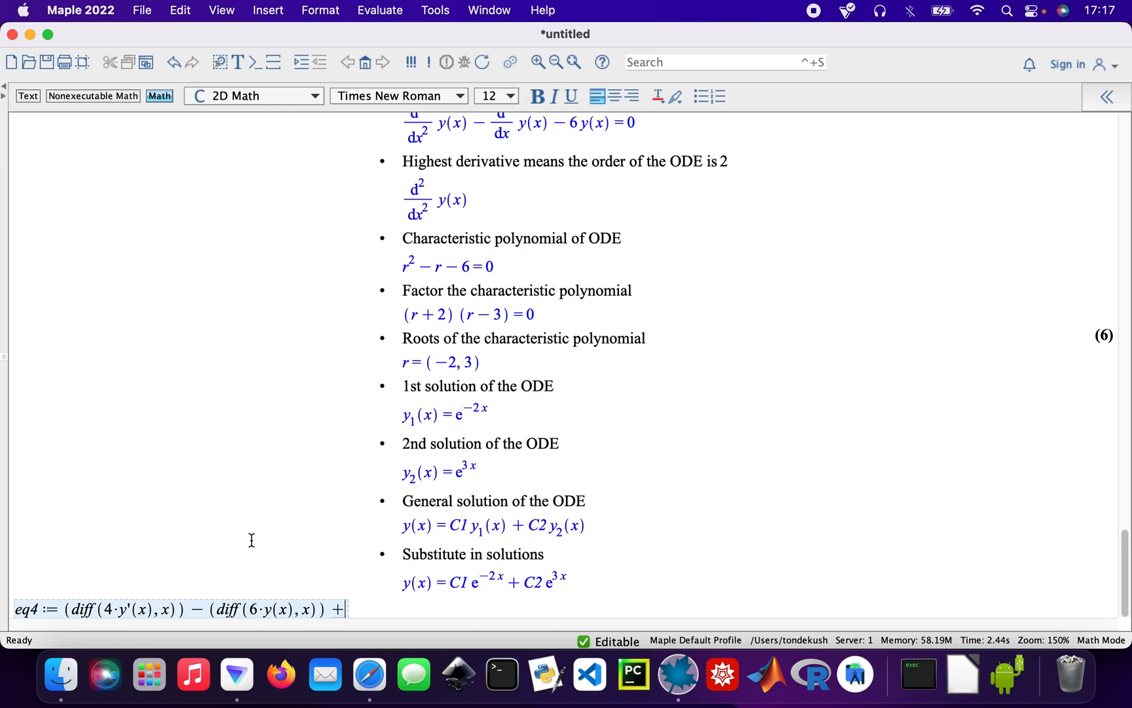
{"action": "type", "text": "t"}
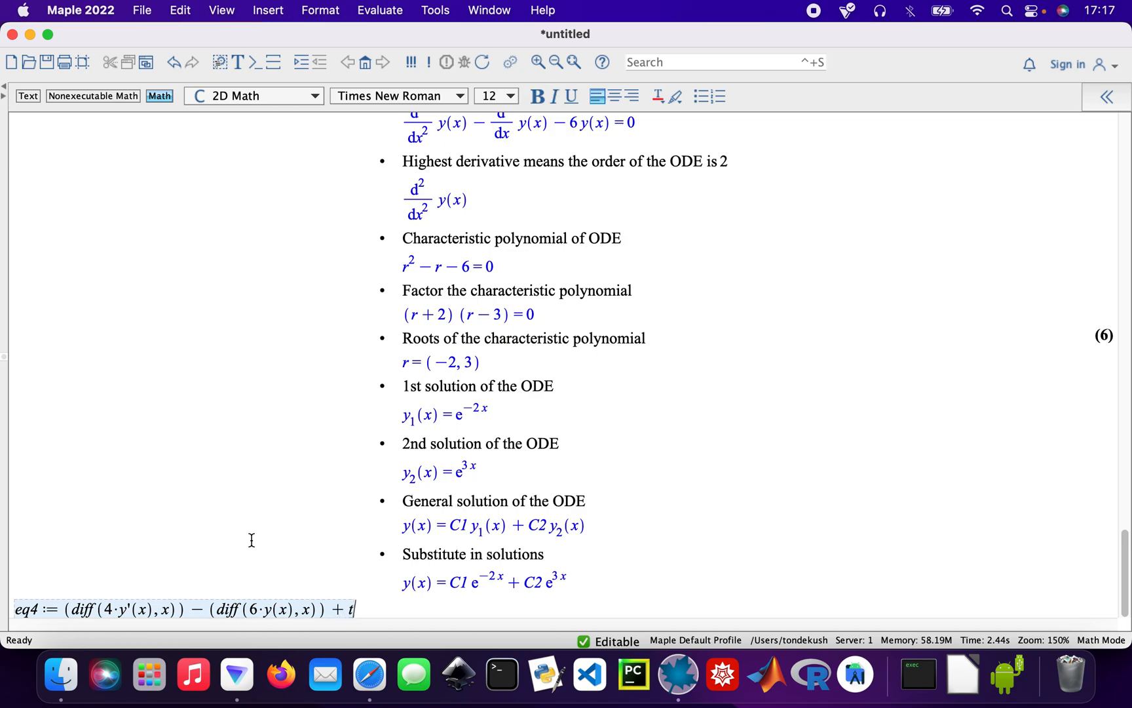
{"action": "type", "text": "7·"}
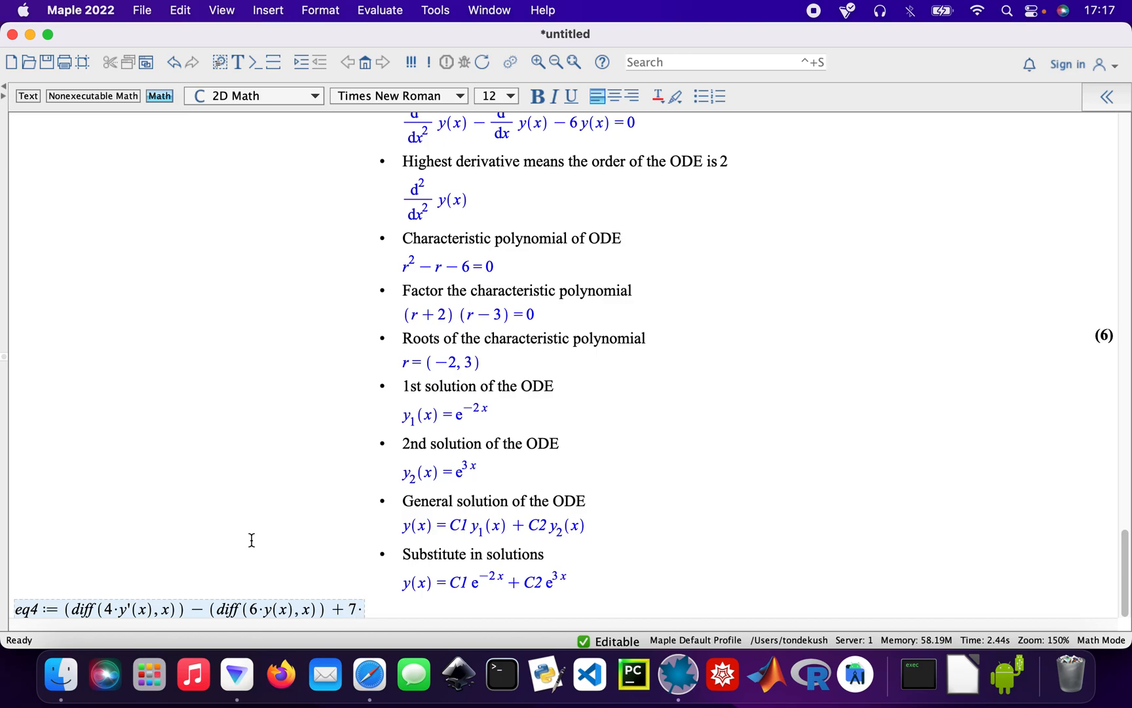
{"action": "type", "text": "y(x)"}
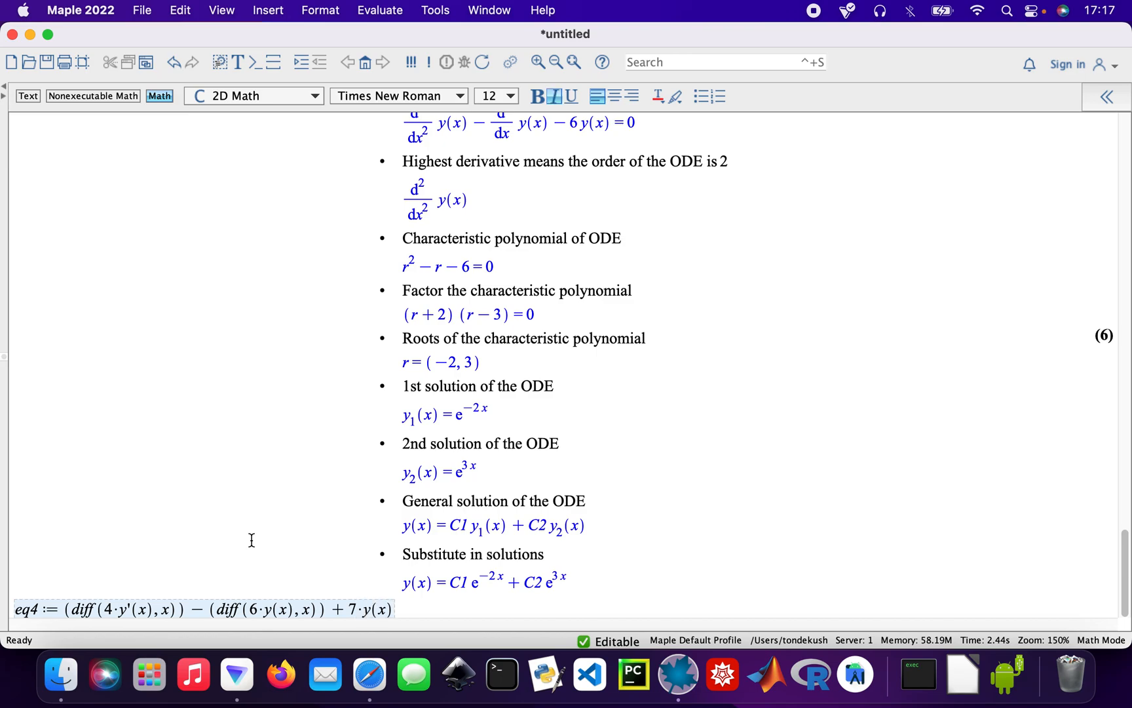
{"action": "type", "text": "="}
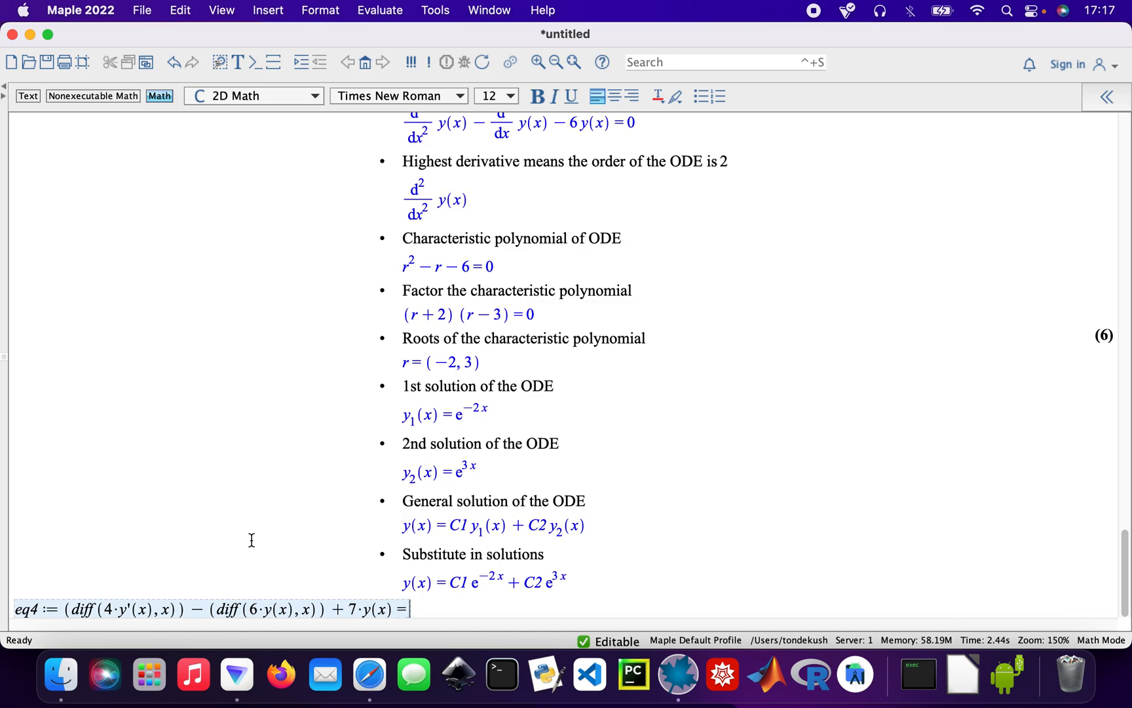
{"action": "type", "text": "0"}
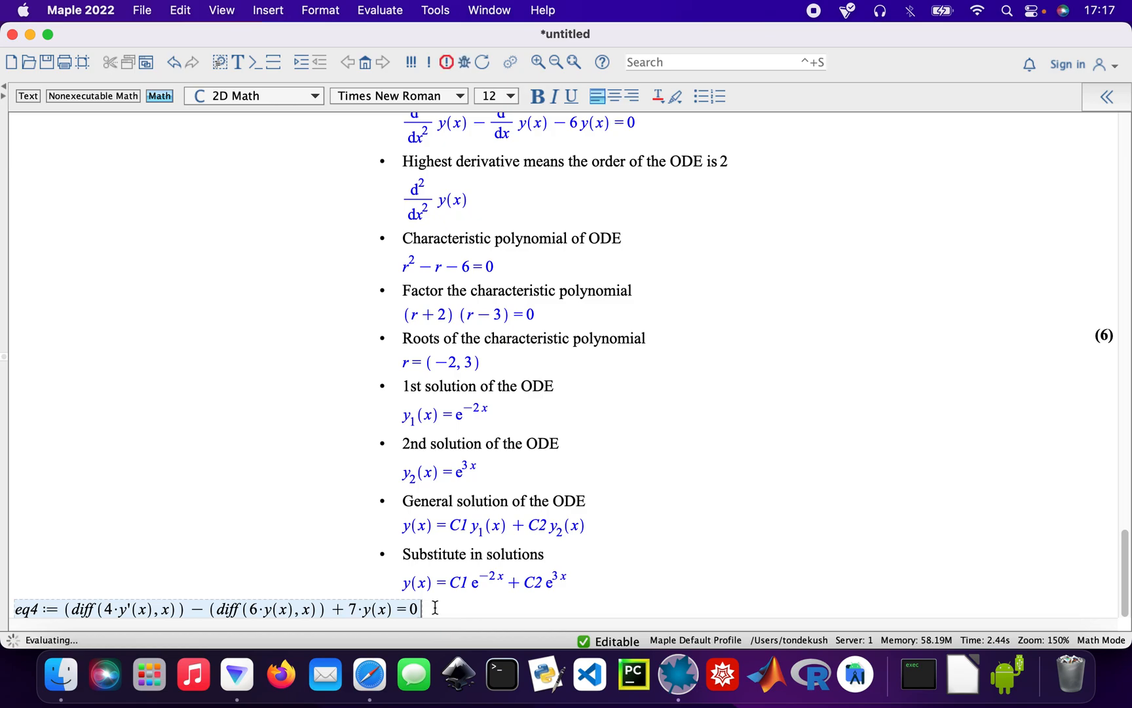
{"action": "key", "text": "Return"}
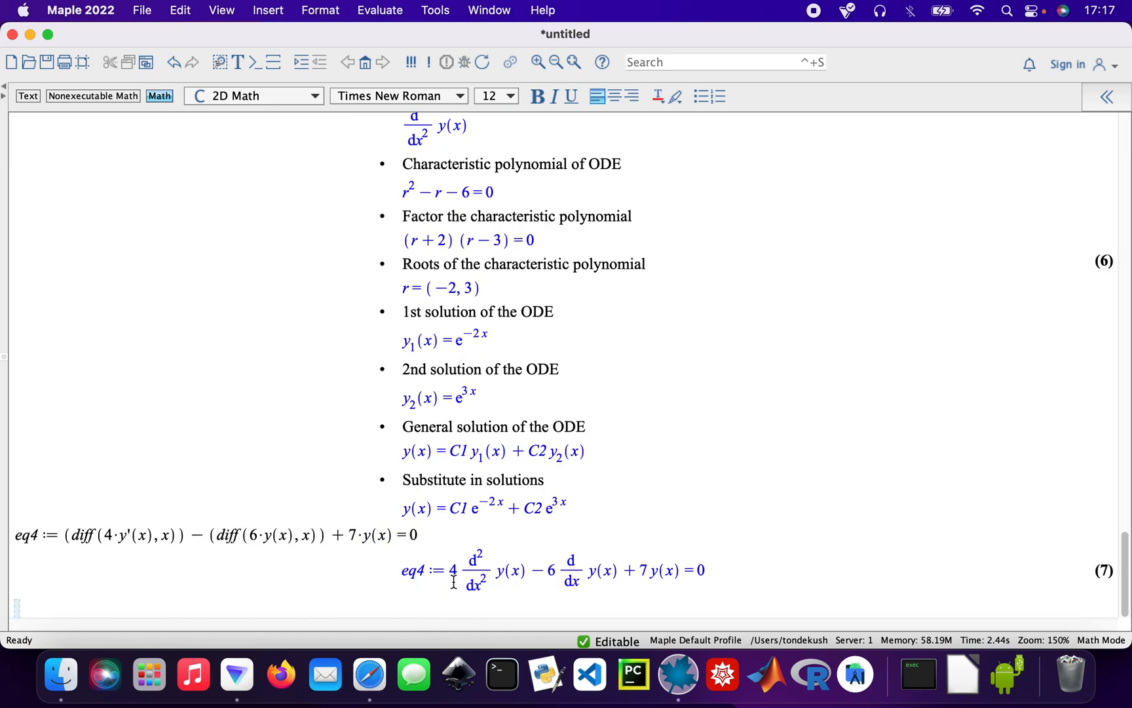
Run ODESteps(eq4) and scroll to the e^(3x/4) cos/sin(√19x/4) solution.
{"action": "type", "text": "O"}
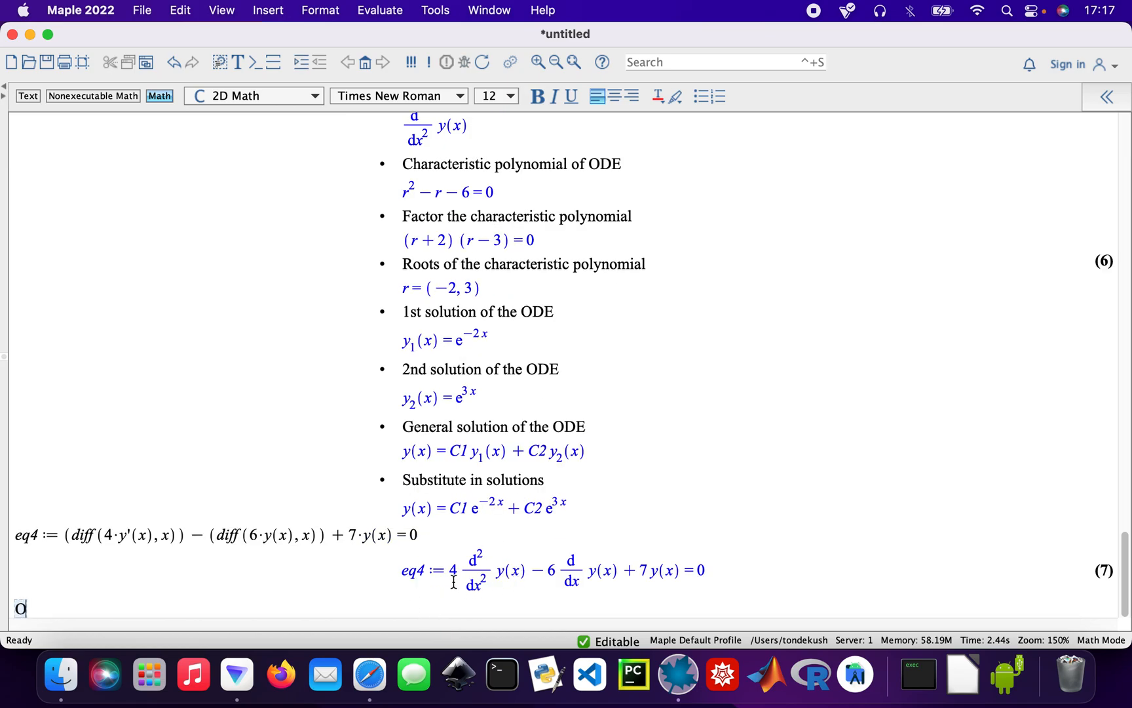
{"action": "type", "text": "DESteps("}
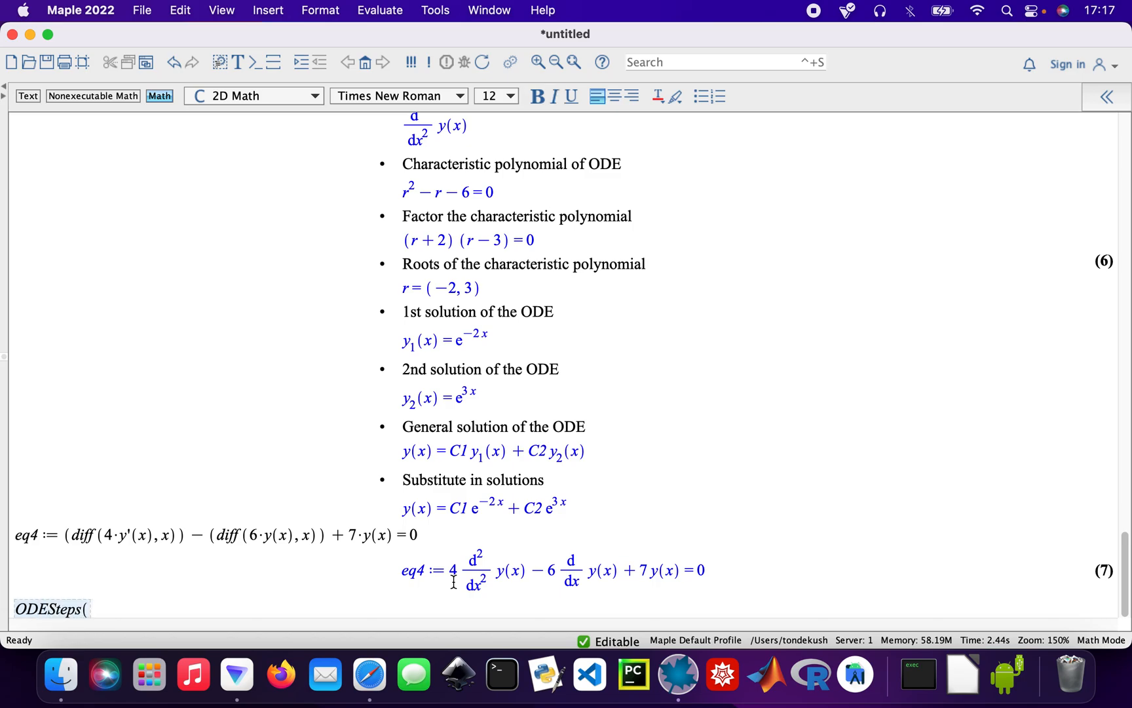
{"action": "type", "text": "eq4"}
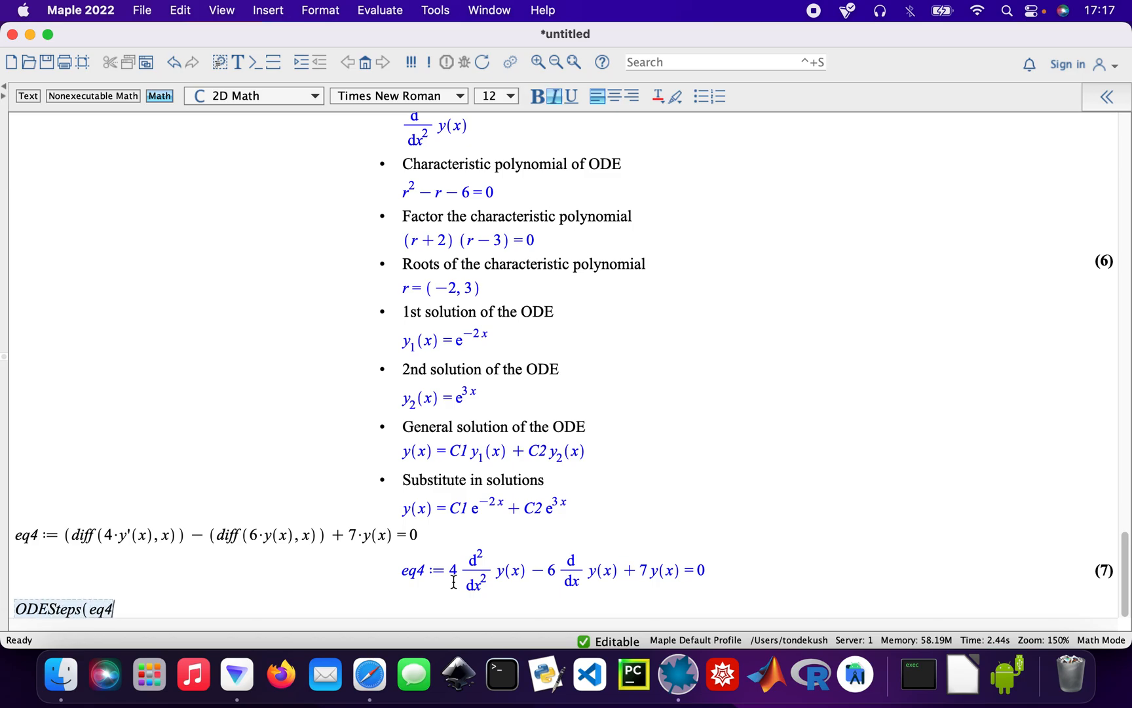
{"action": "key", "text": "Return"}
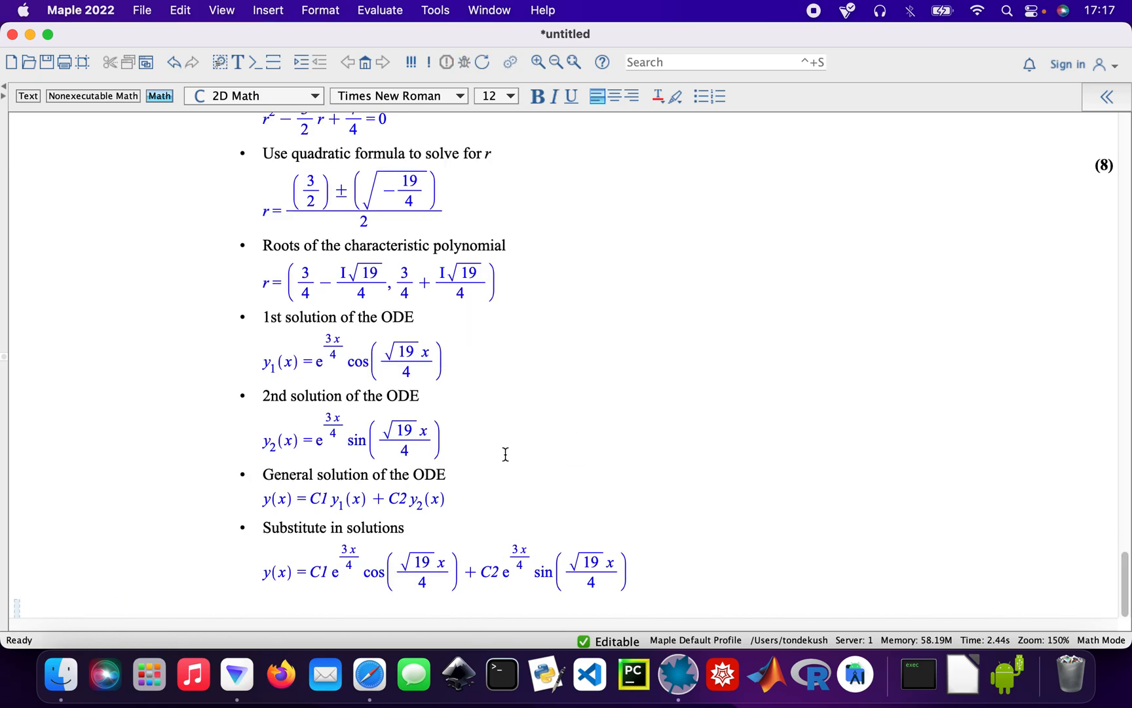
{"action": "scroll", "scroll_direction": "up", "scroll_amount": 3}
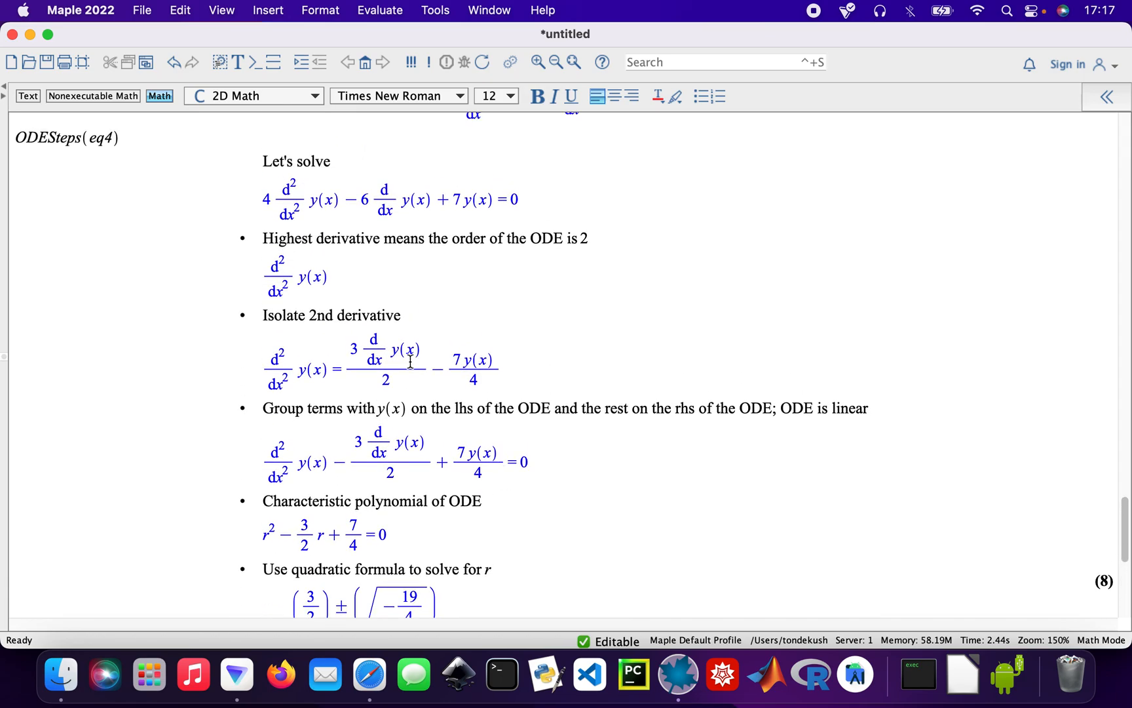
{"action": "scroll", "scroll_direction": "down", "scroll_amount": 3}
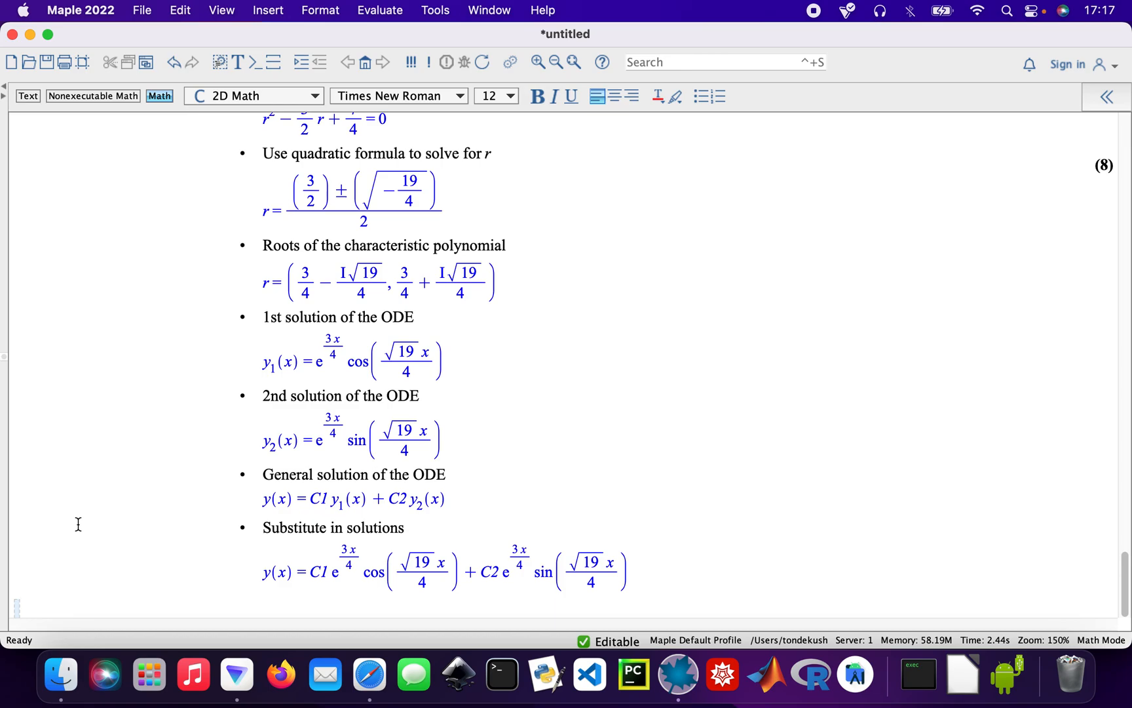
Begin eq5 := diff(y'(x), x), removing an extra prime.
{"action": "type", "text": "eq5"}
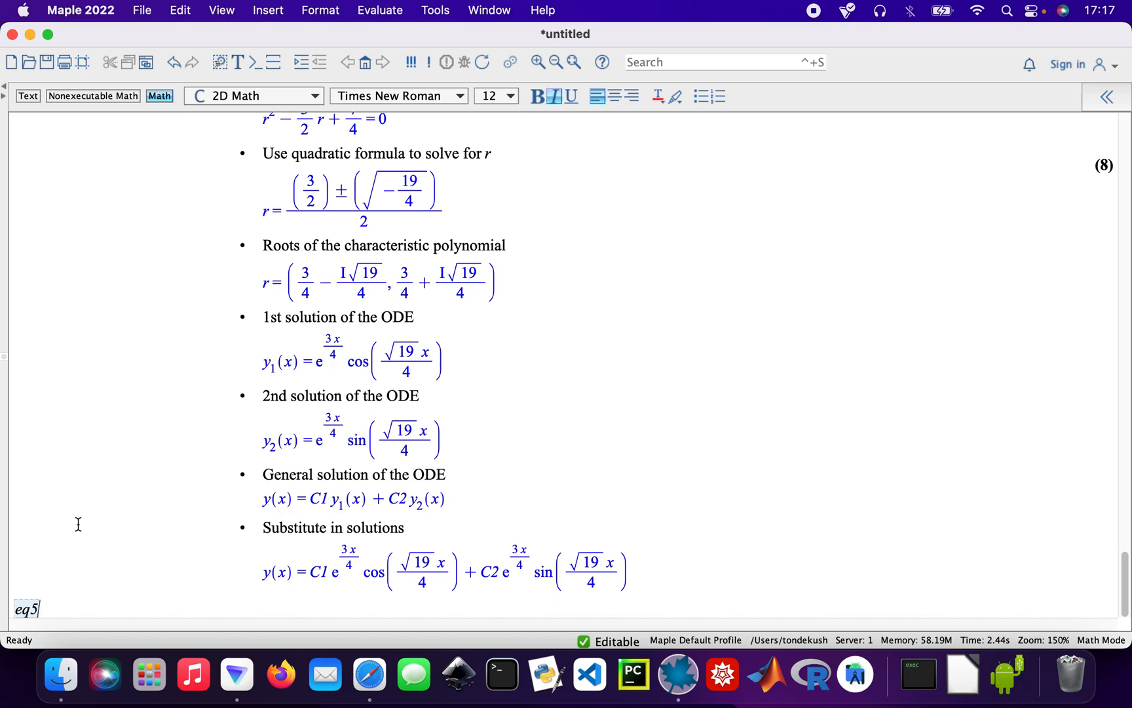
{"action": "type", "text": ":="}
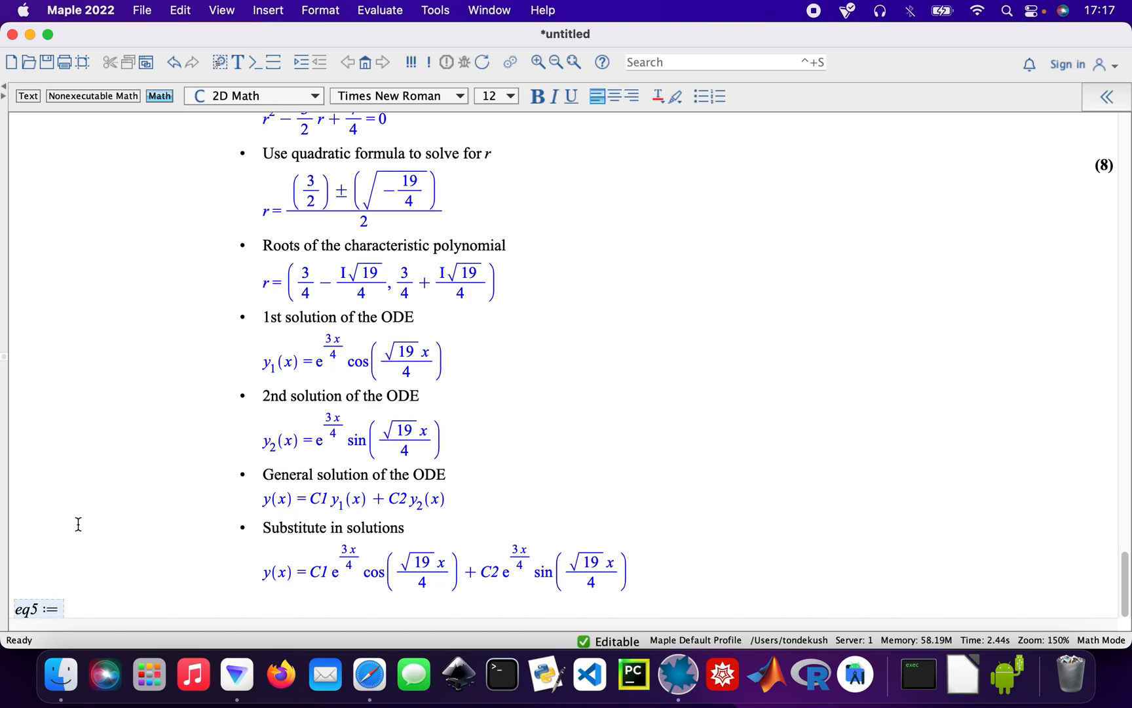
{"action": "type", "text": "("}
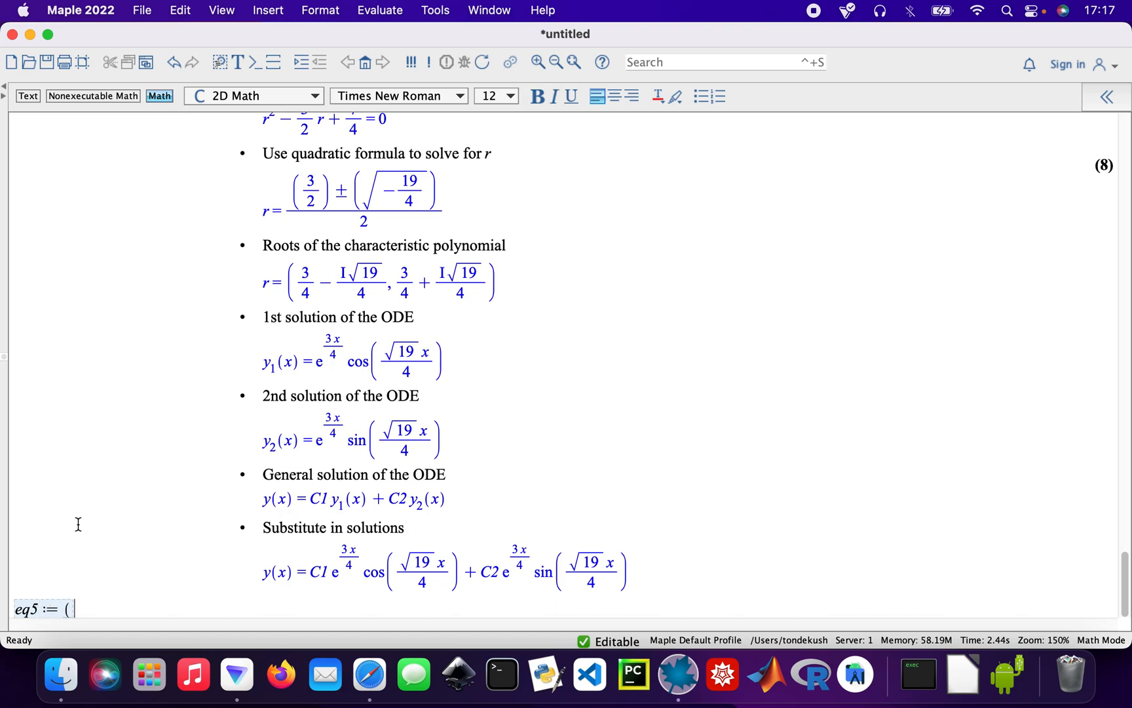
{"action": "type", "text": "diff(y\""}
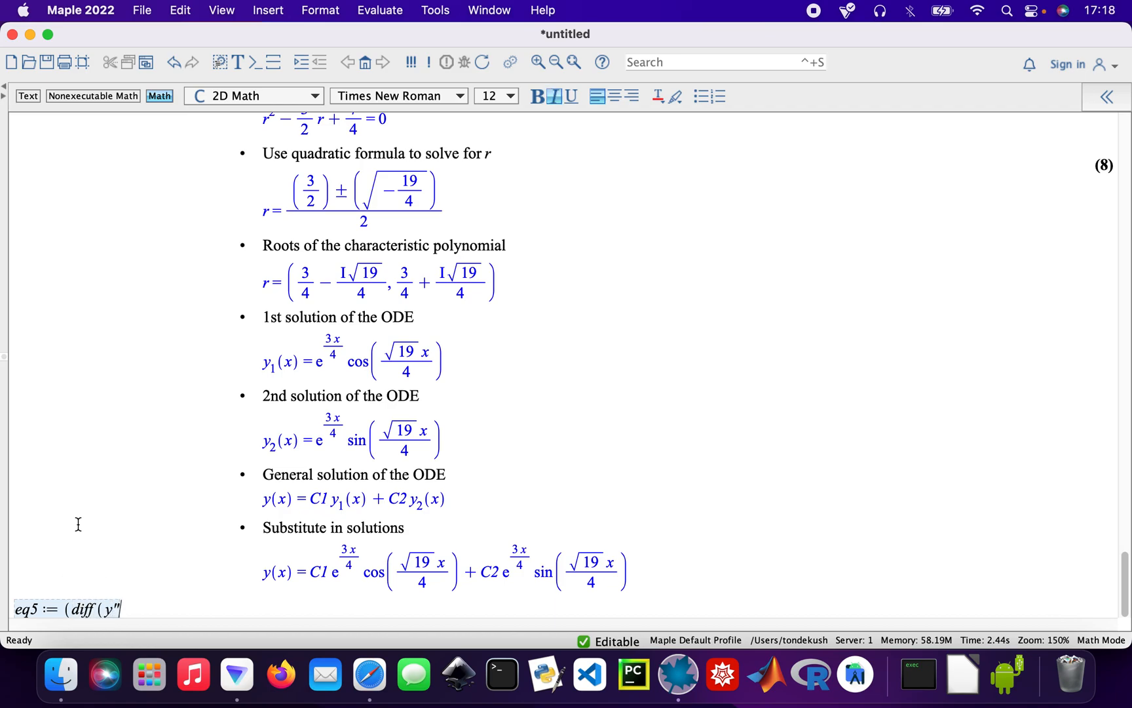
{"action": "key", "text": "backspace"}
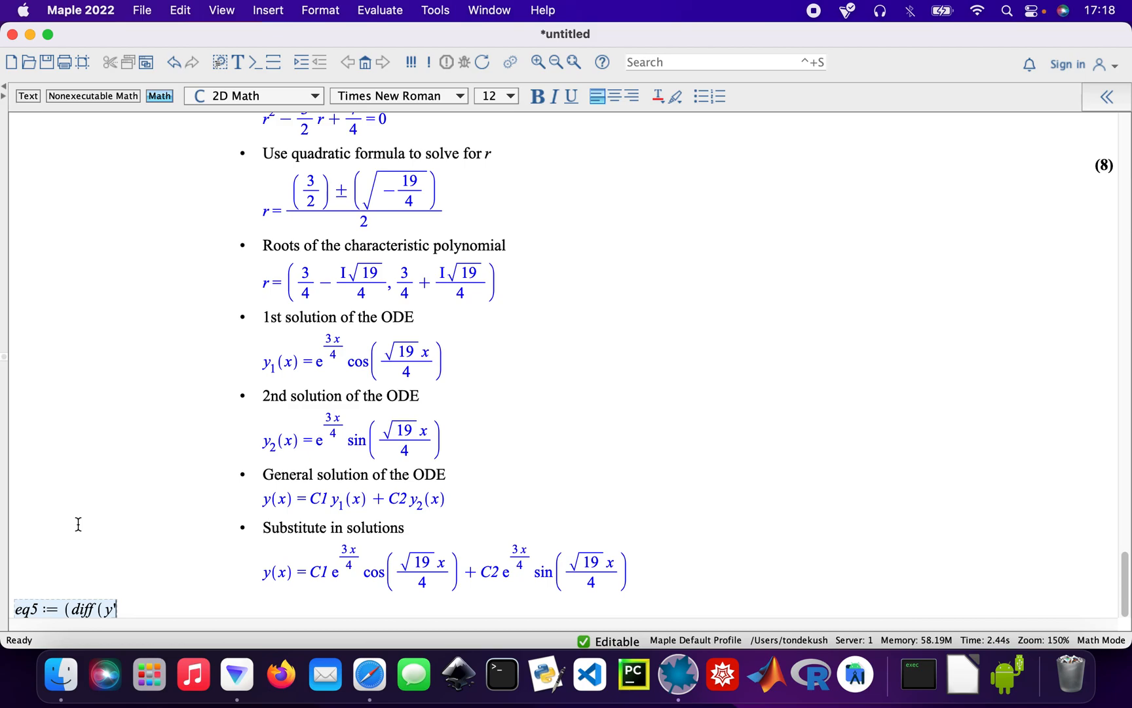
{"action": "type", "text": "'(x), x))"}
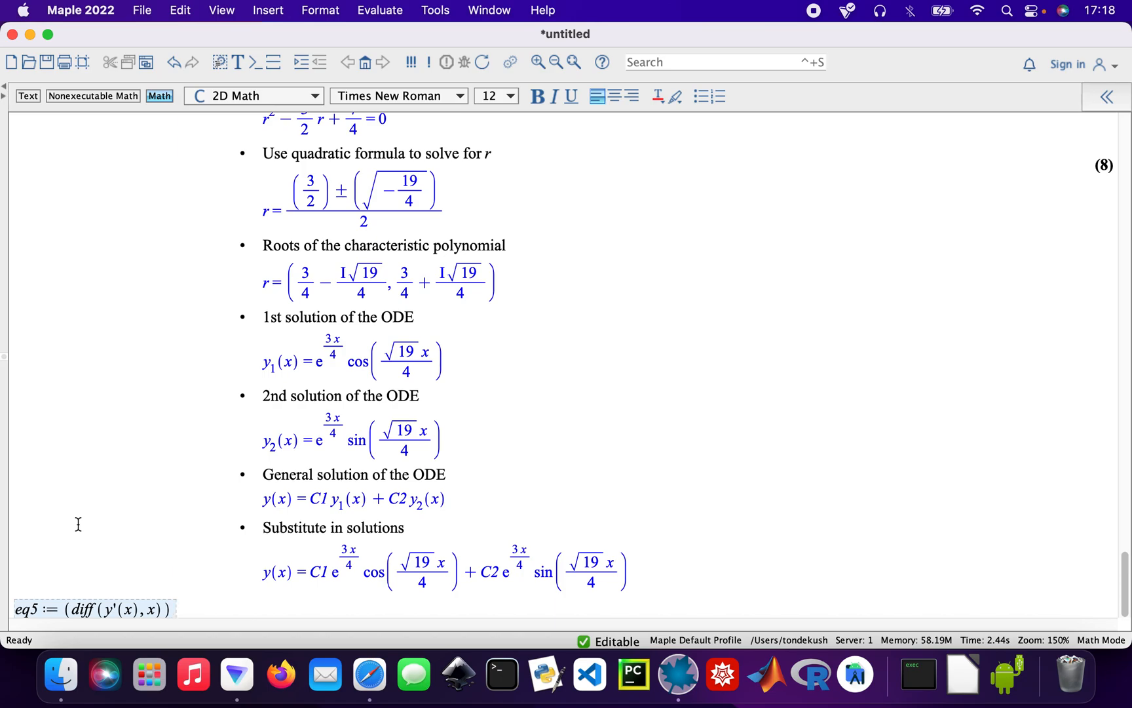
Complete eq5 with − diff(4·y(x), x) − 12·y(x) = 3·exp(5x) and execute it.
{"action": "type", "text": "- (diff("}
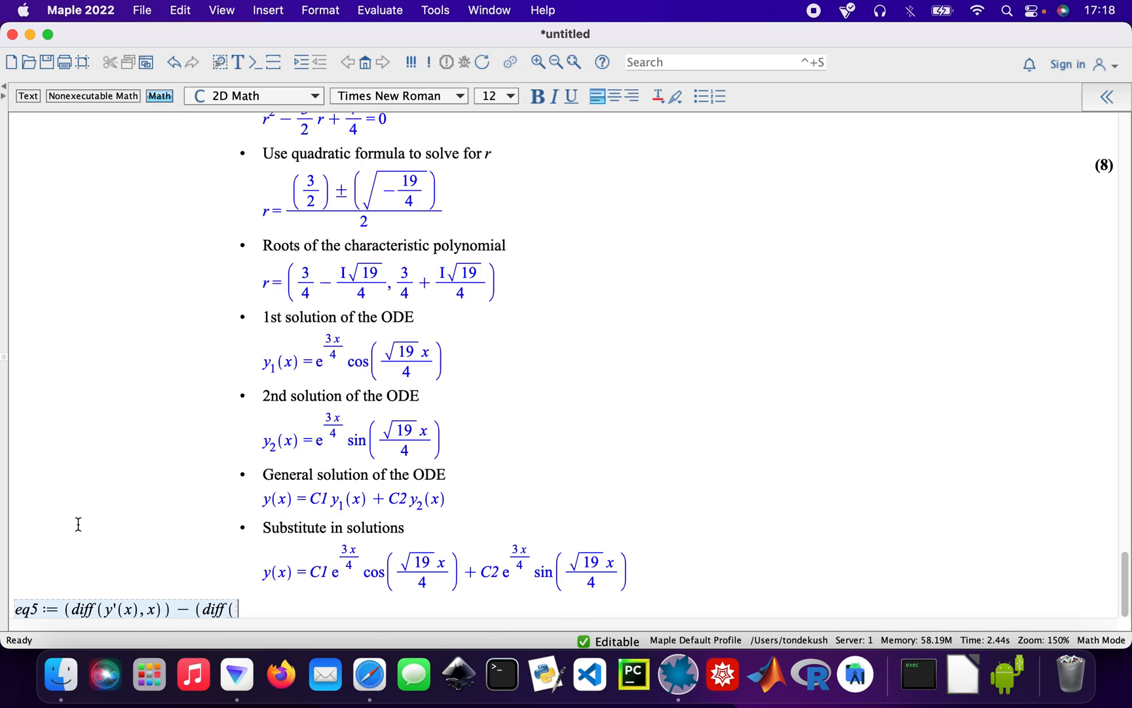
{"action": "type", "text": "4"}
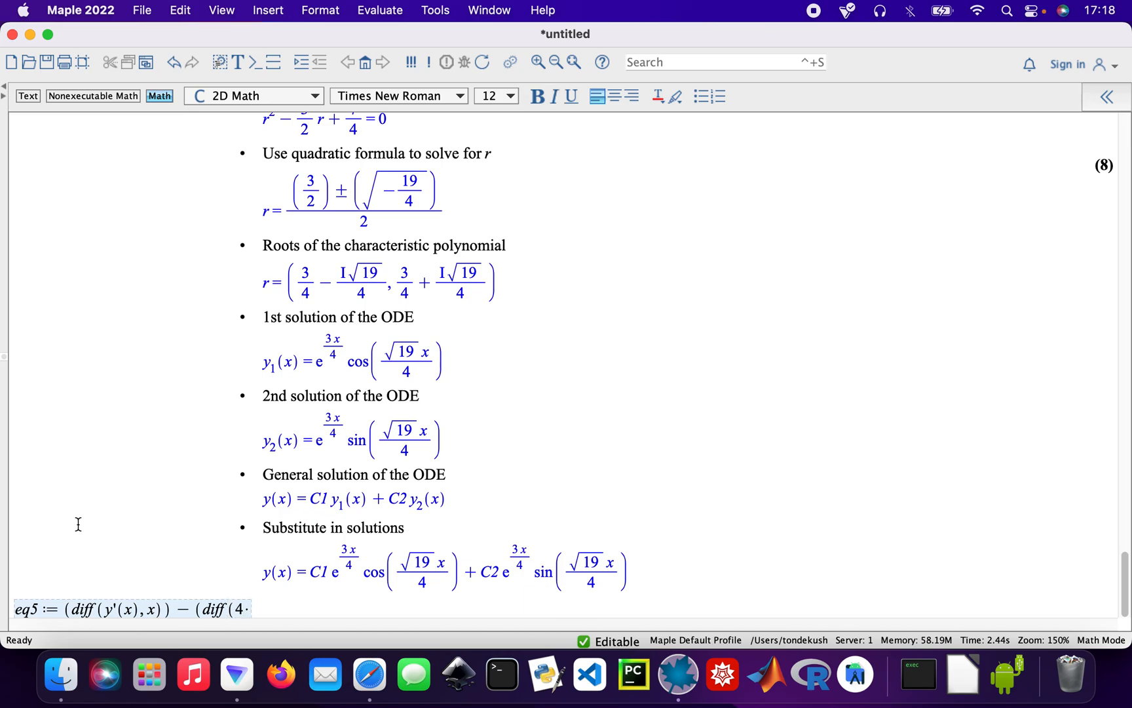
{"action": "type", "text": "·y(x), x))"}
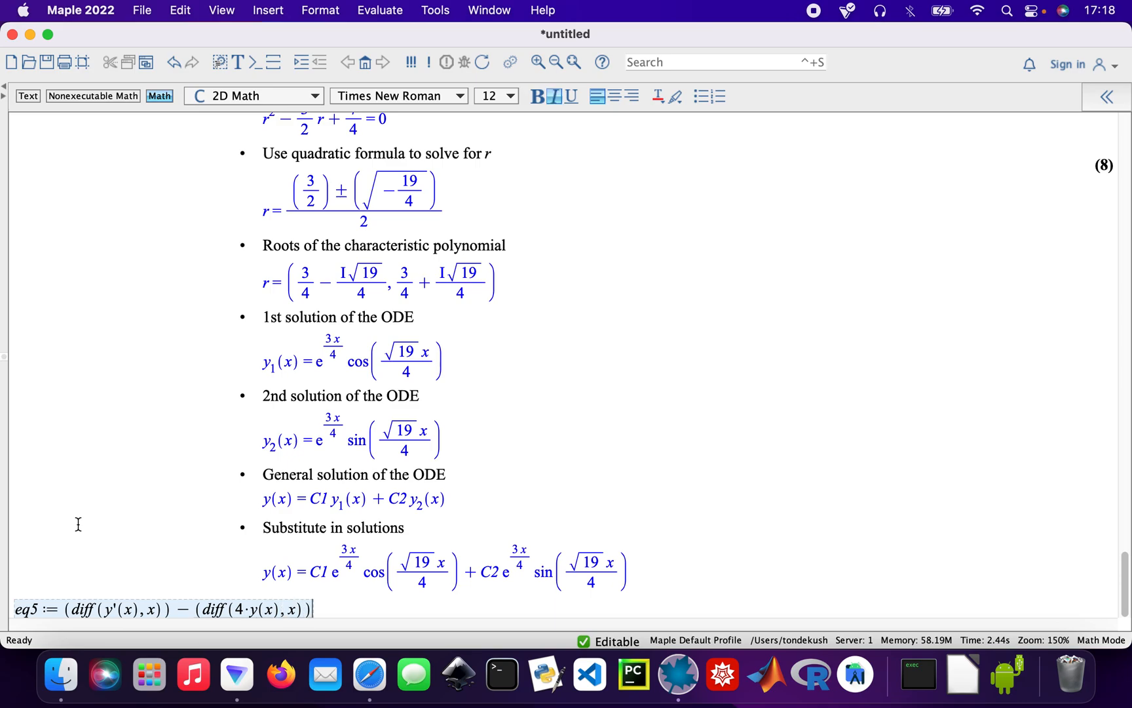
{"action": "type", "text": "- 1"}
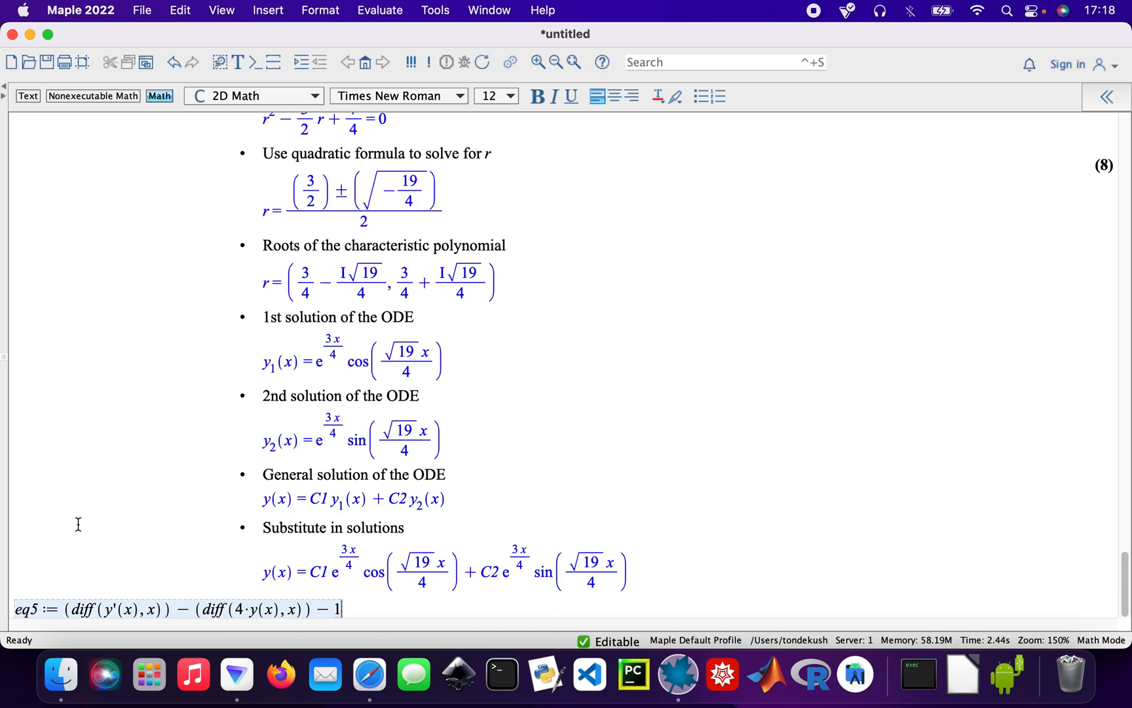
{"action": "type", "text": "2·"}
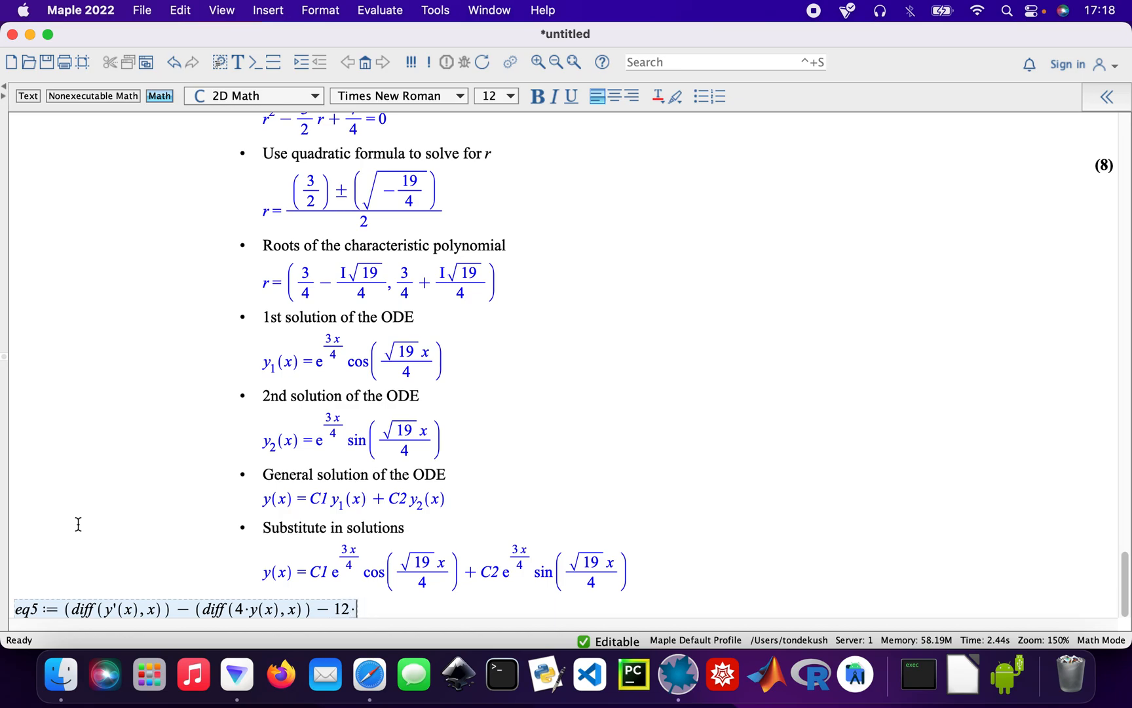
{"action": "type", "text": "y(x)"}
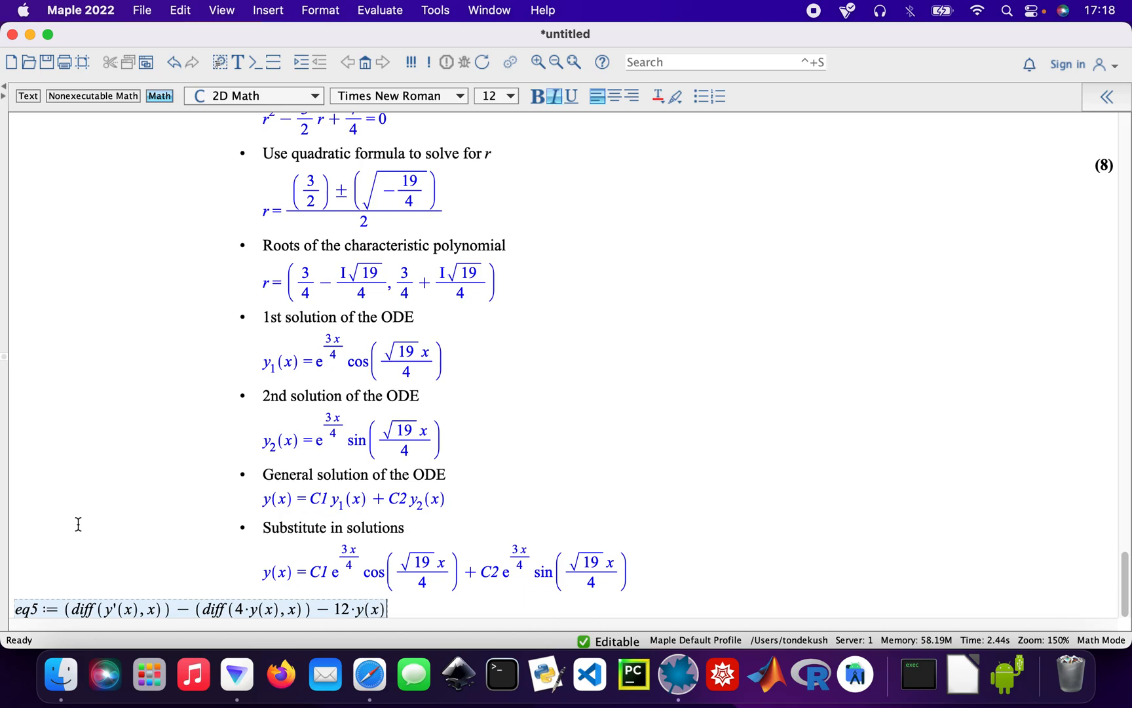
{"action": "type", "text": "="}
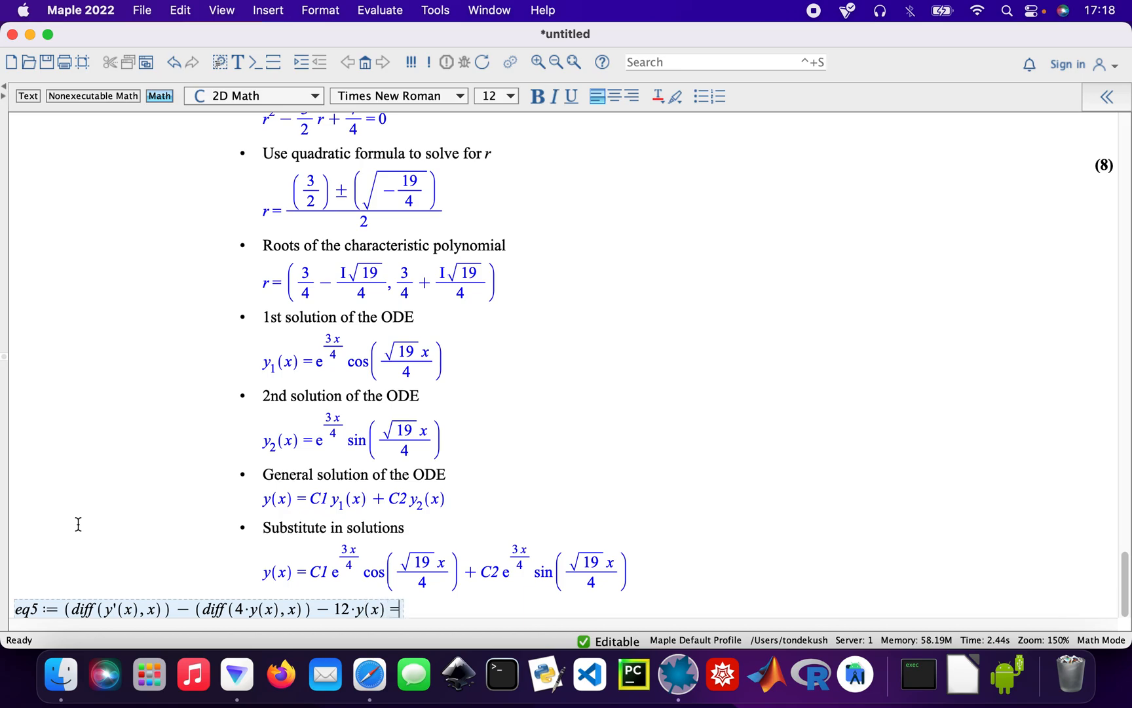
{"action": "type", "text": "3"}
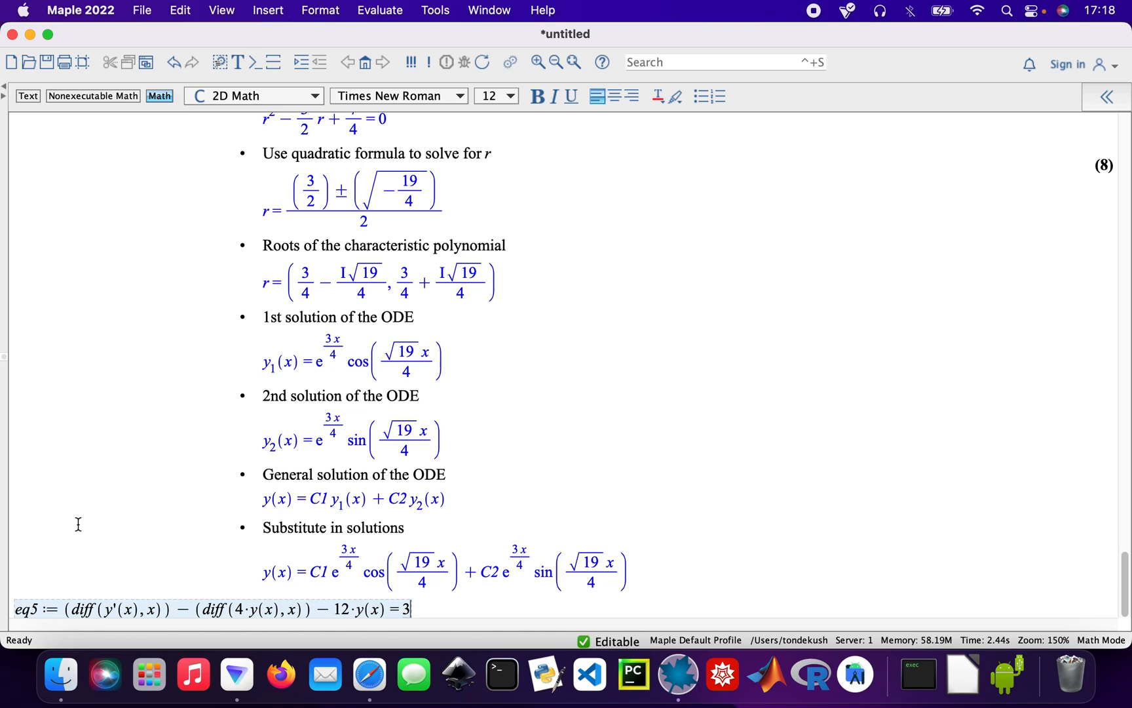
{"action": "type", "text": "·ex"}
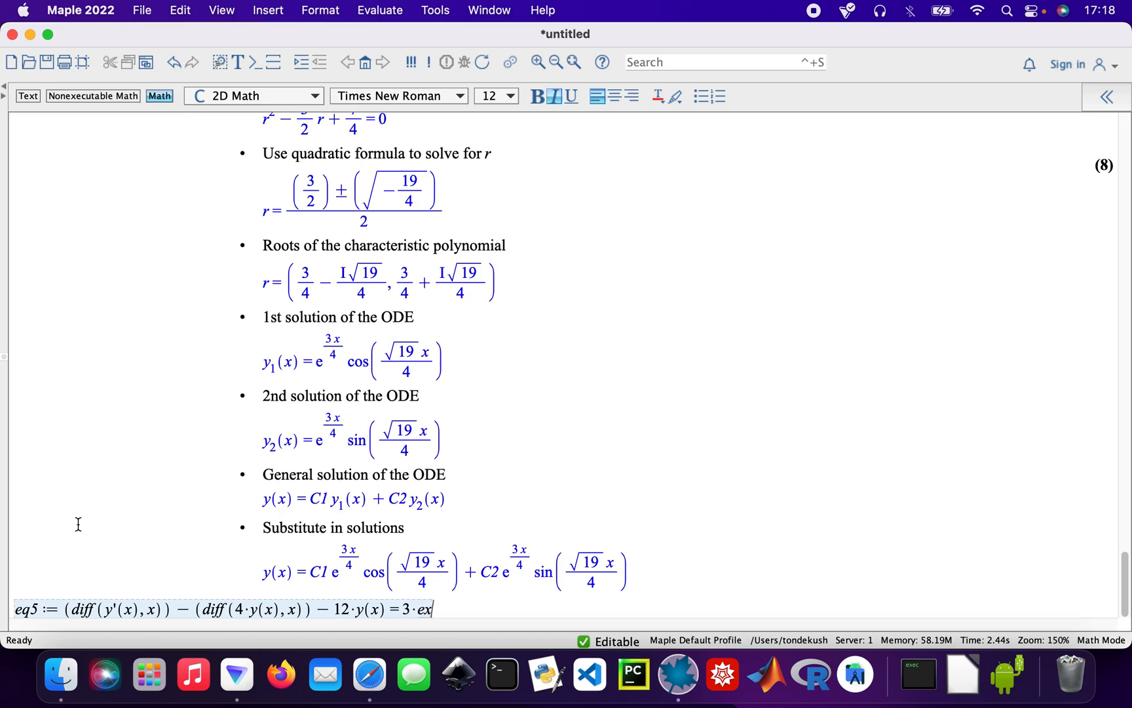
{"action": "type", "text": "p(5 x"}
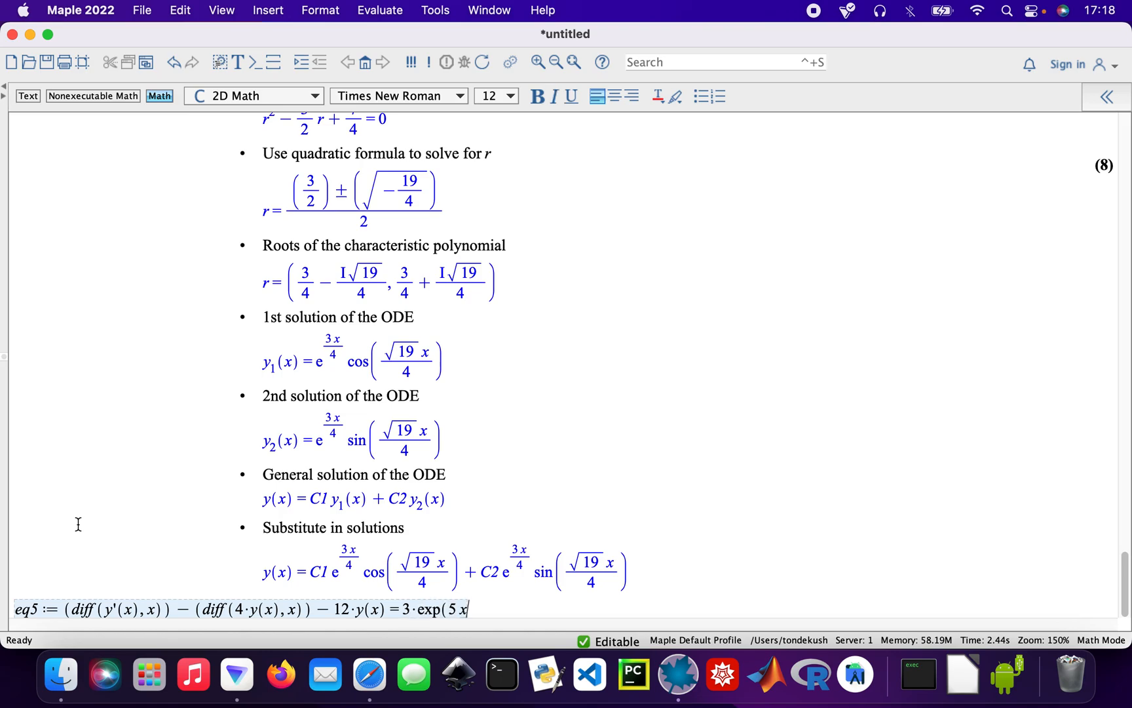
{"action": "type", "text": ")"}
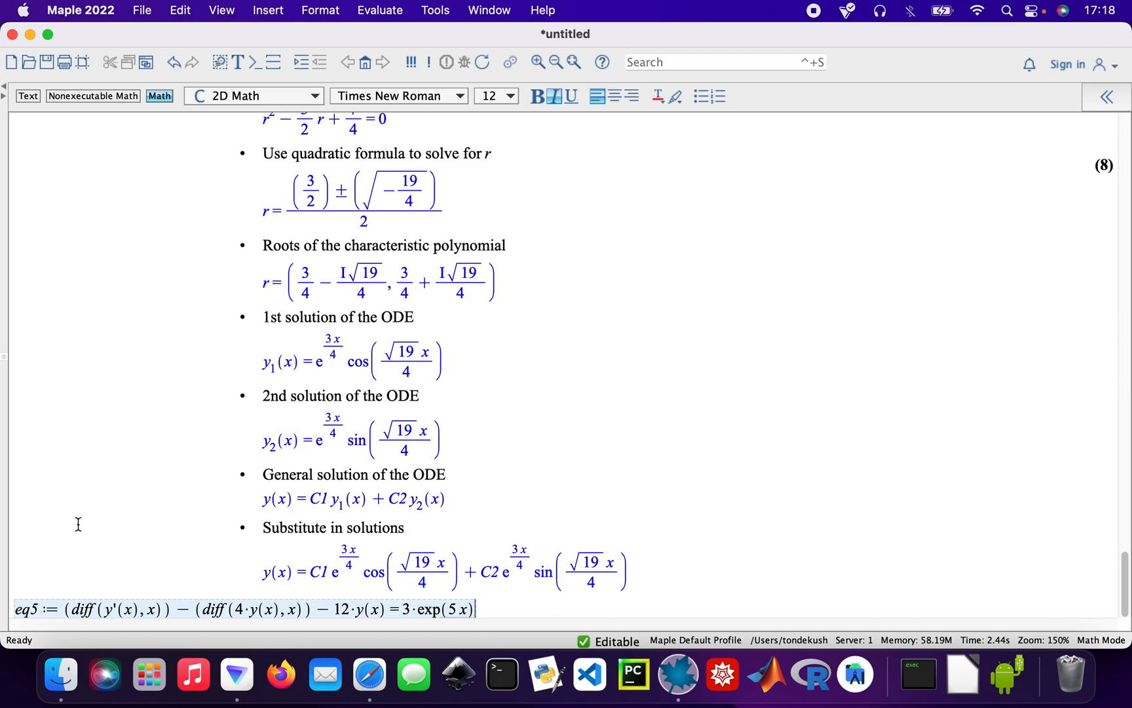
{"action": "key", "text": "Return"}
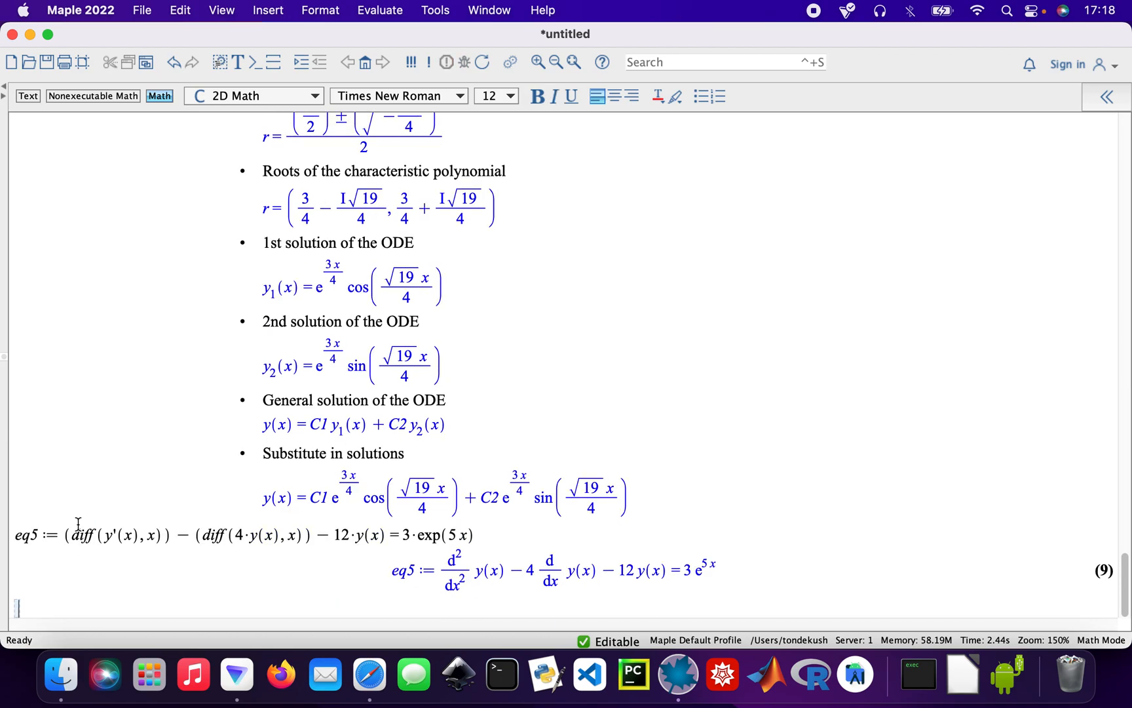
{"action": "mouse_move", "coordinate": [8, 545]}
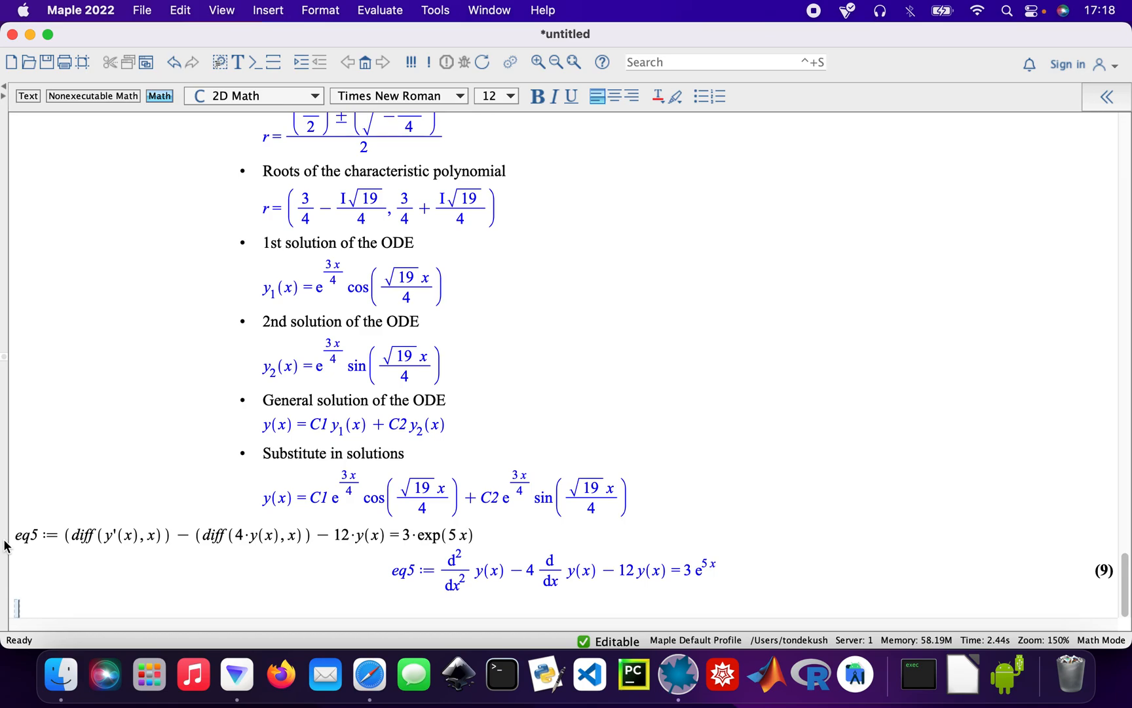
Run ODESteps(eq5), view y(x) = C1 e^(−2x) + C2 e^(6x) − 3e^(5x)/7, then start a comment.
{"action": "type", "text": "ODES"}
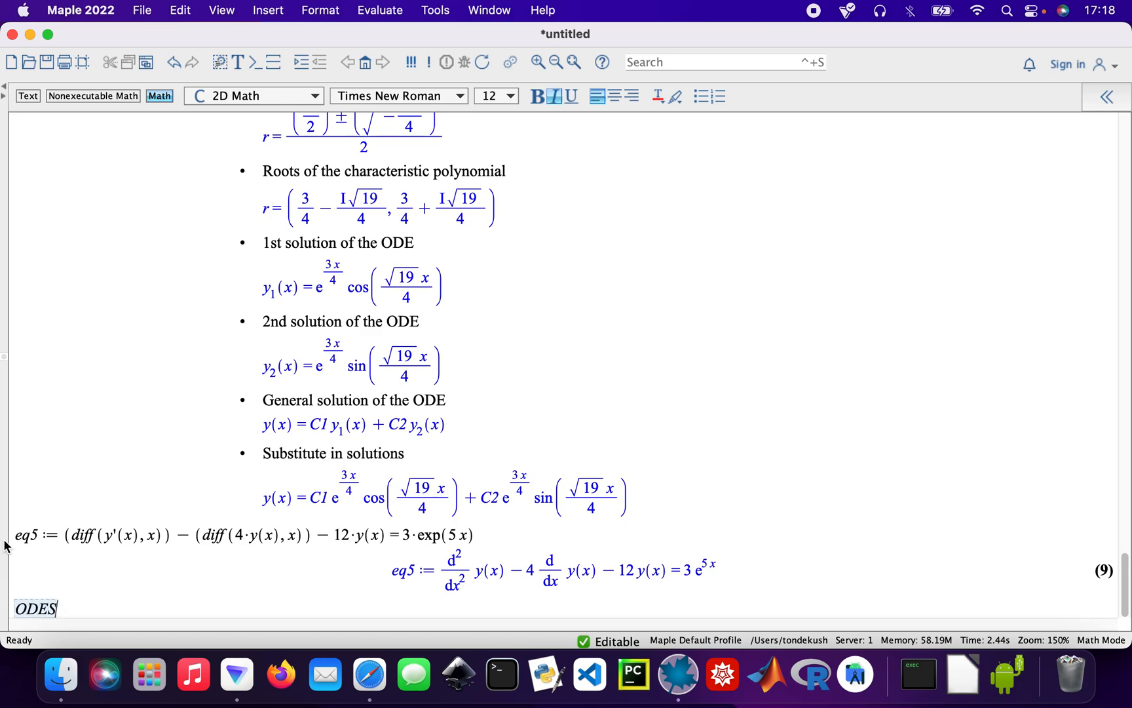
{"action": "type", "text": "teps("}
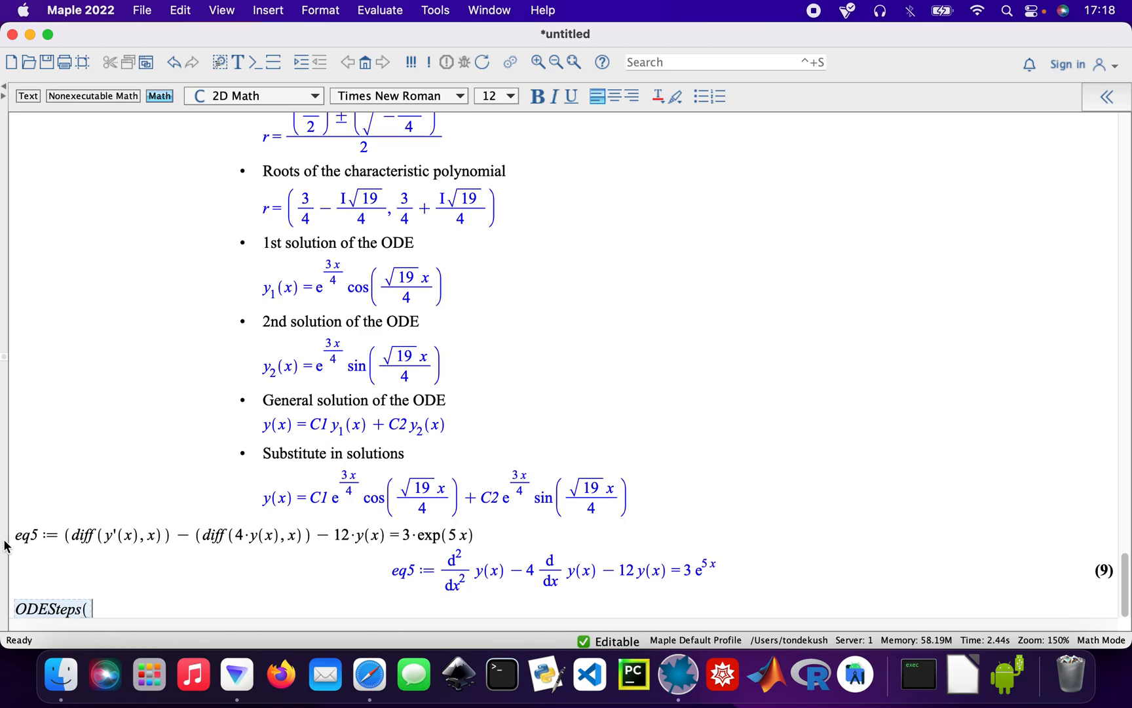
{"action": "type", "text": "eq"}
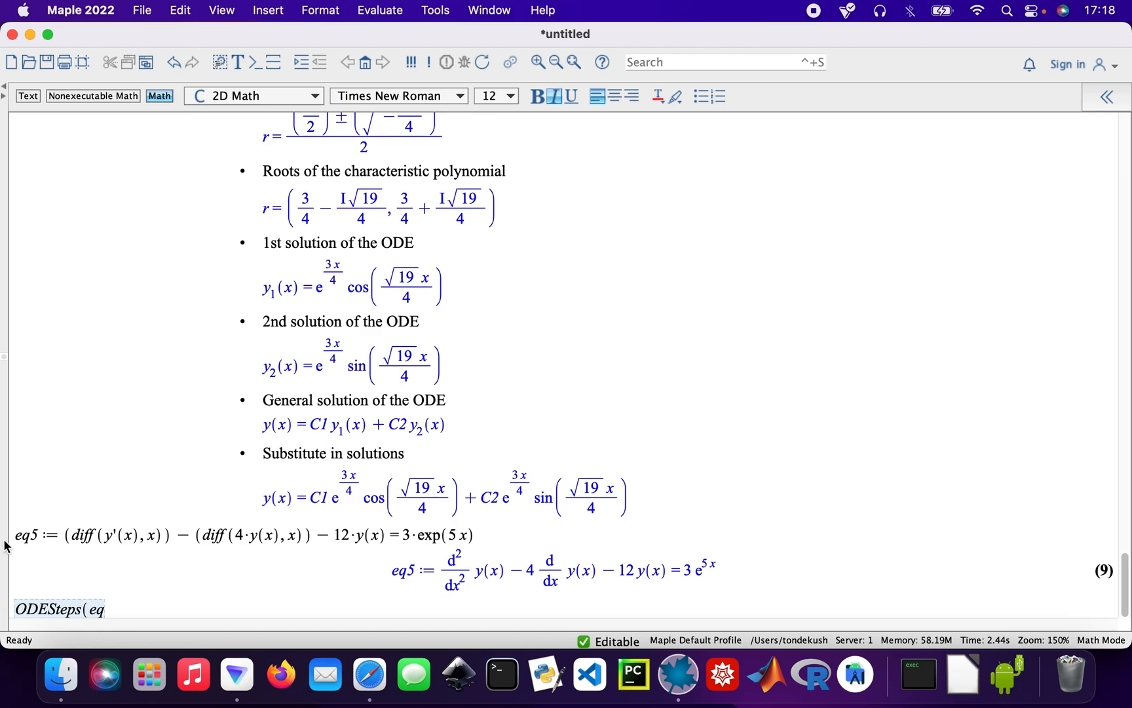
{"action": "type", "text": "5)"}
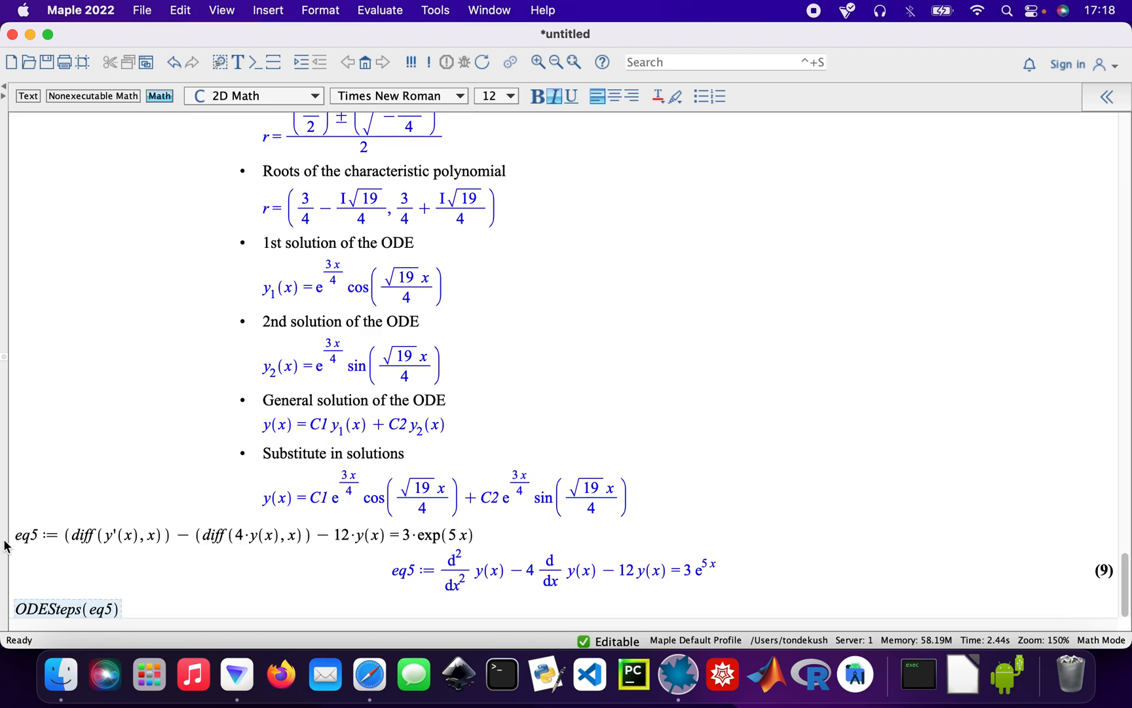
{"action": "scroll", "scroll_direction": "down", "scroll_amount": 3}
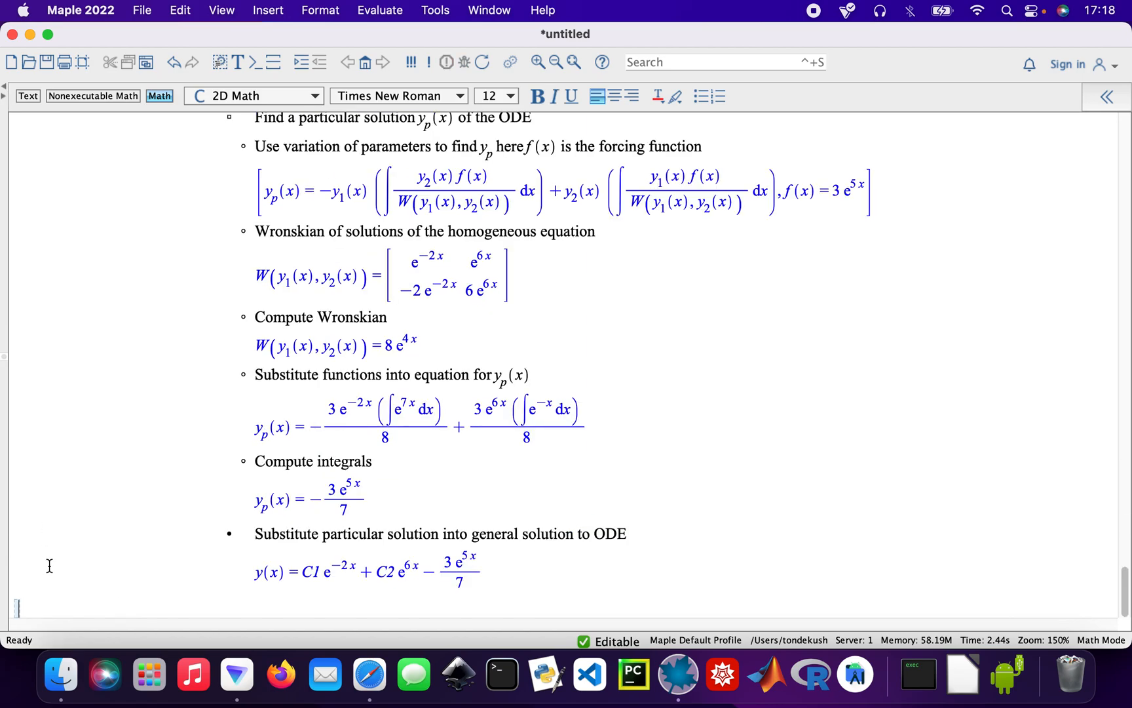
{"action": "mouse_move", "coordinate": [305, 606]}
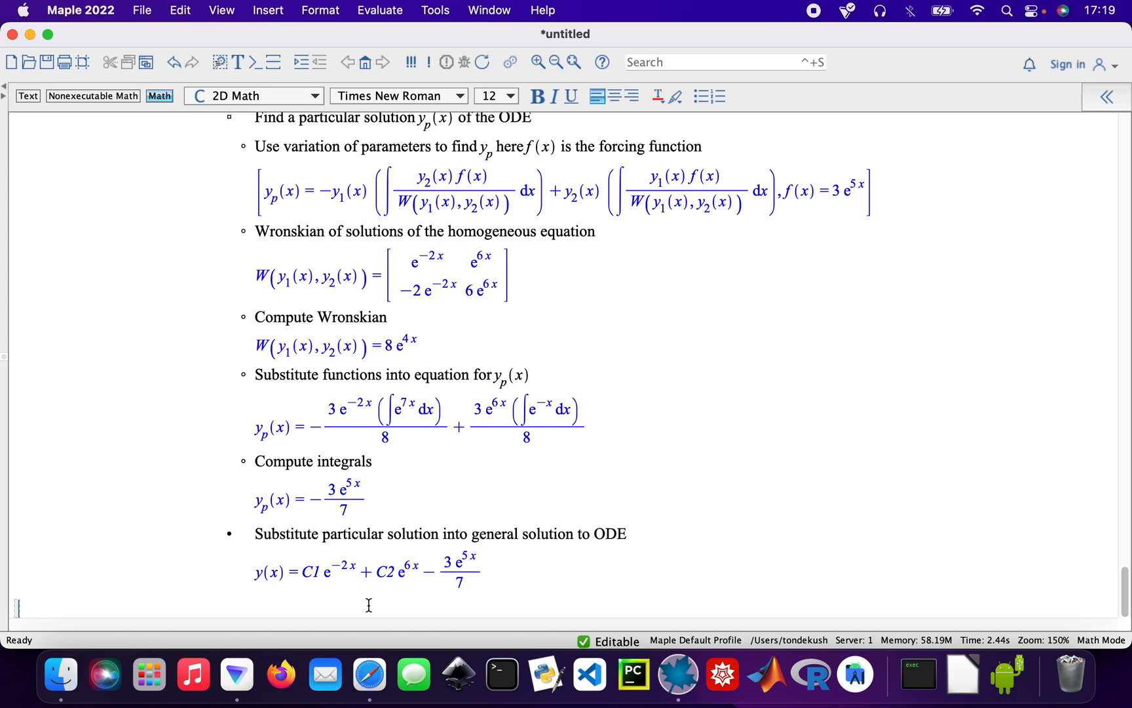
{"action": "type", "text": "#"}
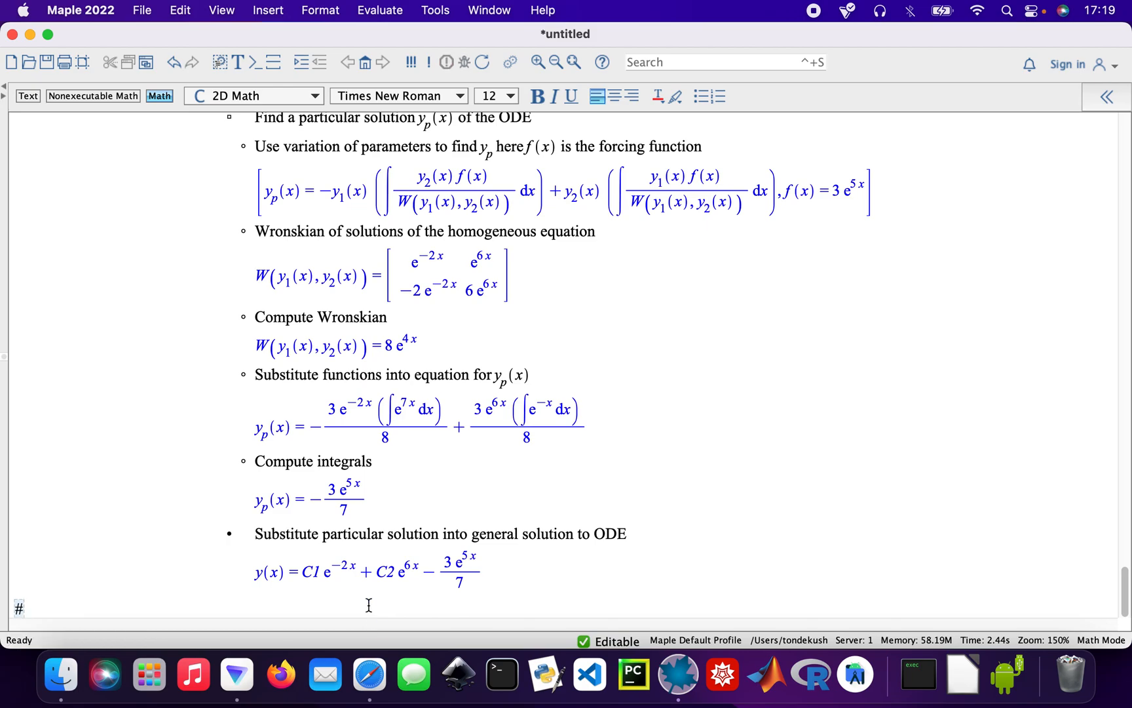
Type the comment '#Happy 2023 and wishing you all the best.' below the eq5 solution.
{"action": "type", "text": "Happy 20"}
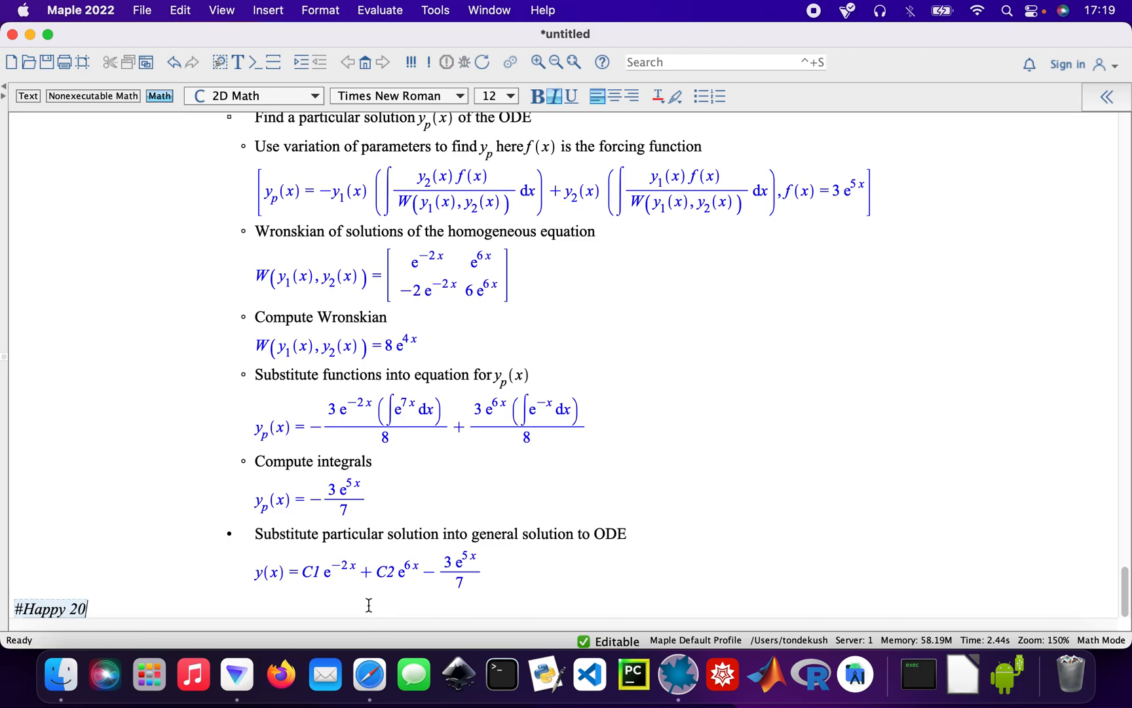
{"action": "type", "text": "23"}
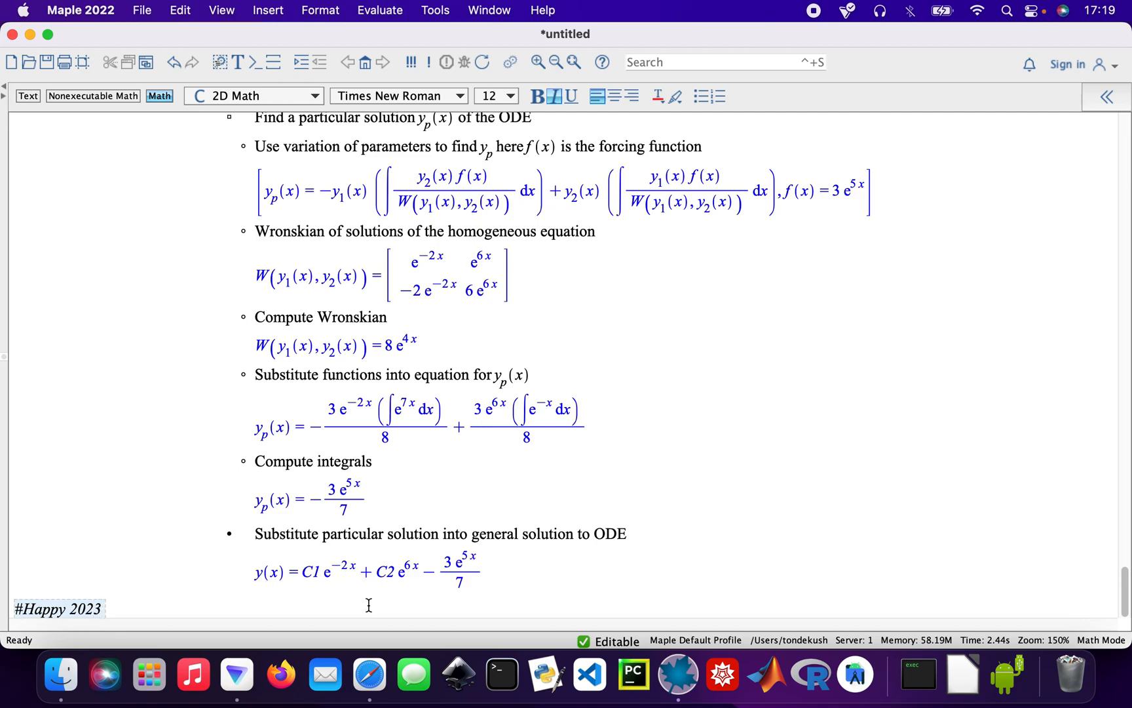
{"action": "type", "text": "and wis"}
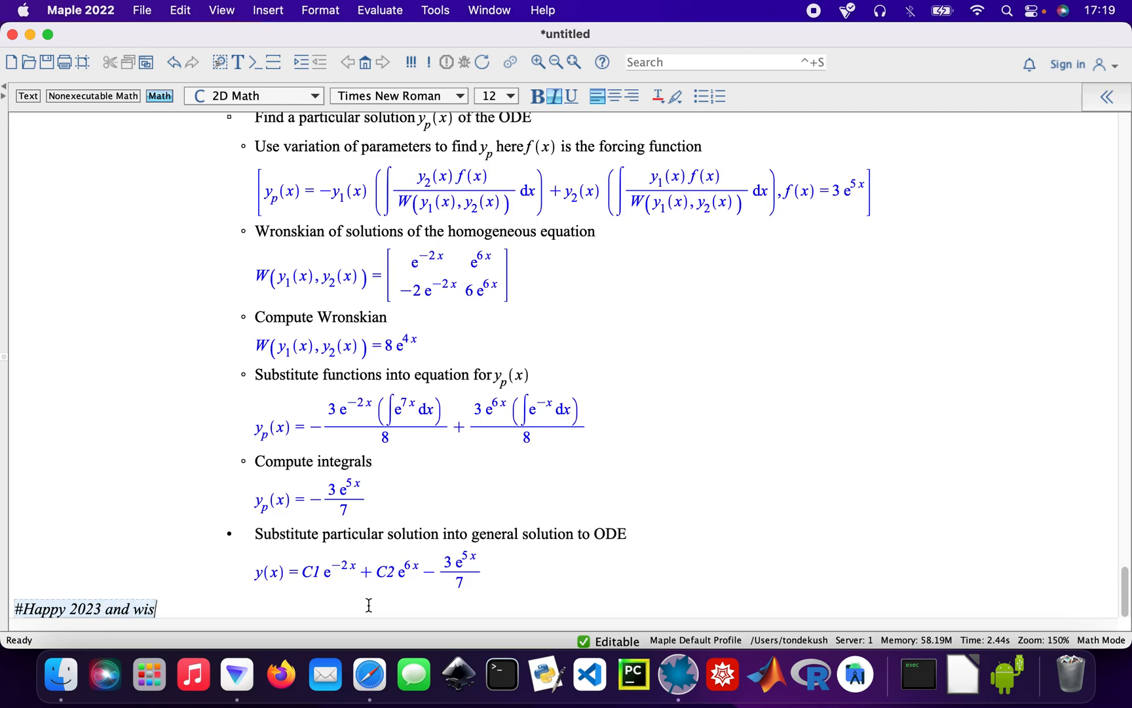
{"action": "type", "text": "hing you"}
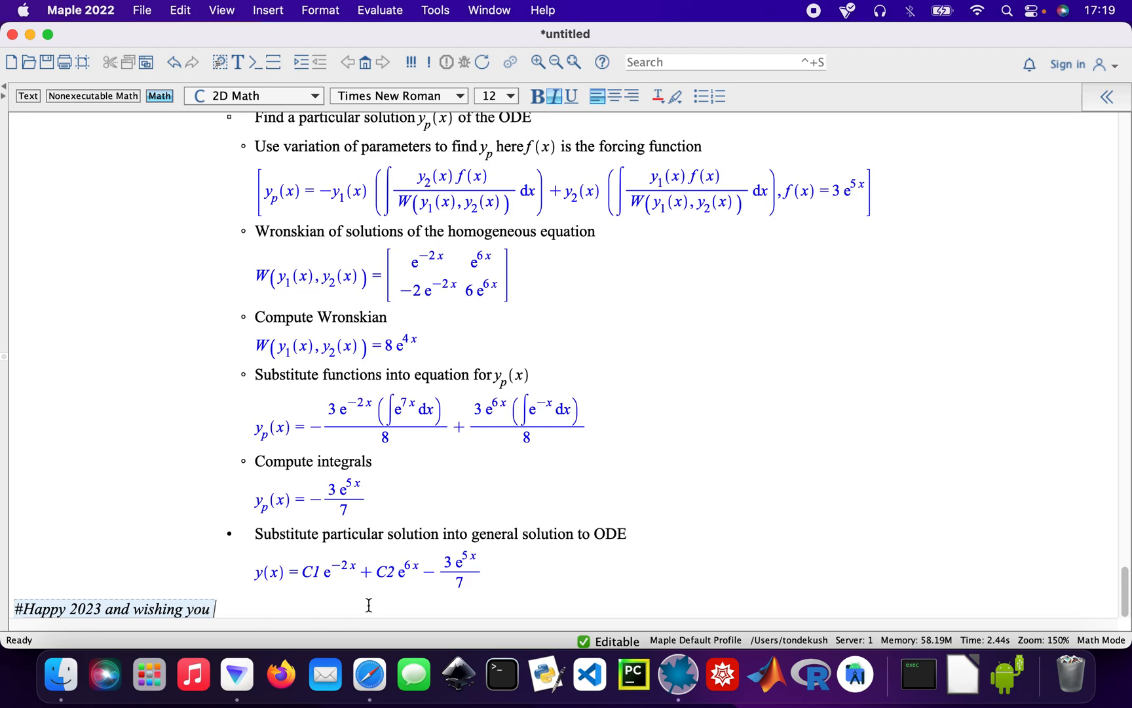
{"action": "type", "text": "all the best"}
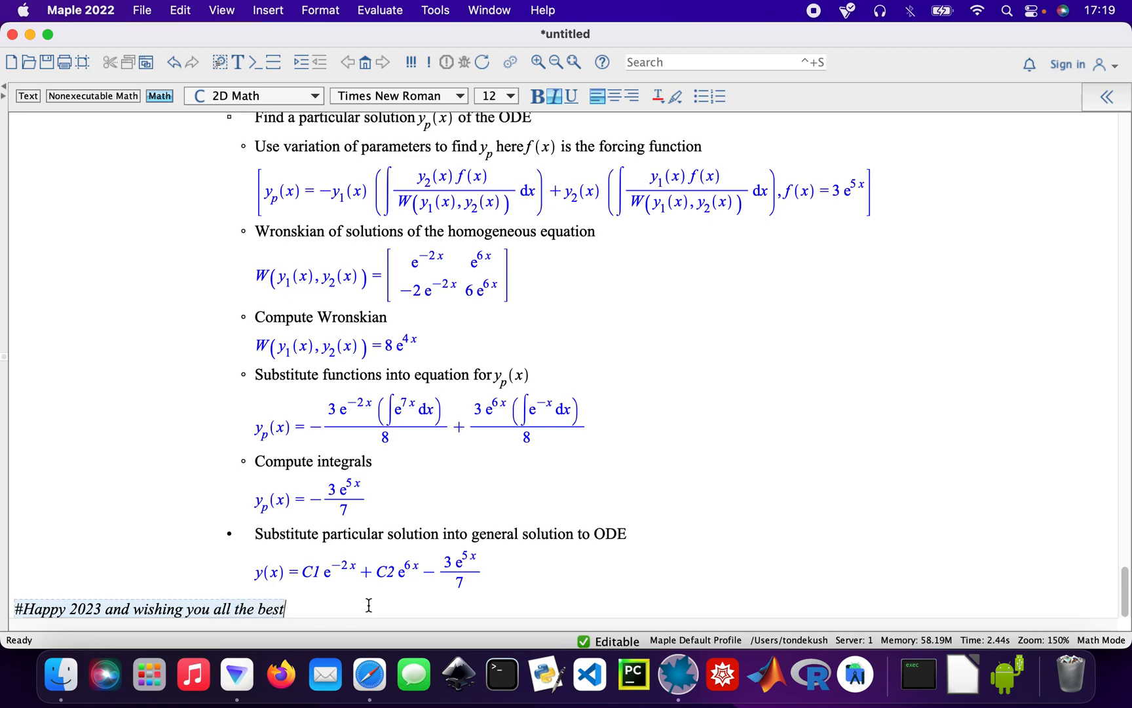
{"action": "type", "text": "."}
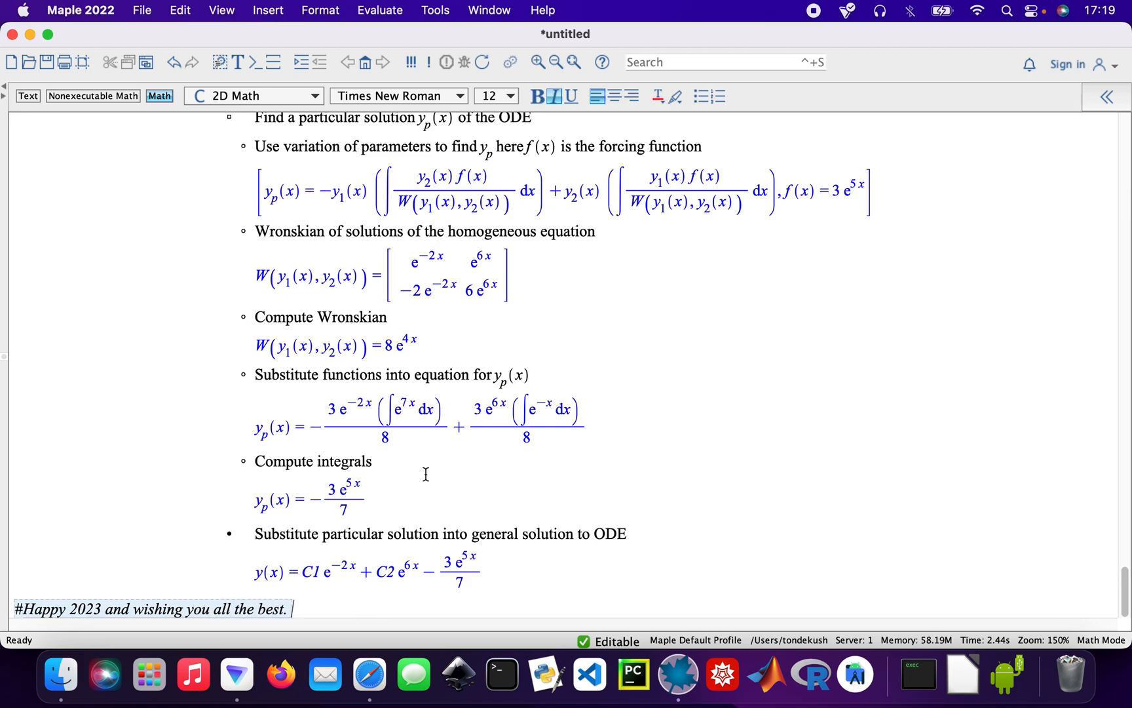
{"action": "mouse_move", "coordinate": [695, 222]}
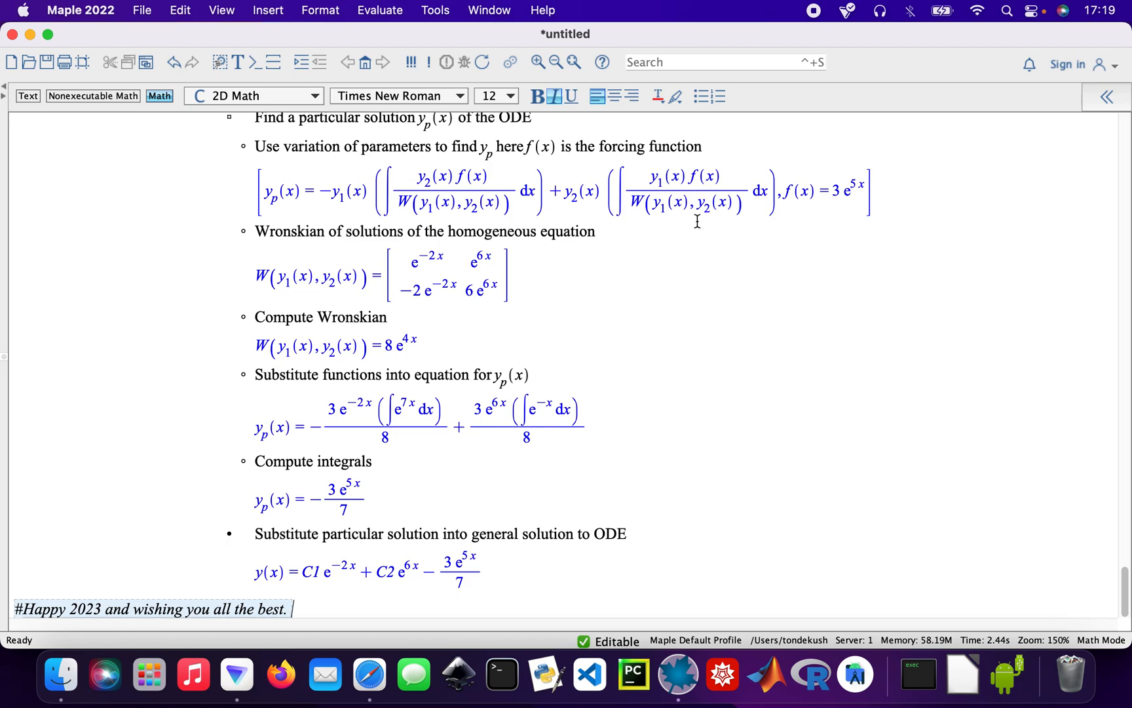